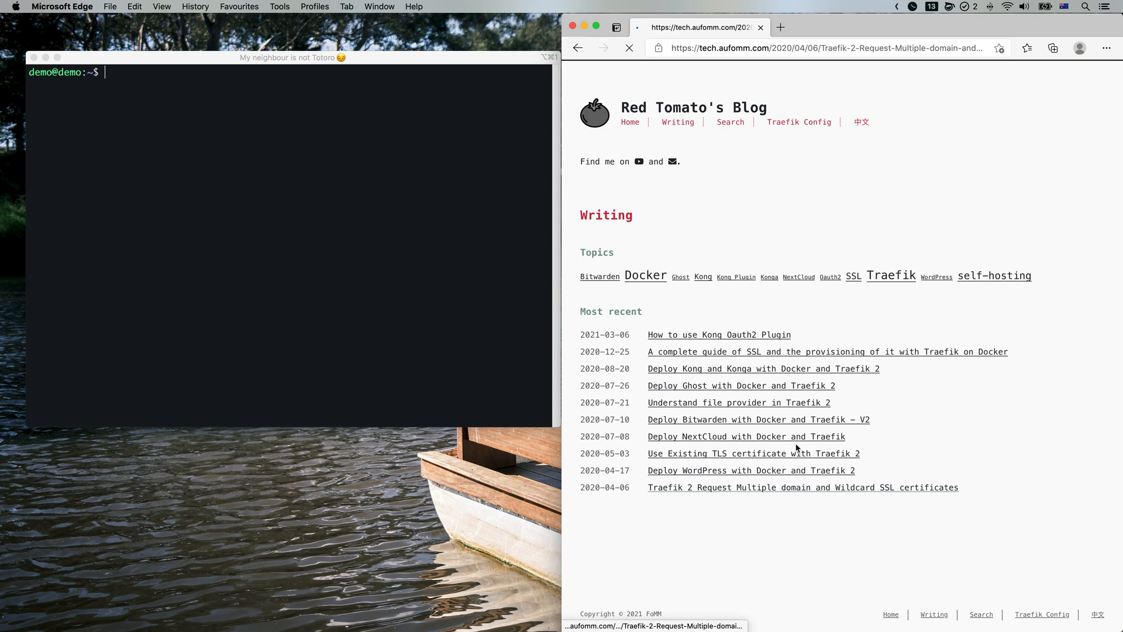
# Open the 2020-04-06 Traefik 2 multiple-domain and wildcard SSL post and skim its configurations
pyautogui.click(802, 487)
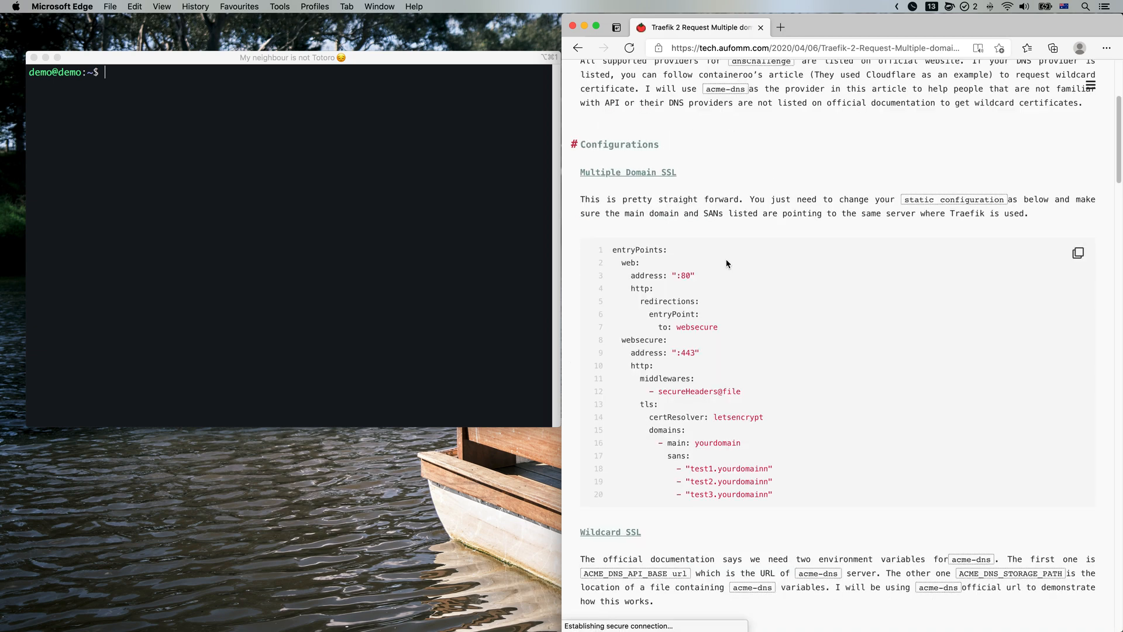
pyautogui.moveTo(686, 254)
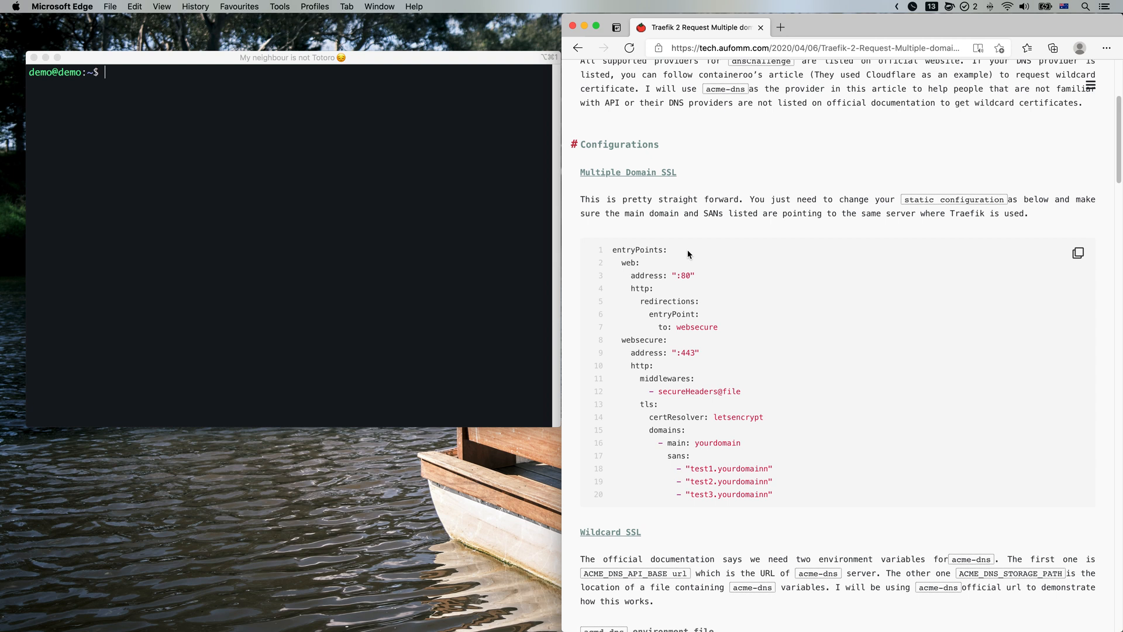
pyautogui.scroll(-3)
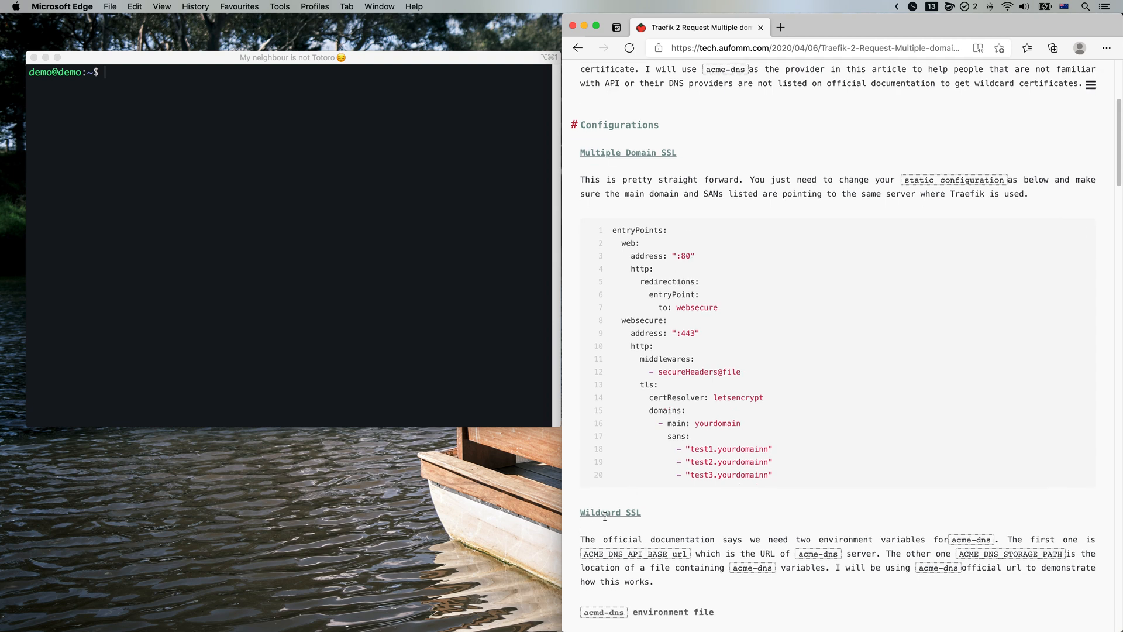
pyautogui.moveTo(722, 269)
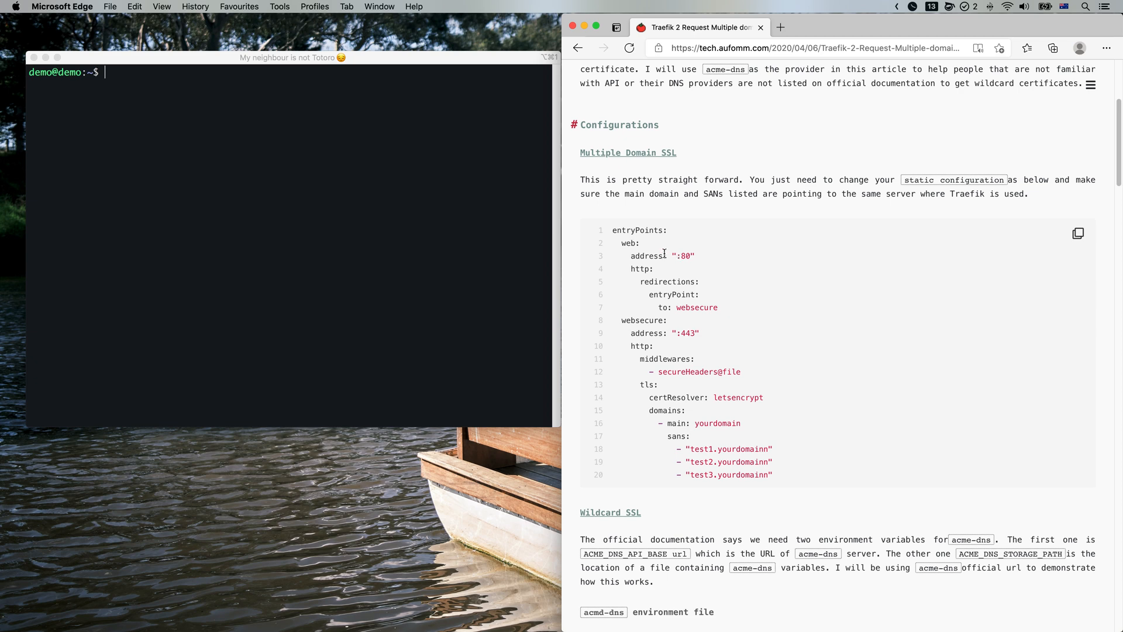
pyautogui.scroll(3)
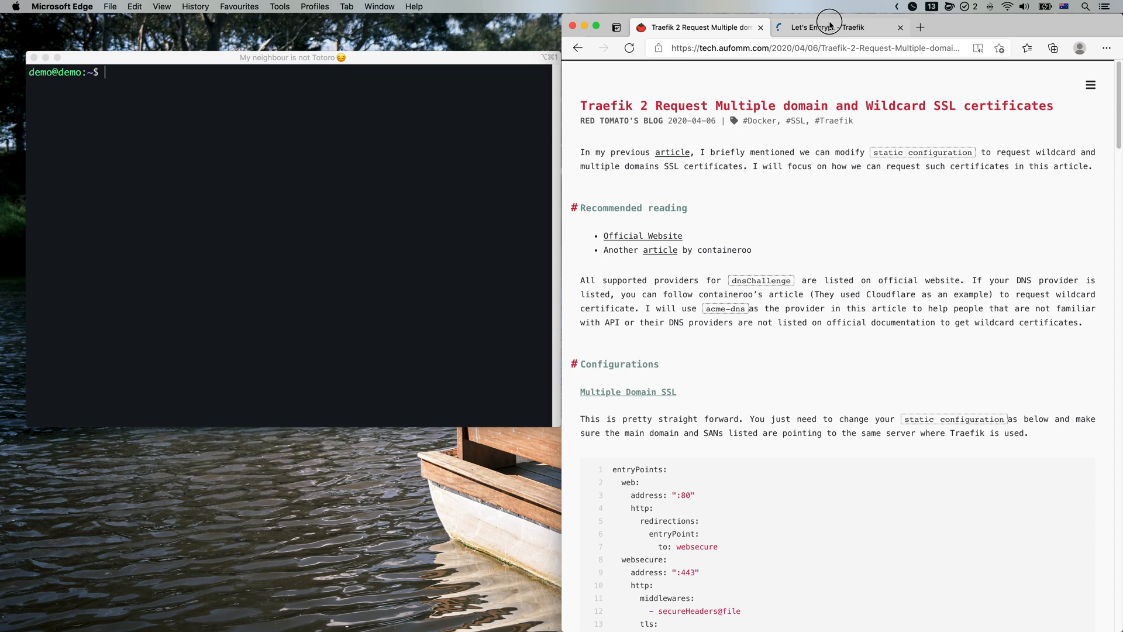
# Find ACME DNS's required environment variables in Traefik's dnsChallenge providers table, then close the docs tab
pyautogui.click(823, 28)
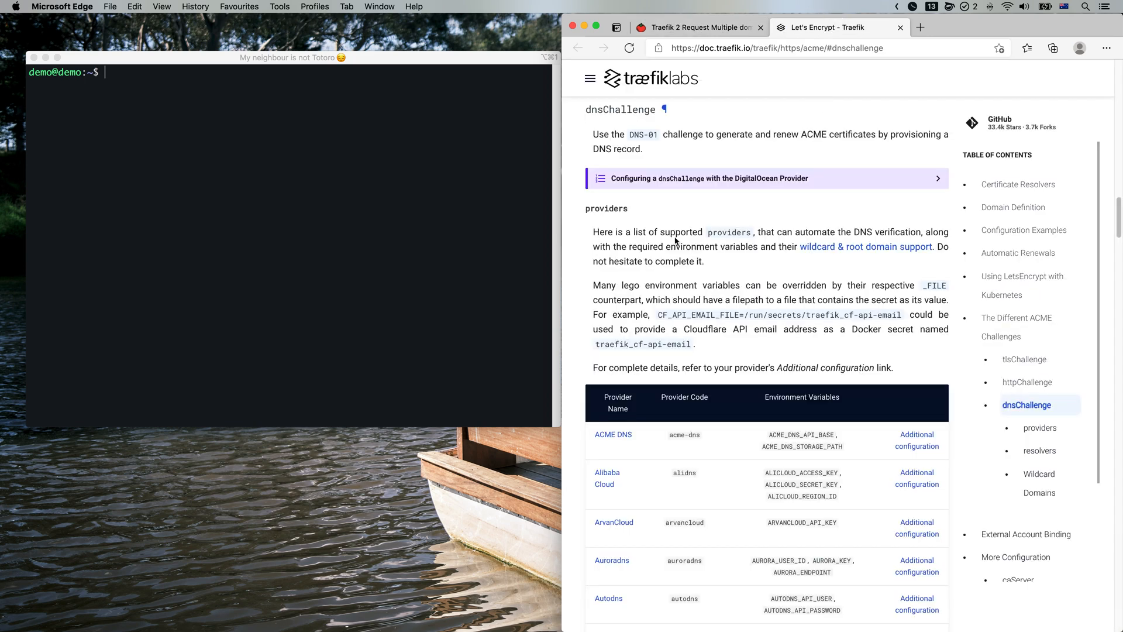
pyautogui.scroll(-3)
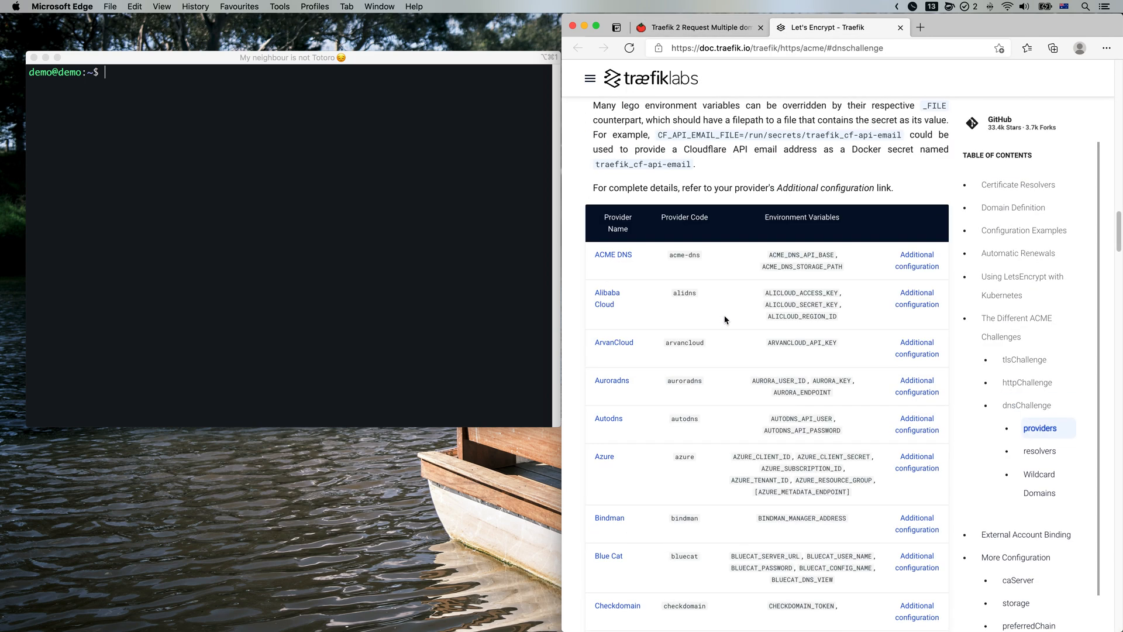
pyautogui.moveTo(757, 312)
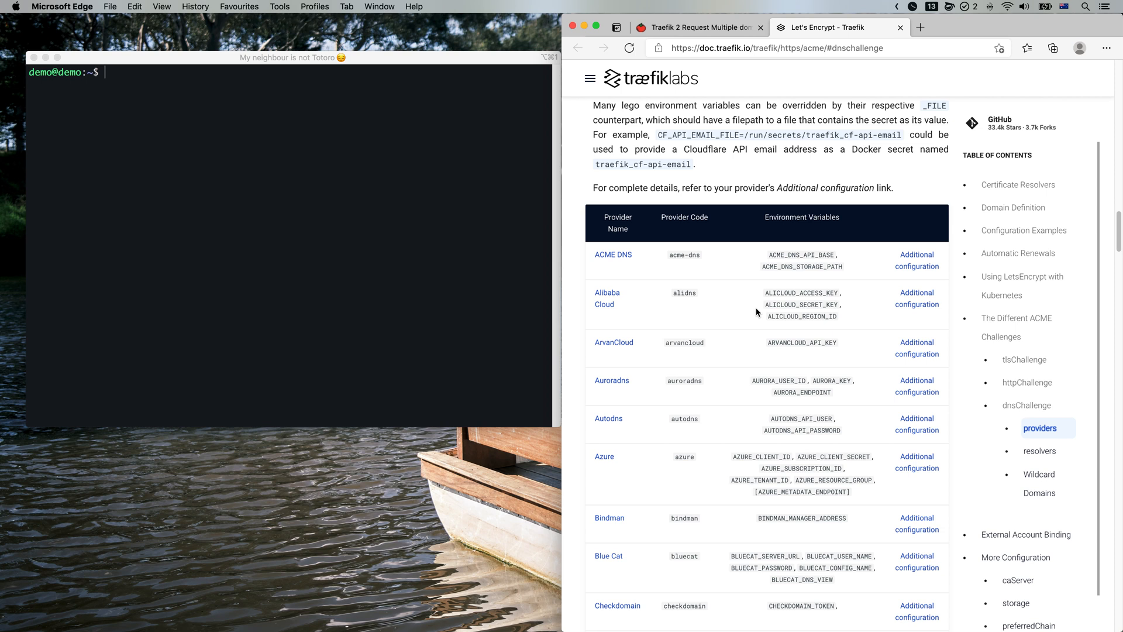
pyautogui.moveTo(696, 399)
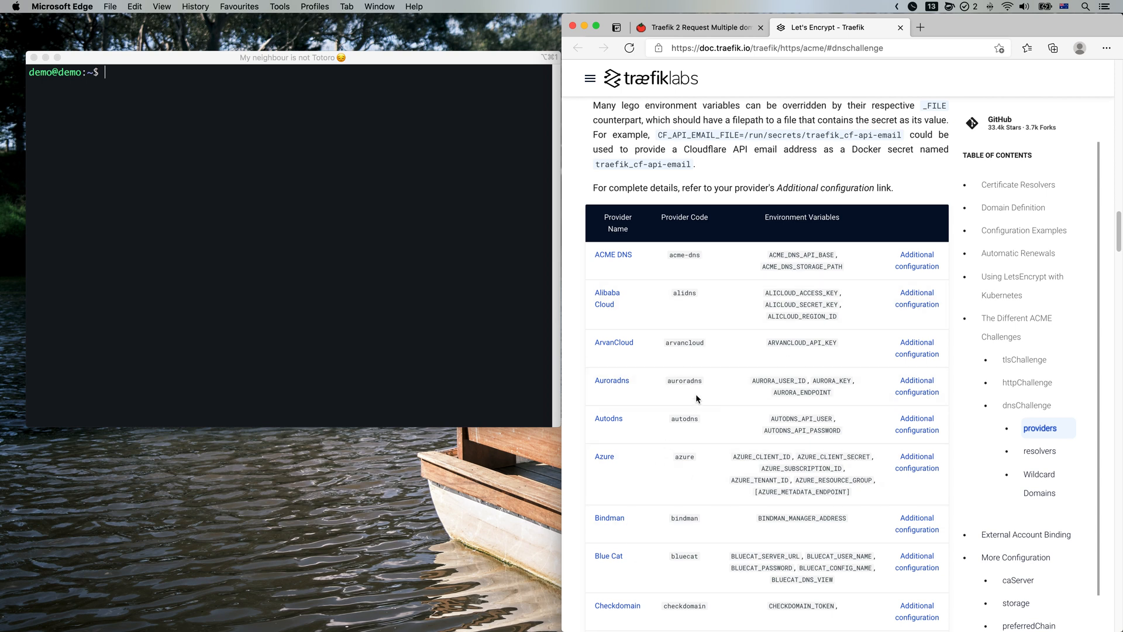
pyautogui.scroll(-3)
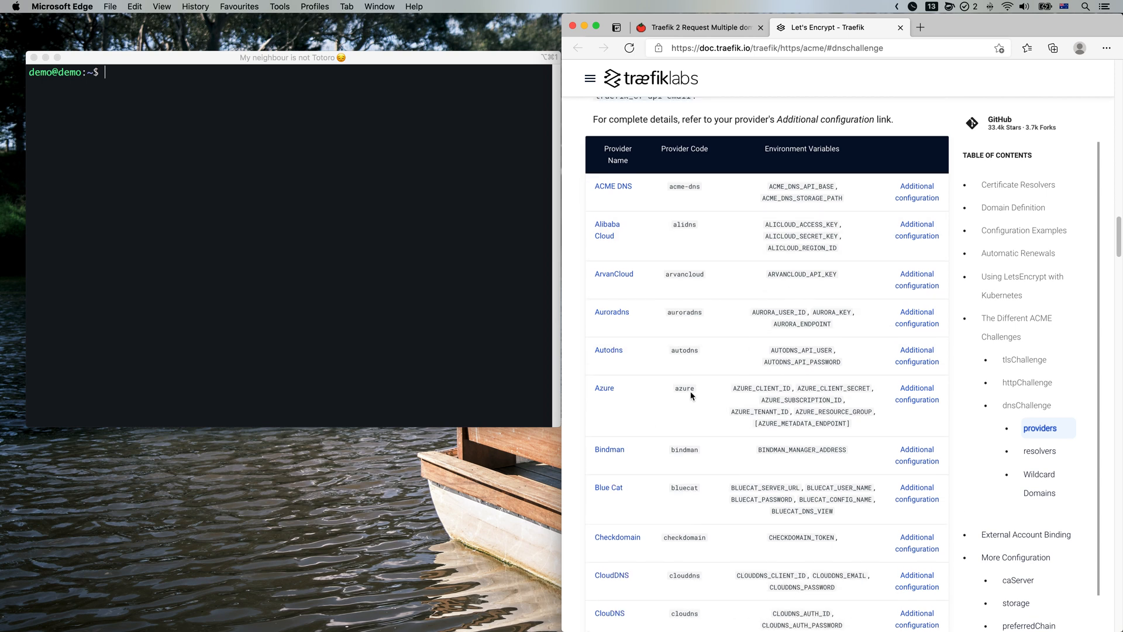
pyautogui.scroll(-3)
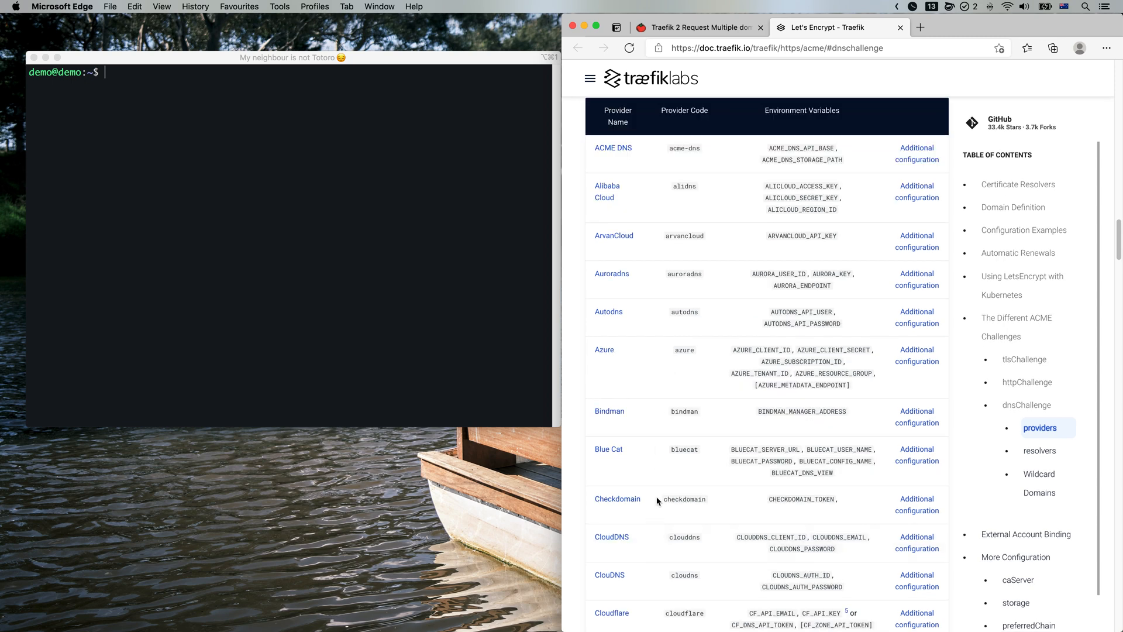
pyautogui.scroll(3)
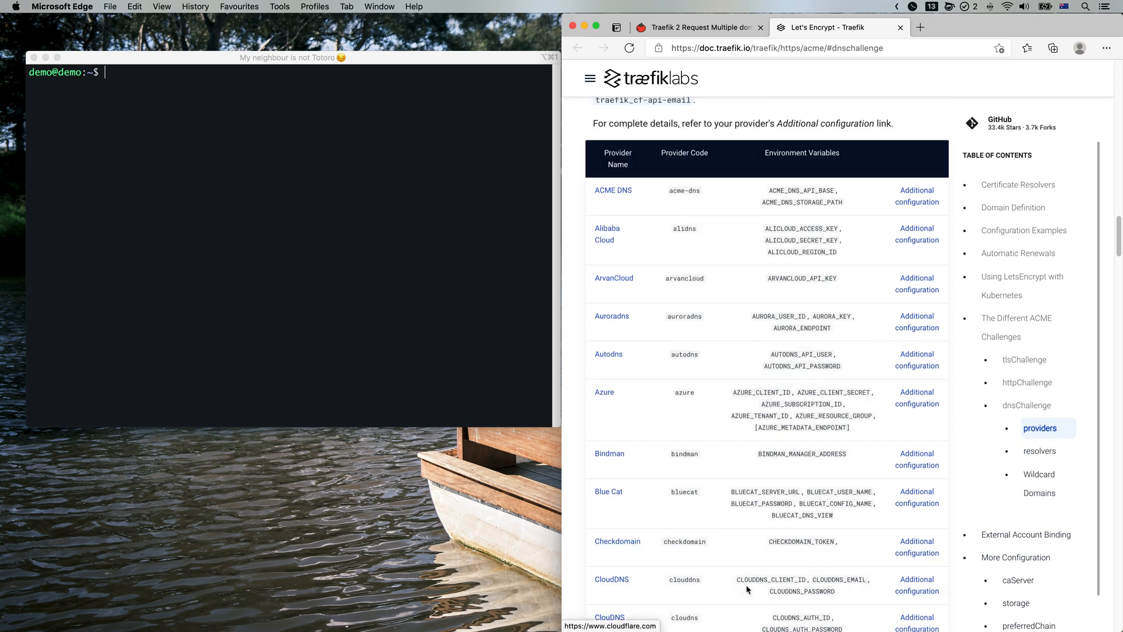
pyautogui.moveTo(623, 194)
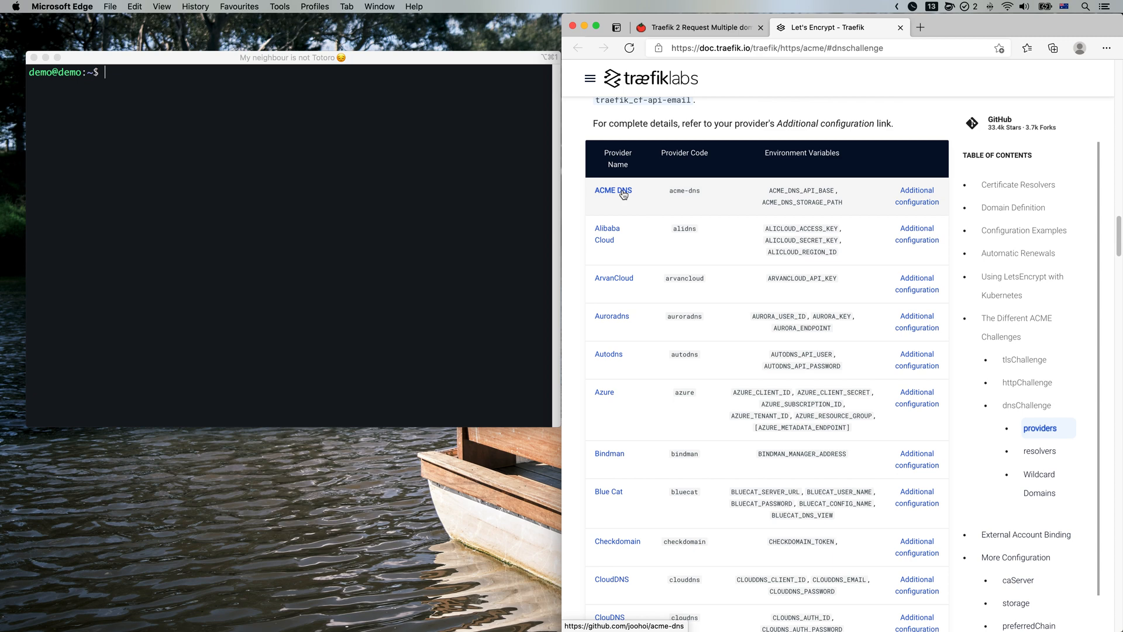
pyautogui.moveTo(691, 220)
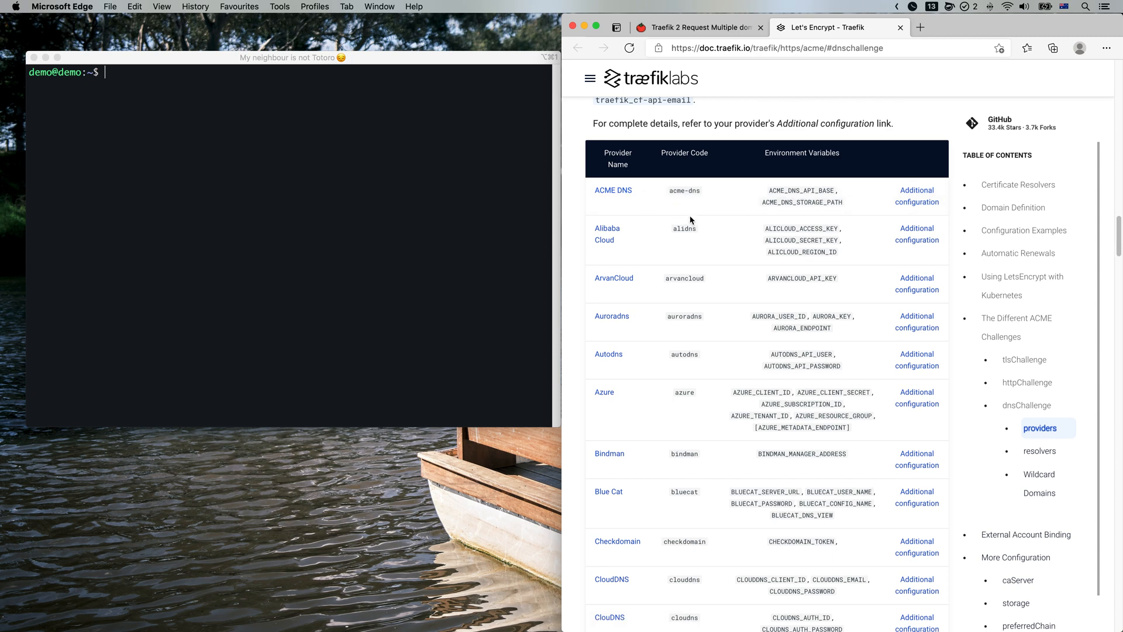
pyautogui.click(695, 28)
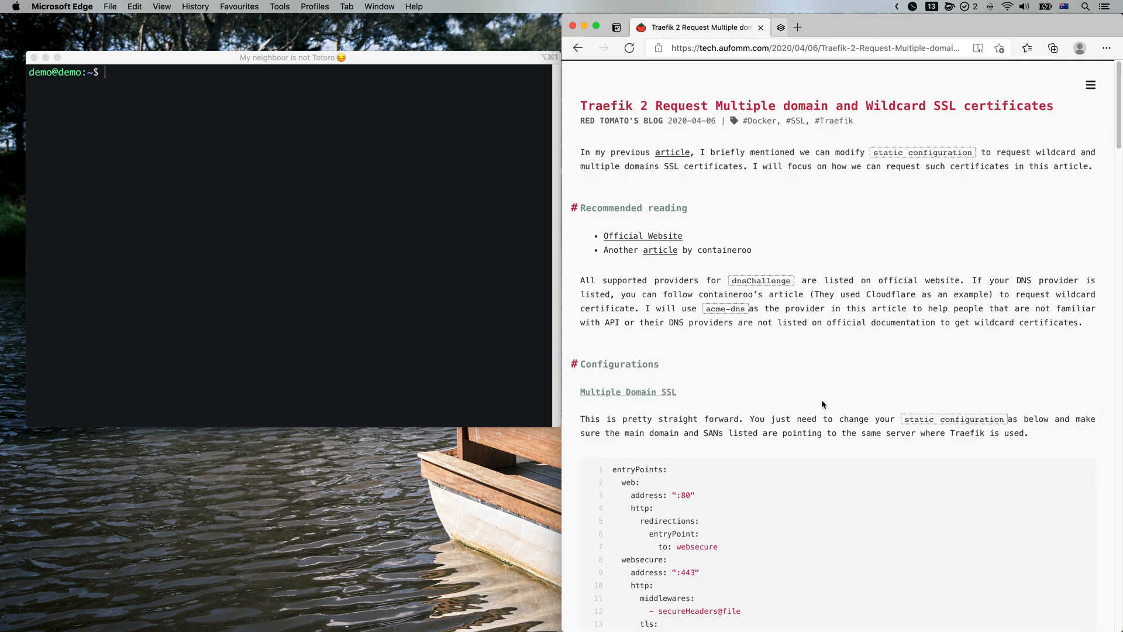
# In iTerm2, run docker ps and ls to check running containers and files
pyautogui.click(220, 269)
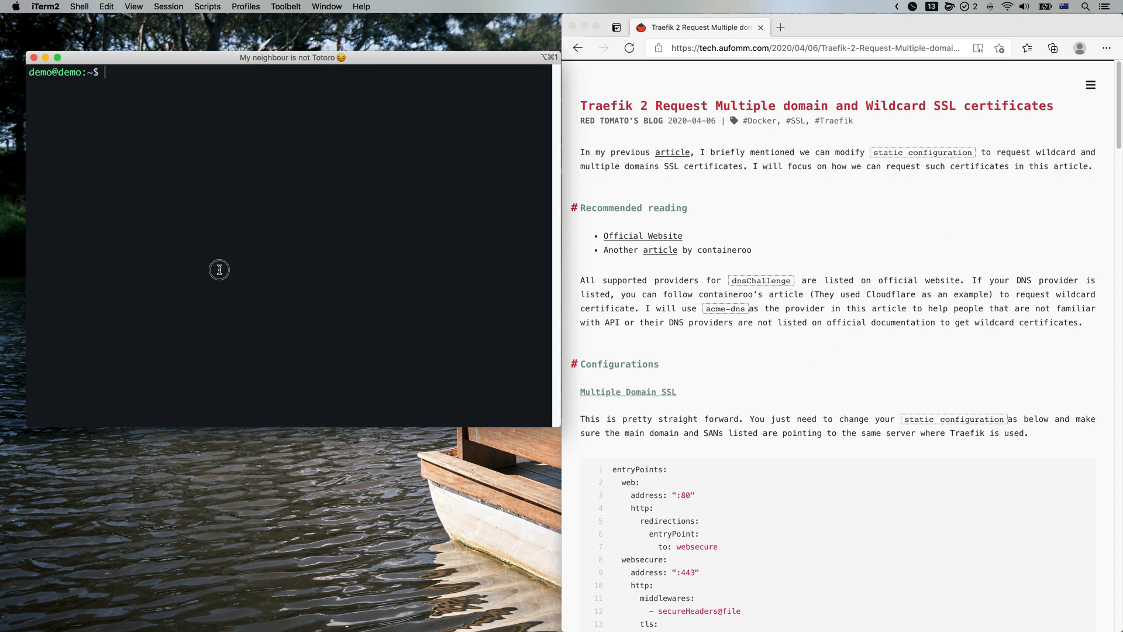
pyautogui.write('docker ps')
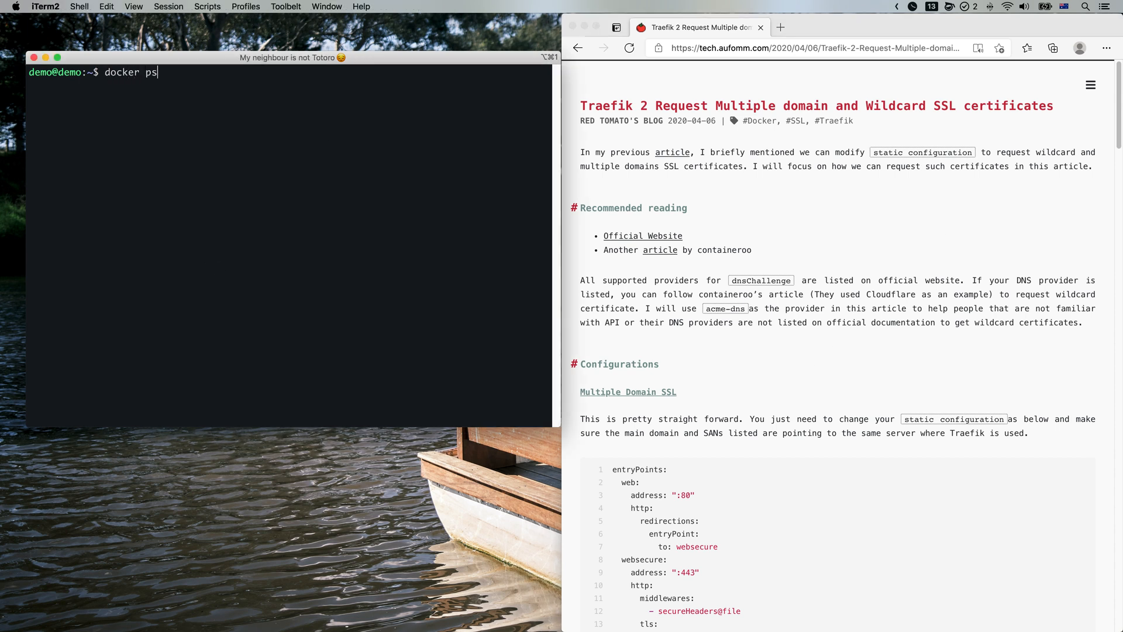
pyautogui.press('Return')
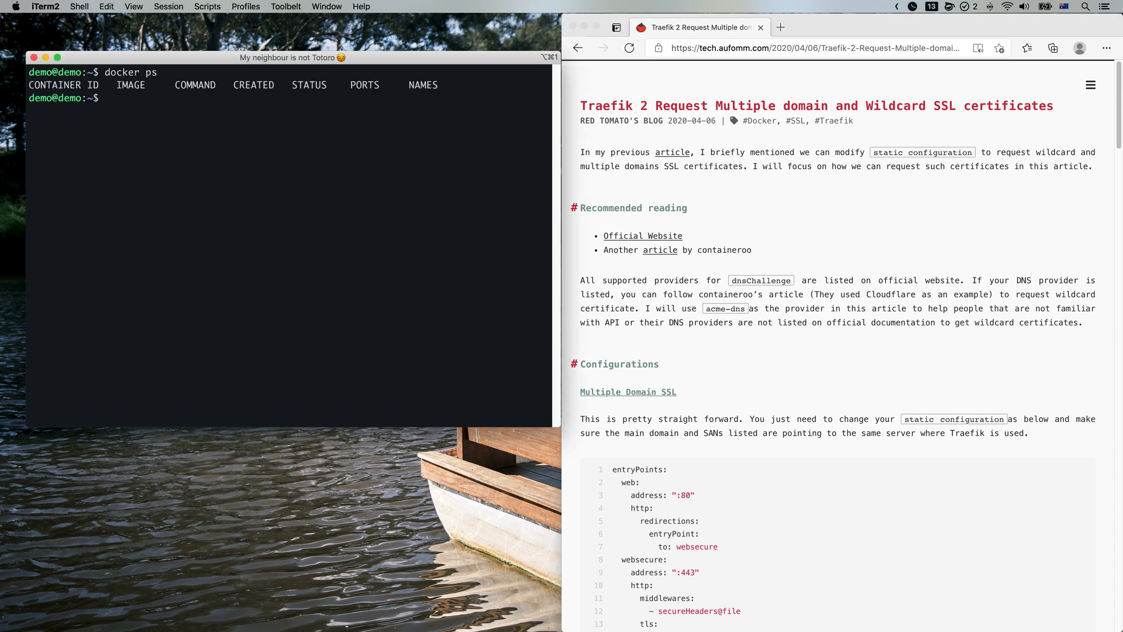
pyautogui.write('ls')
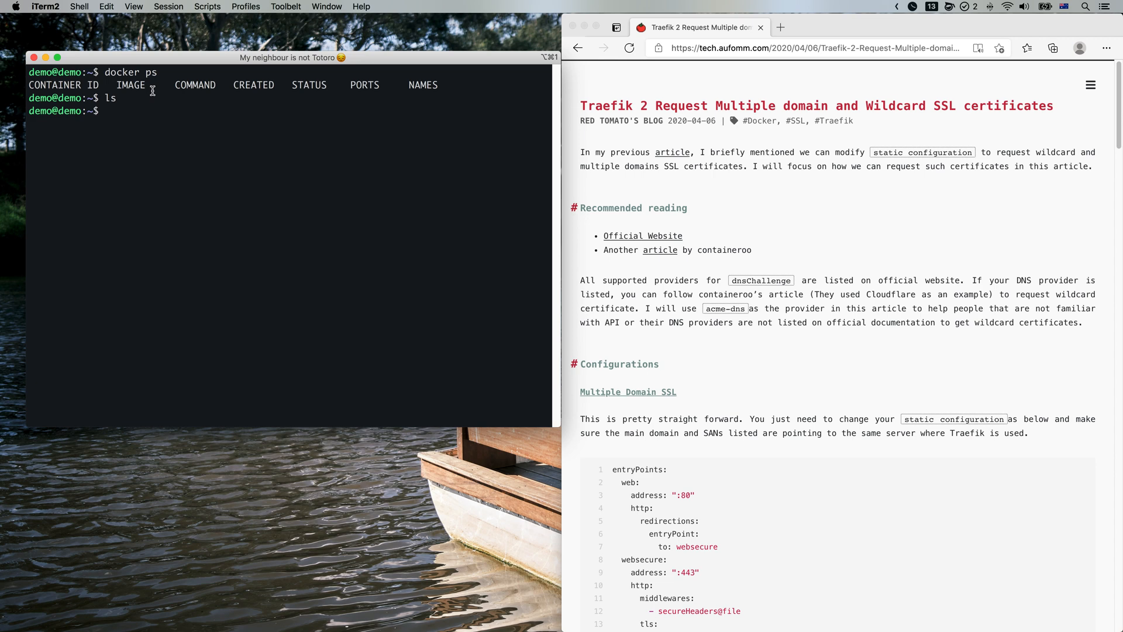
pyautogui.moveTo(1080, 93)
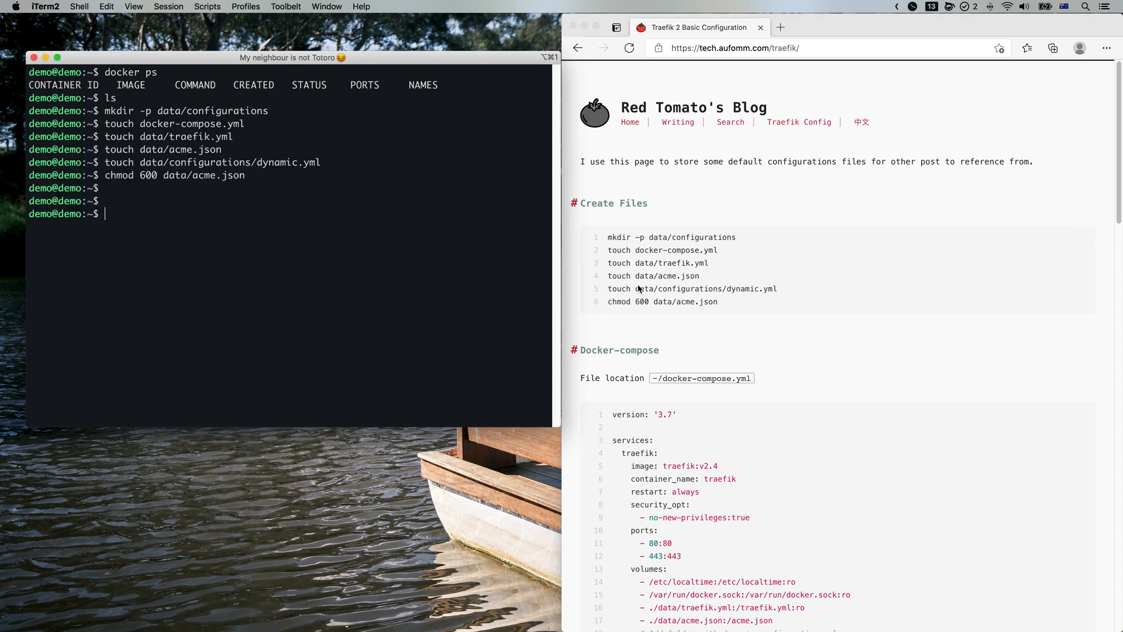
pyautogui.moveTo(675, 313)
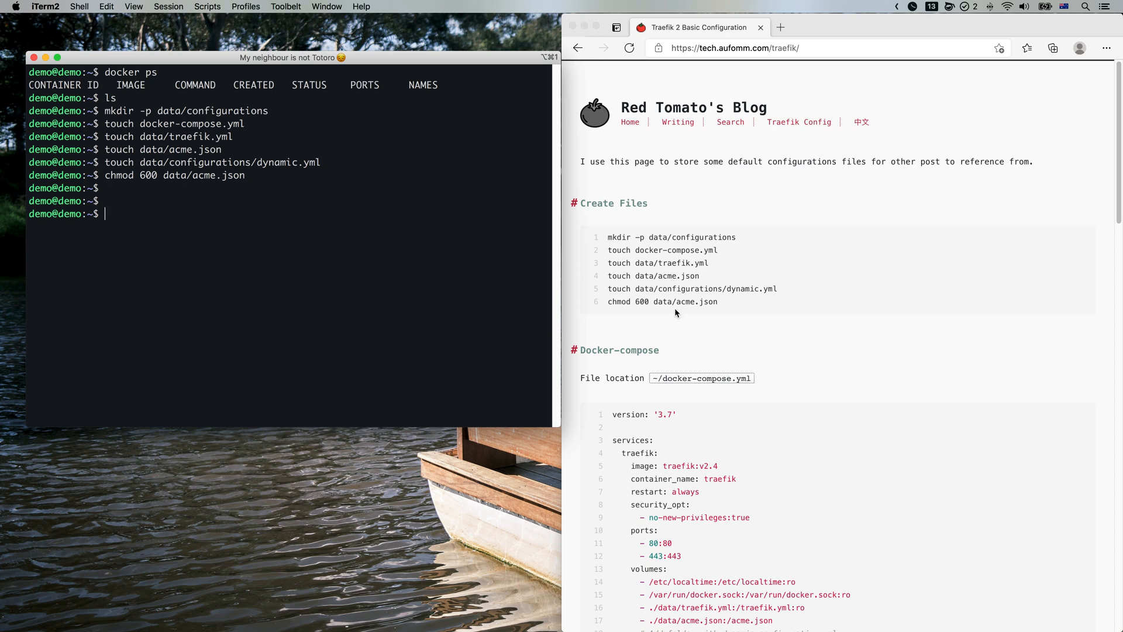
pyautogui.scroll(-3)
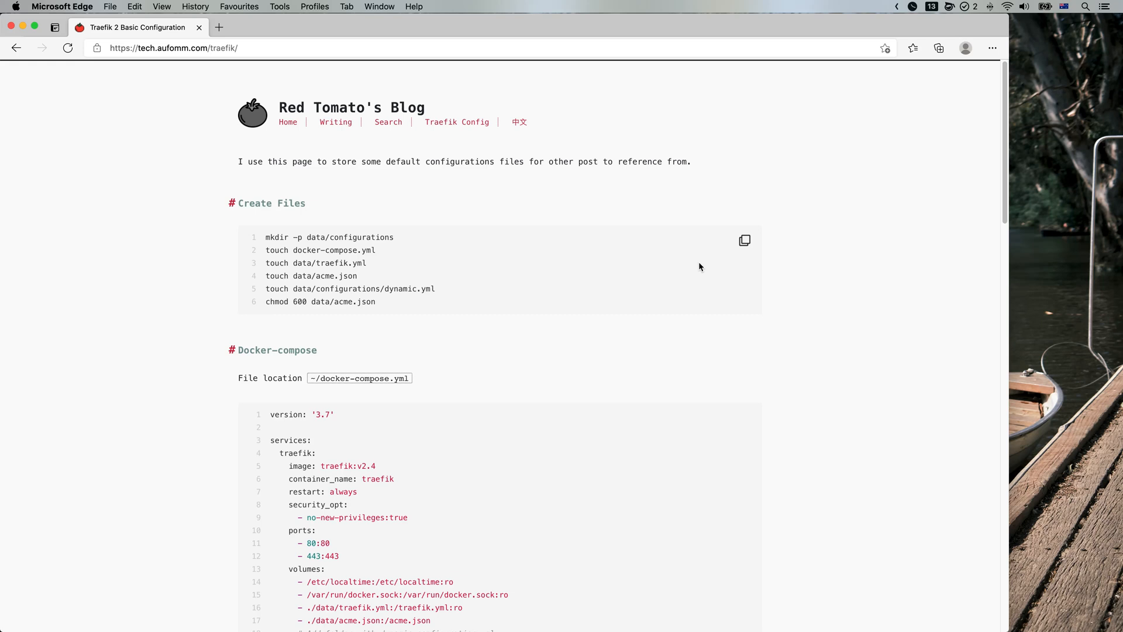
# Fill in docker-compose.yml in Vim, entering fomm.top as the domain
pyautogui.scroll(-3)
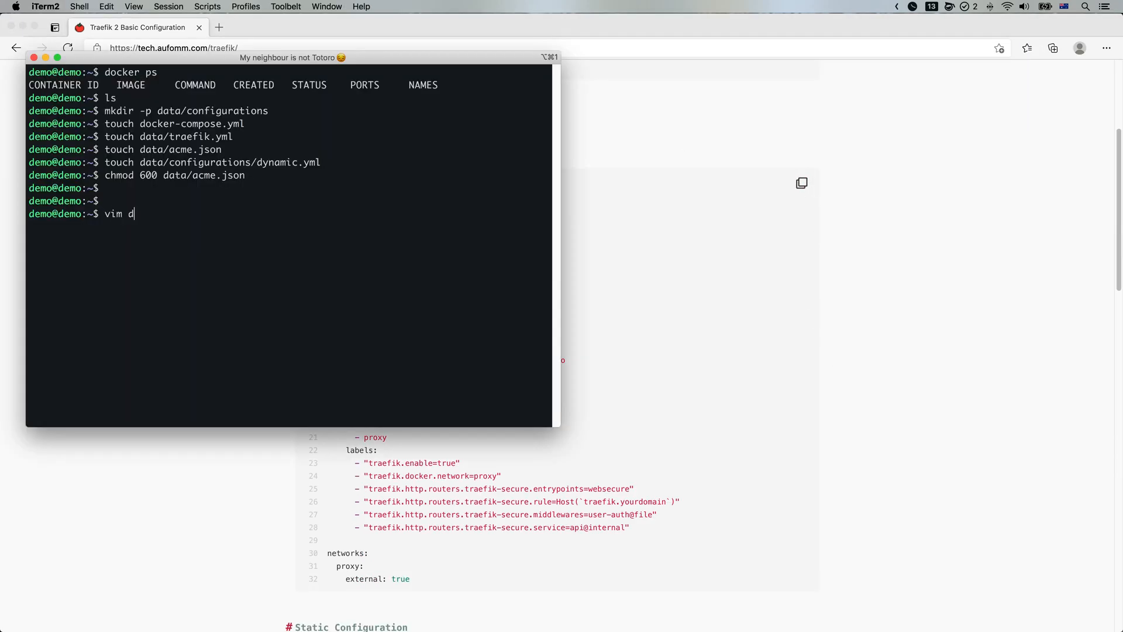
pyautogui.press('Return')
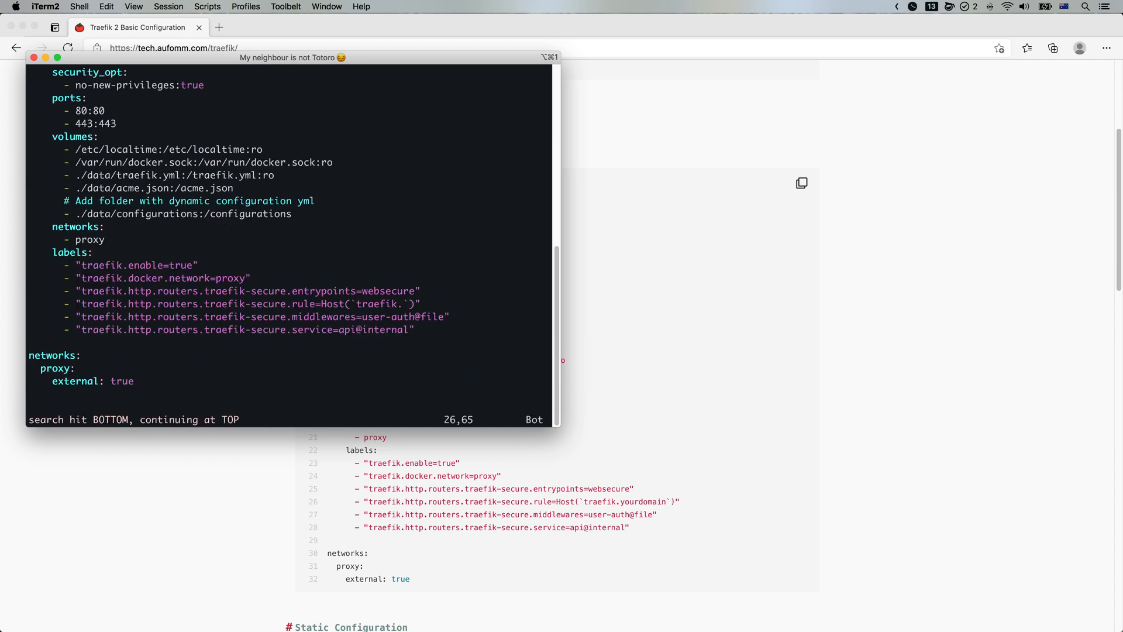
pyautogui.write('fomm.top')
pyautogui.write('v')
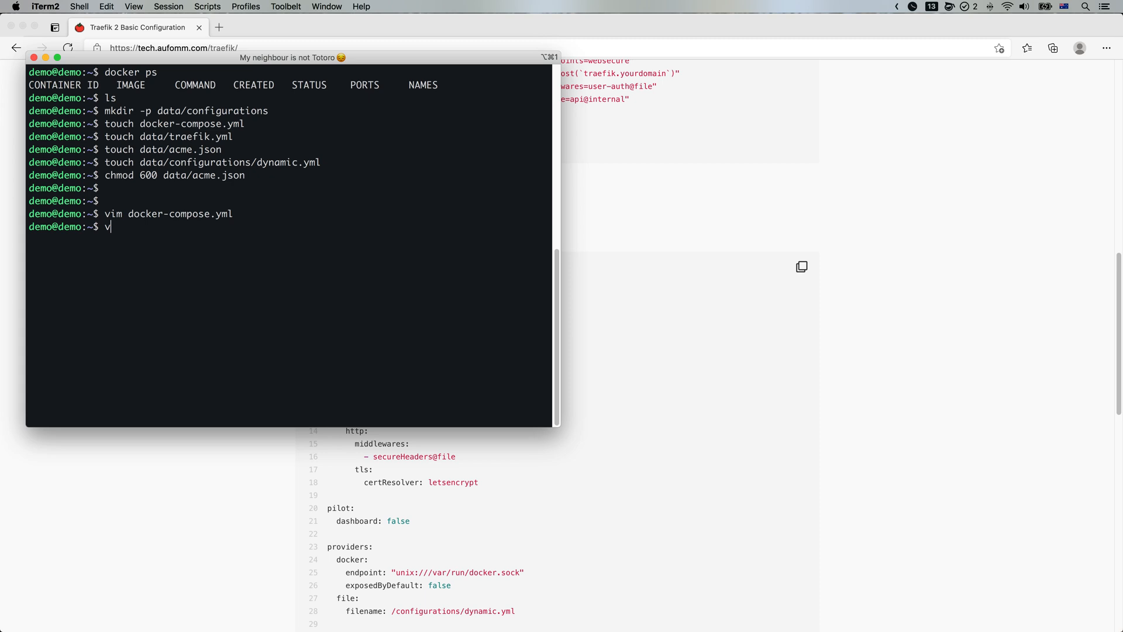
pyautogui.write('im')
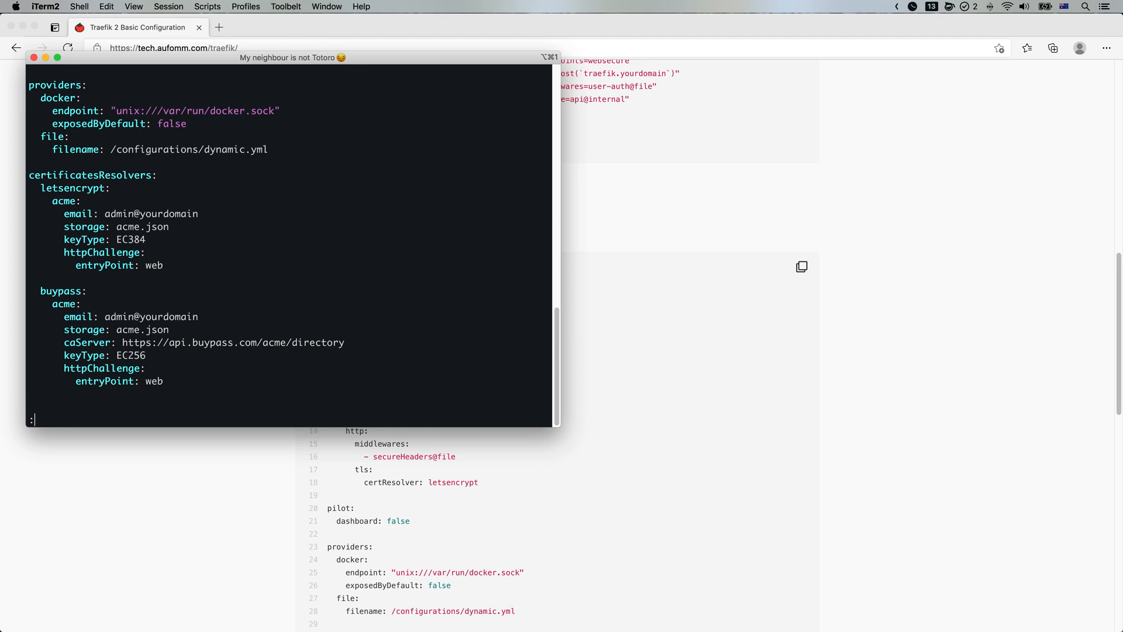
# Substitute yourdomain with fomm.top in traefik.yml, copy the dynamic config, and open dynamic.yml
pyautogui.write('%s/y')
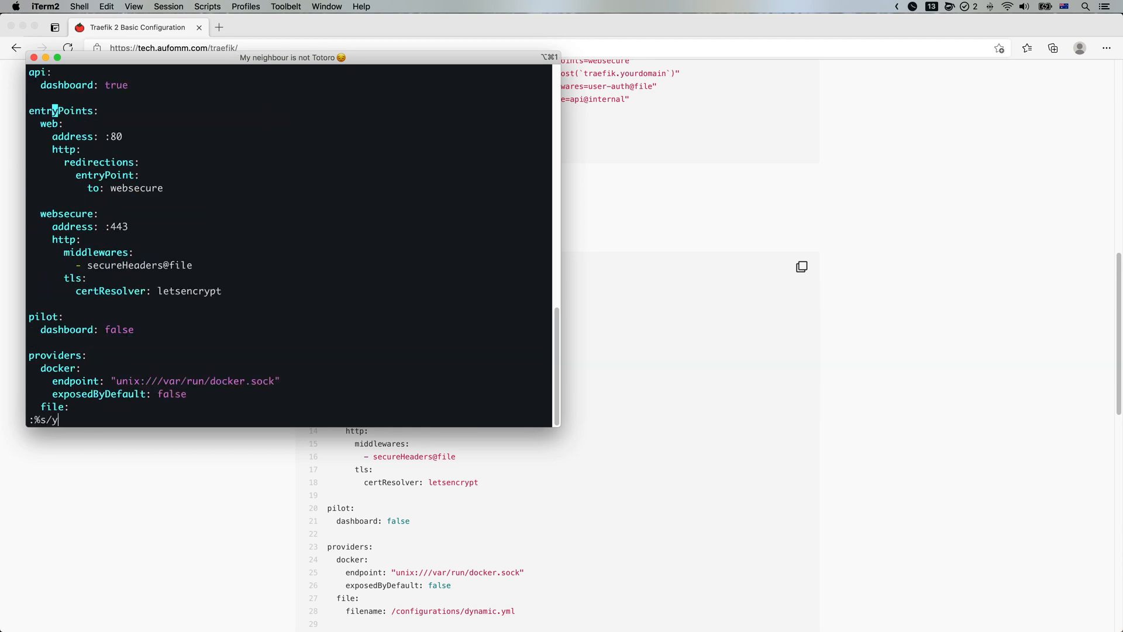
pyautogui.write('ourdomain/')
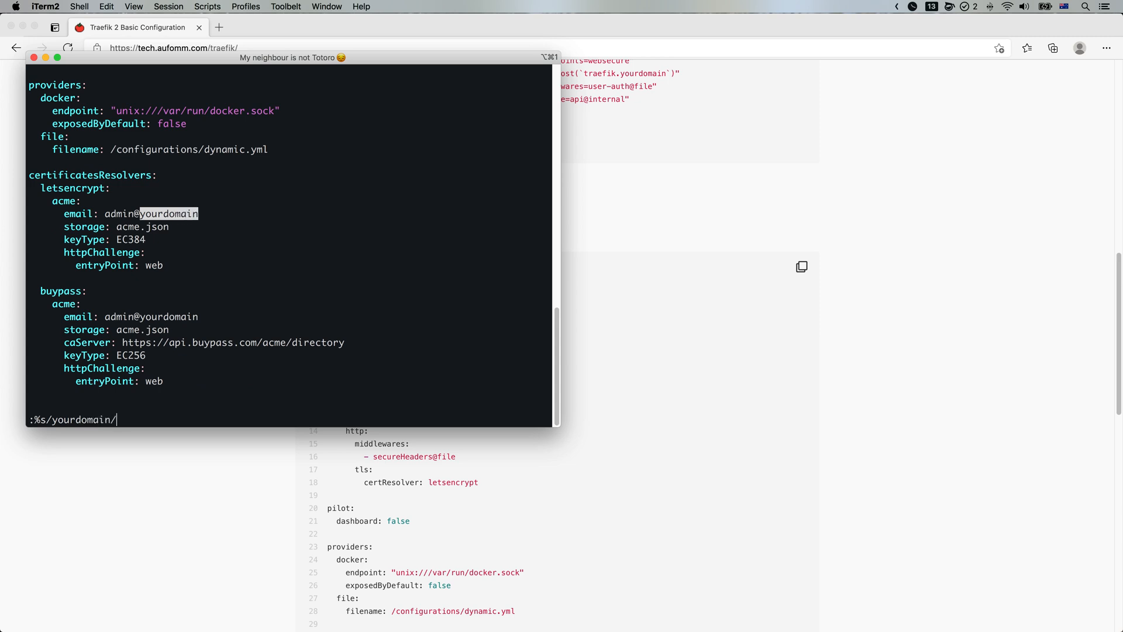
pyautogui.write('fomm.top')
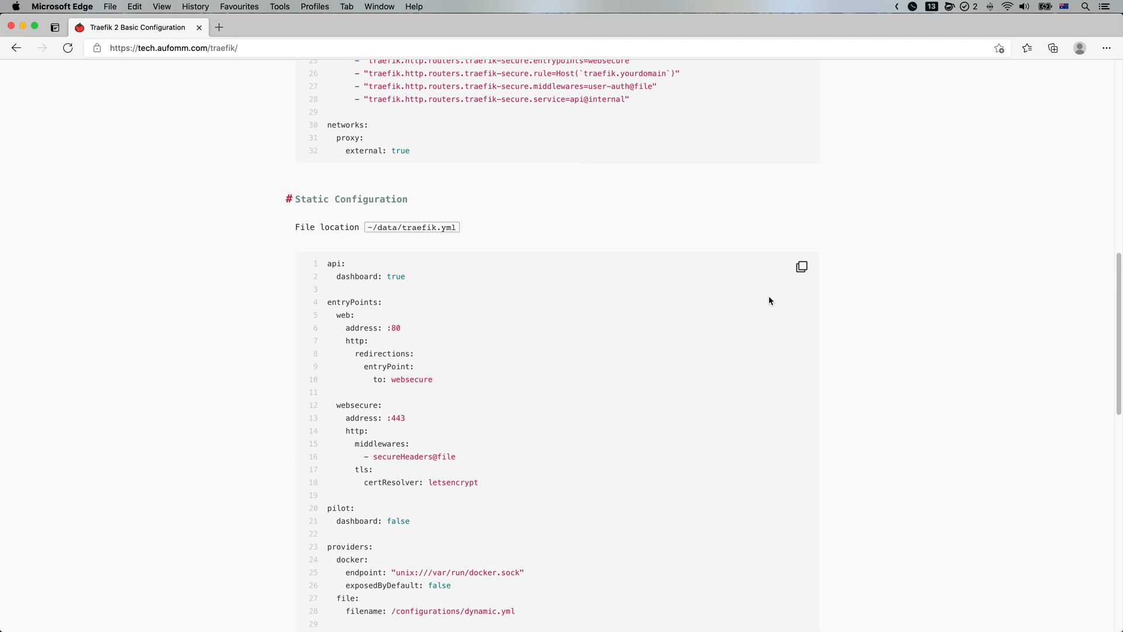
pyautogui.click(801, 267)
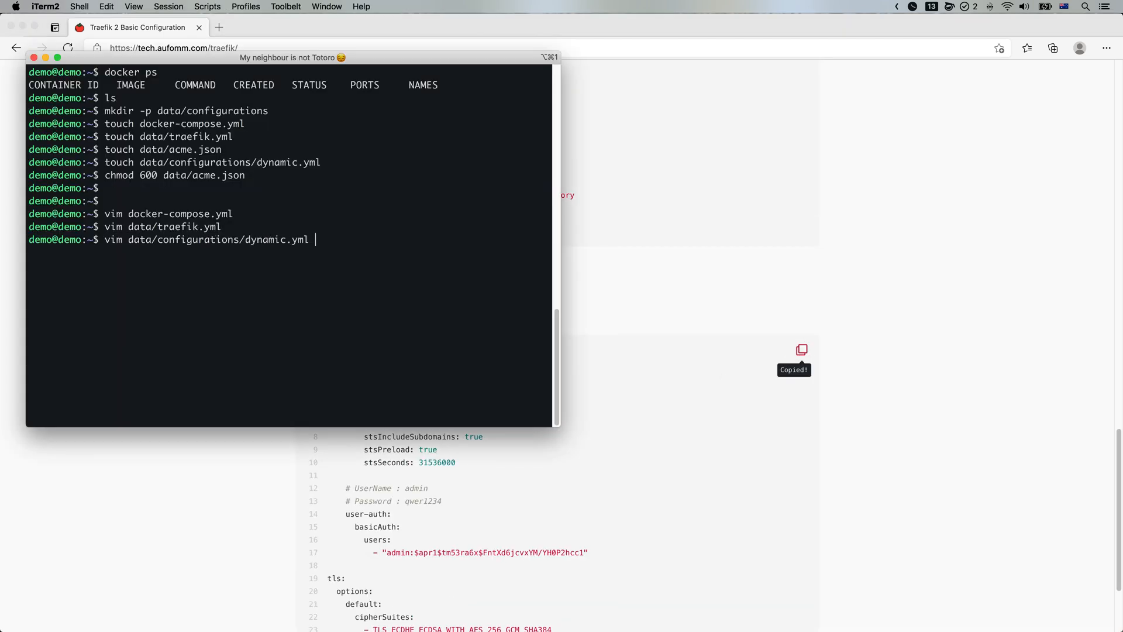
pyautogui.press('Return')
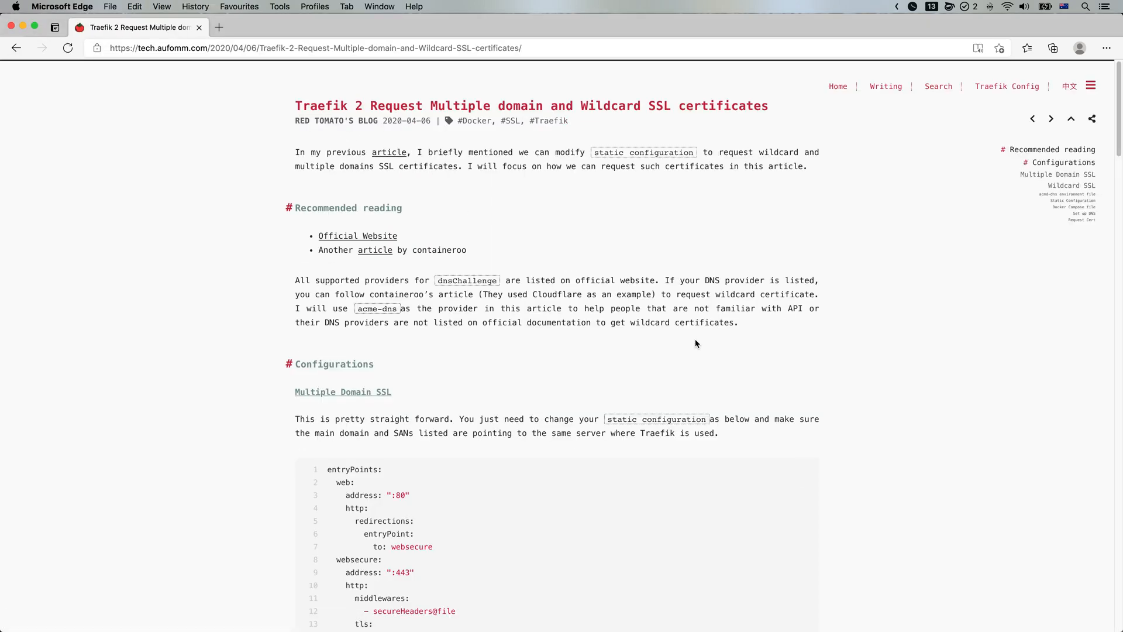
# Scroll through the article's wildcard static configuration and its le-dns resolver
pyautogui.scroll(-3)
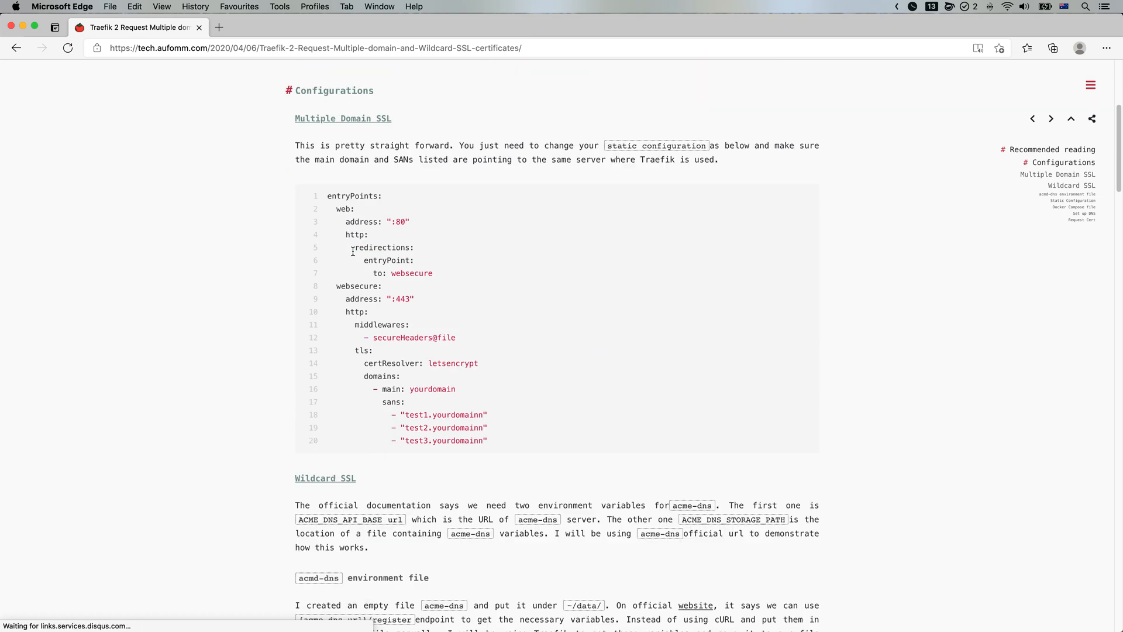
pyautogui.scroll(-3)
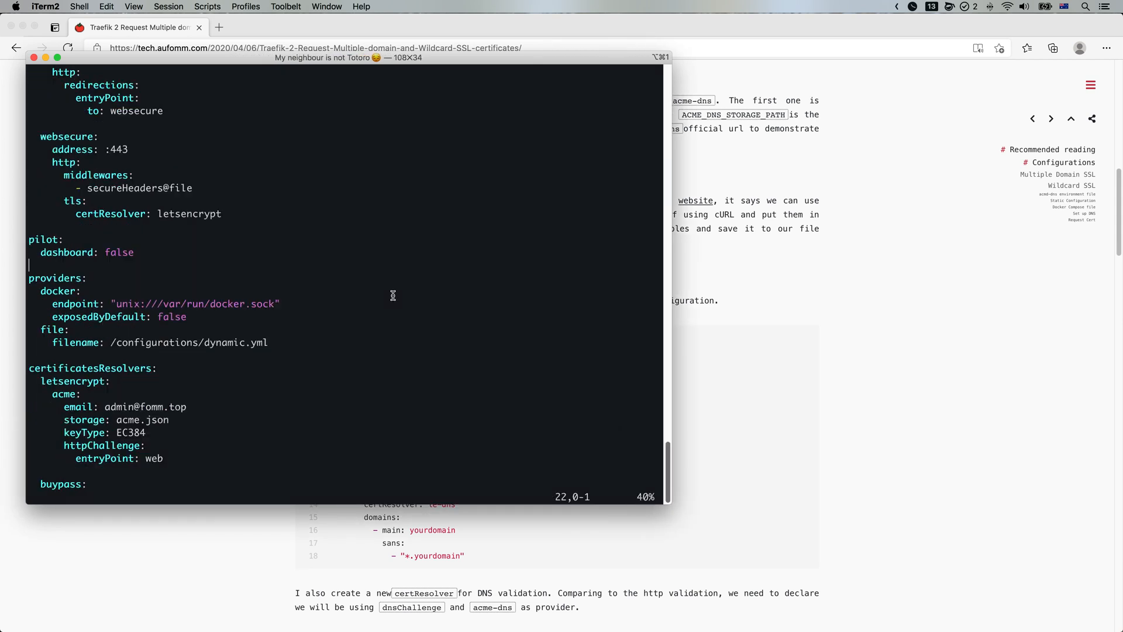
pyautogui.scroll(-3)
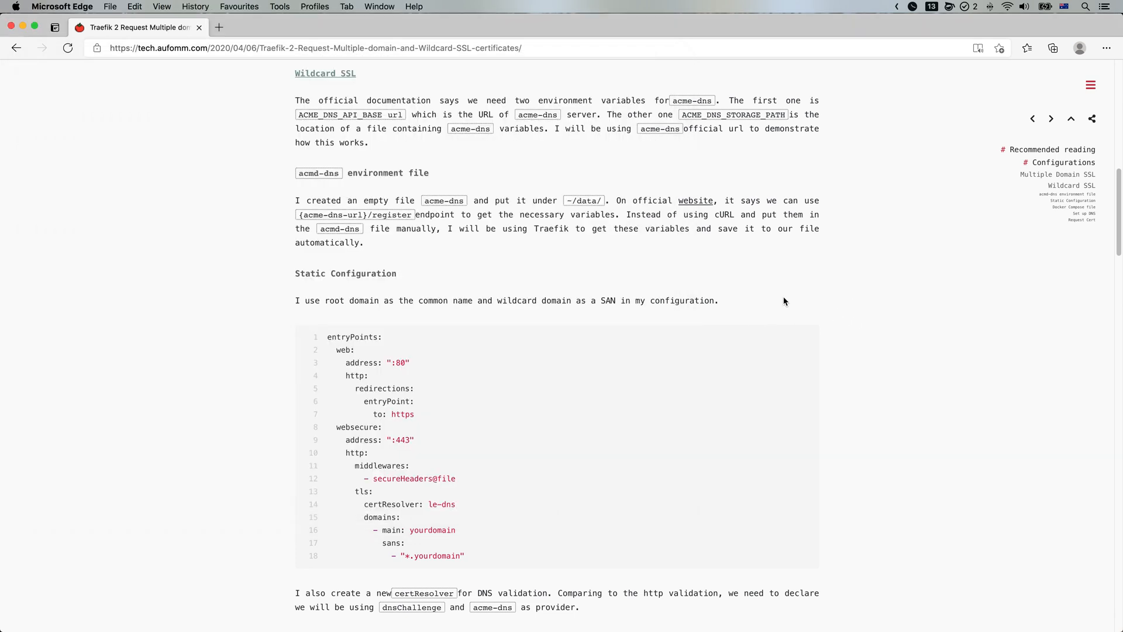
pyautogui.scroll(-3)
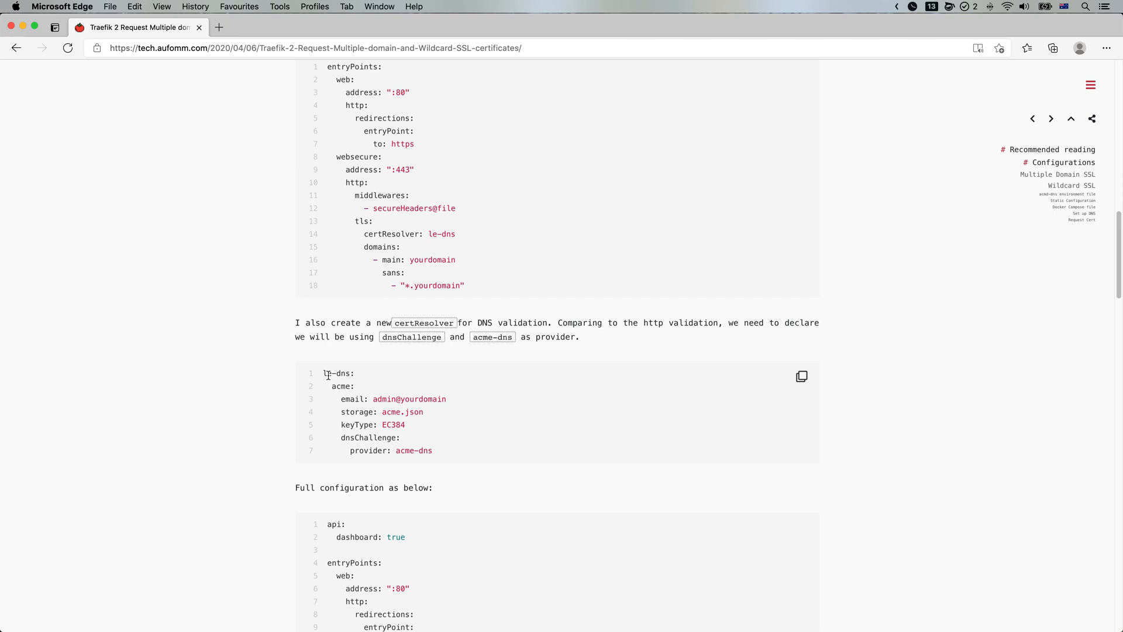
pyautogui.moveTo(414, 385)
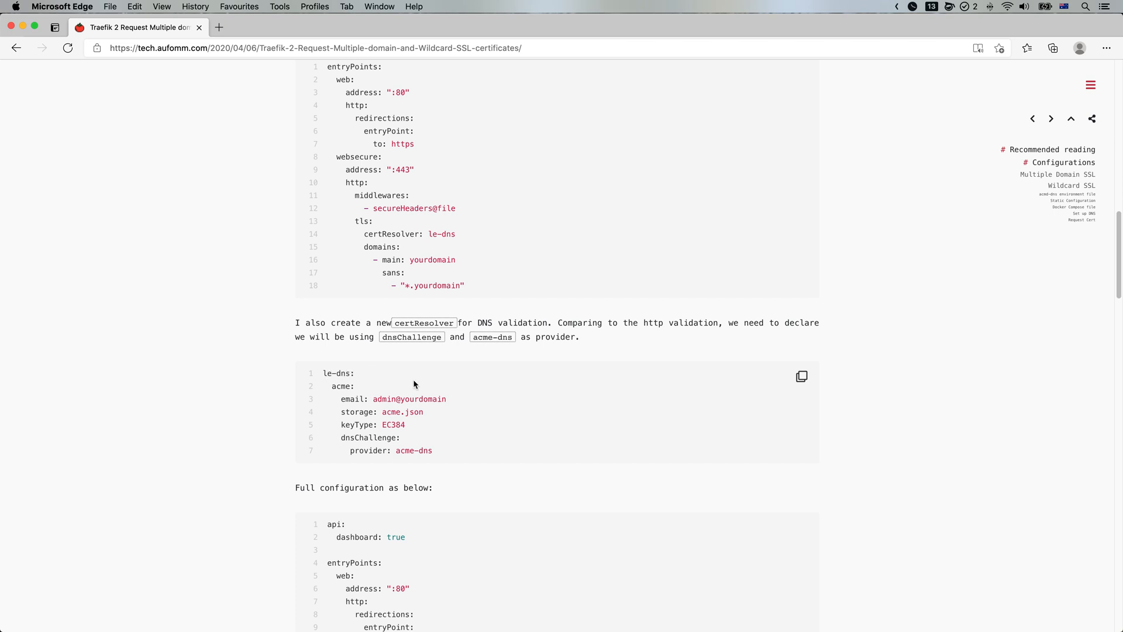
pyautogui.scroll(-3)
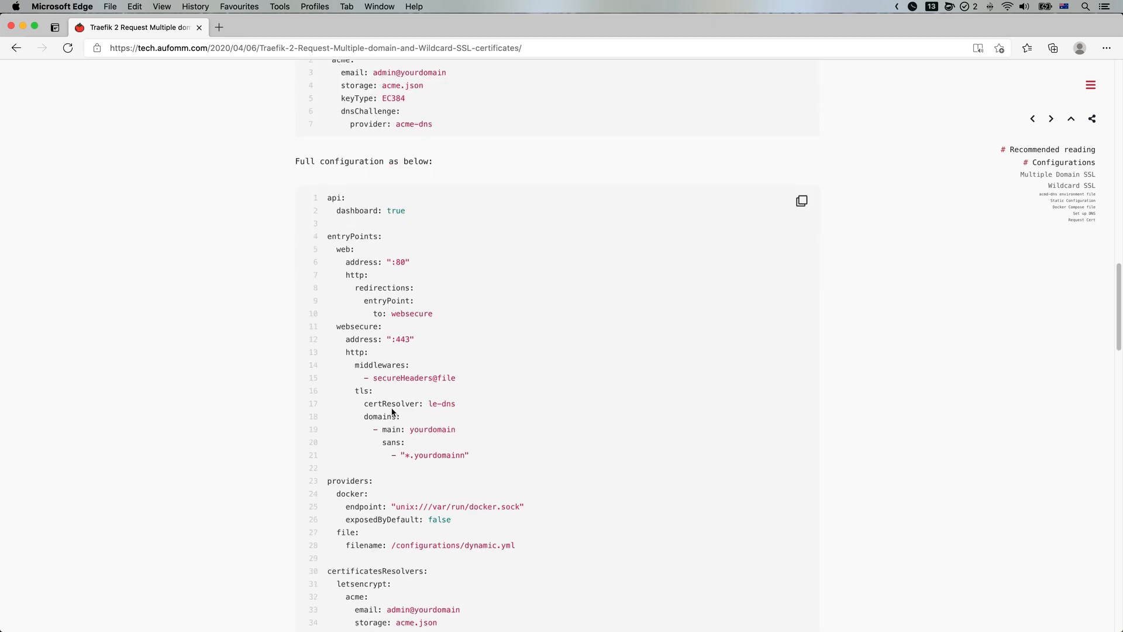
pyautogui.scroll(-3)
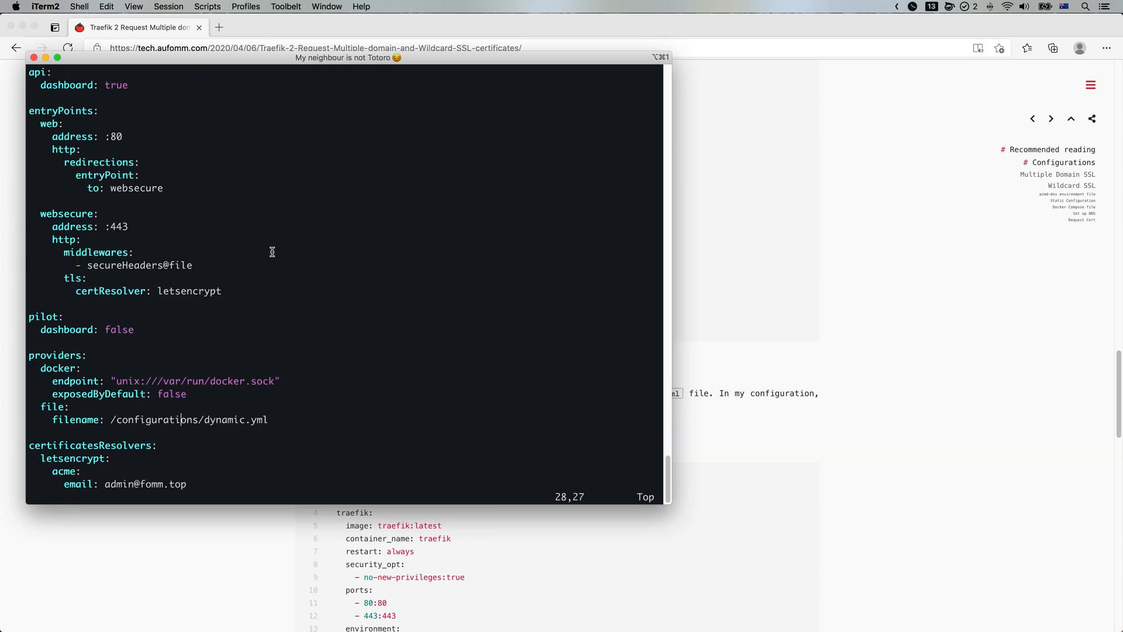
# Search ?let, change websecure's certResolver from letsencrypt to le-dns, and save with :w
pyautogui.scroll(-3)
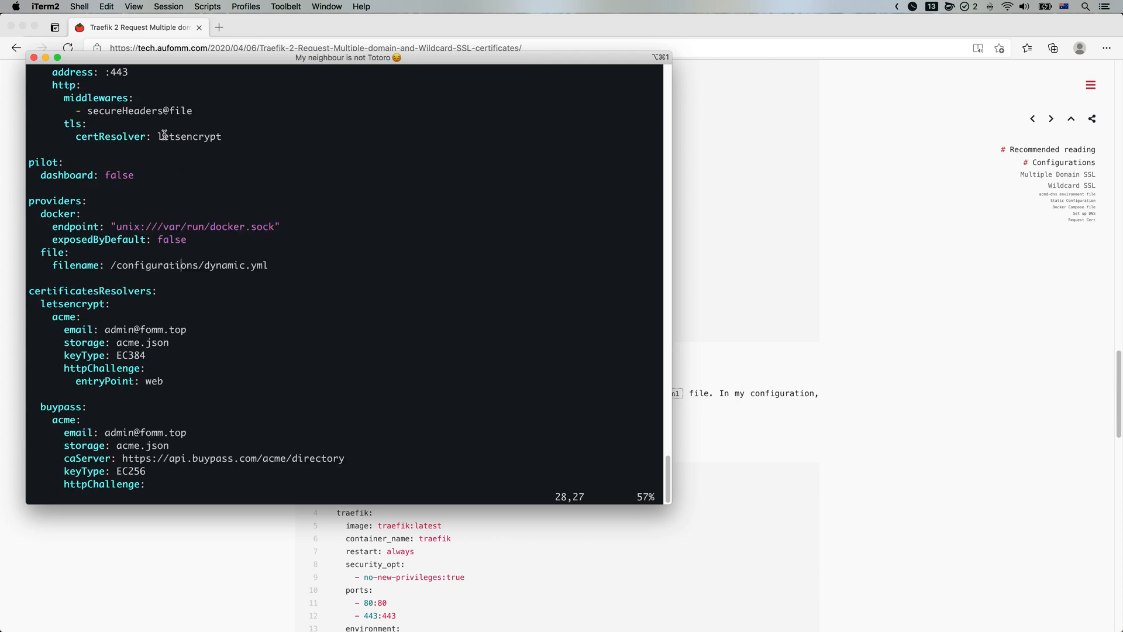
pyautogui.moveTo(117, 367)
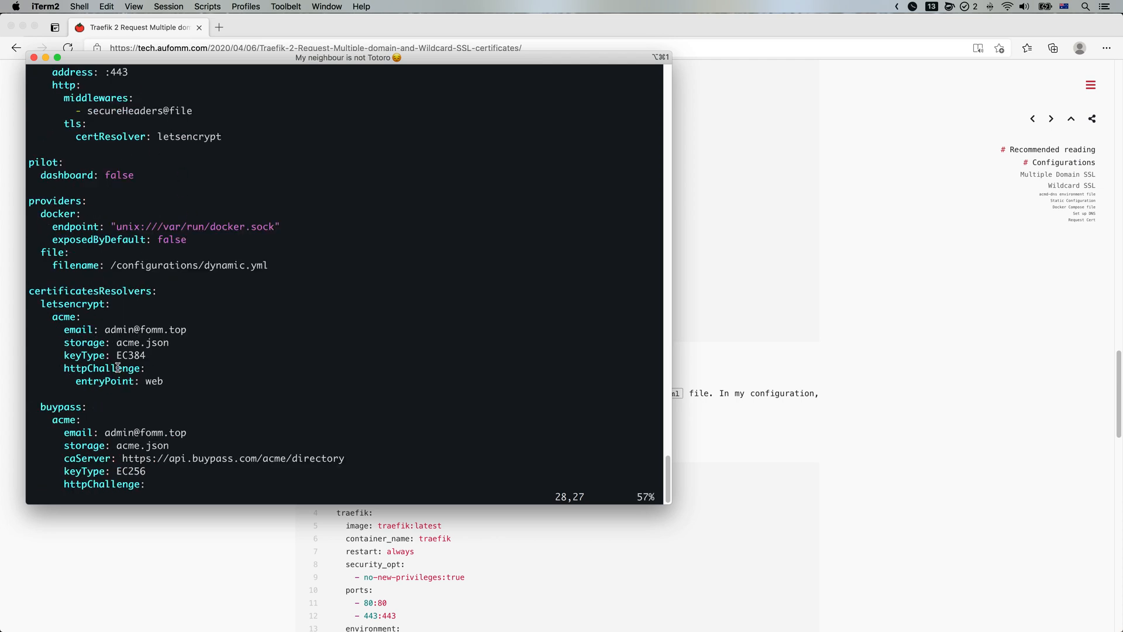
pyautogui.scroll(3)
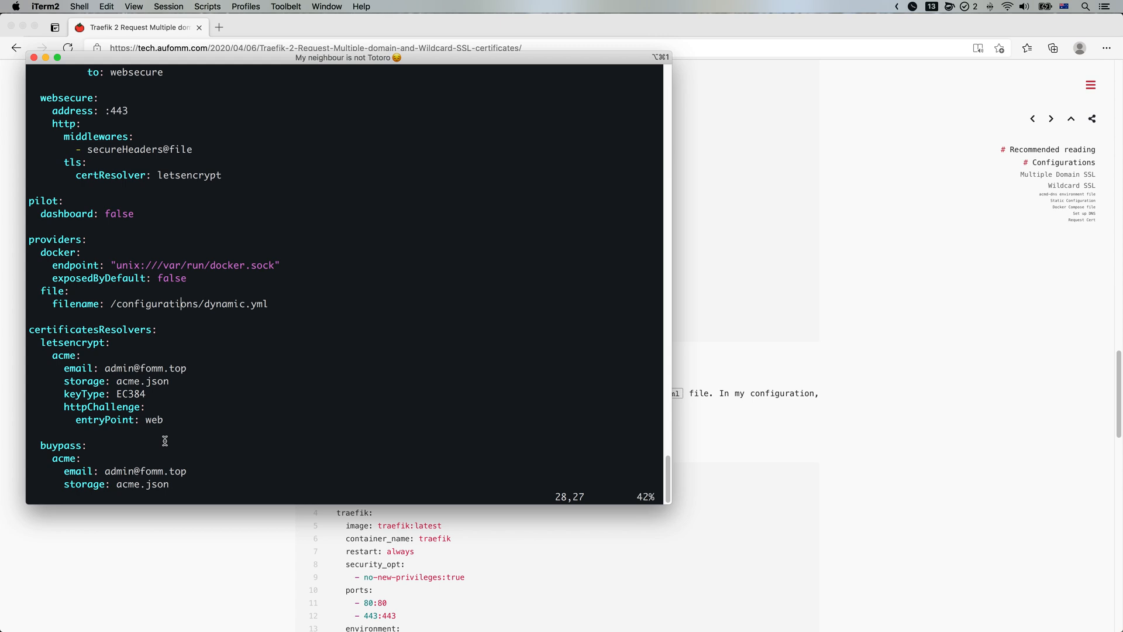
pyautogui.scroll(3)
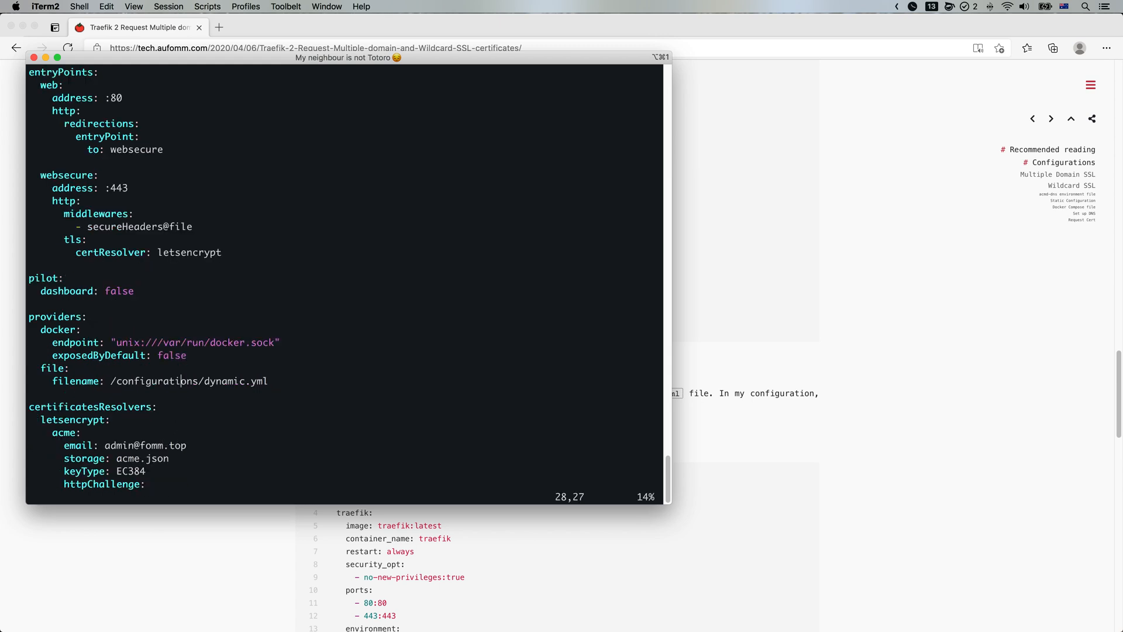
pyautogui.write('?let')
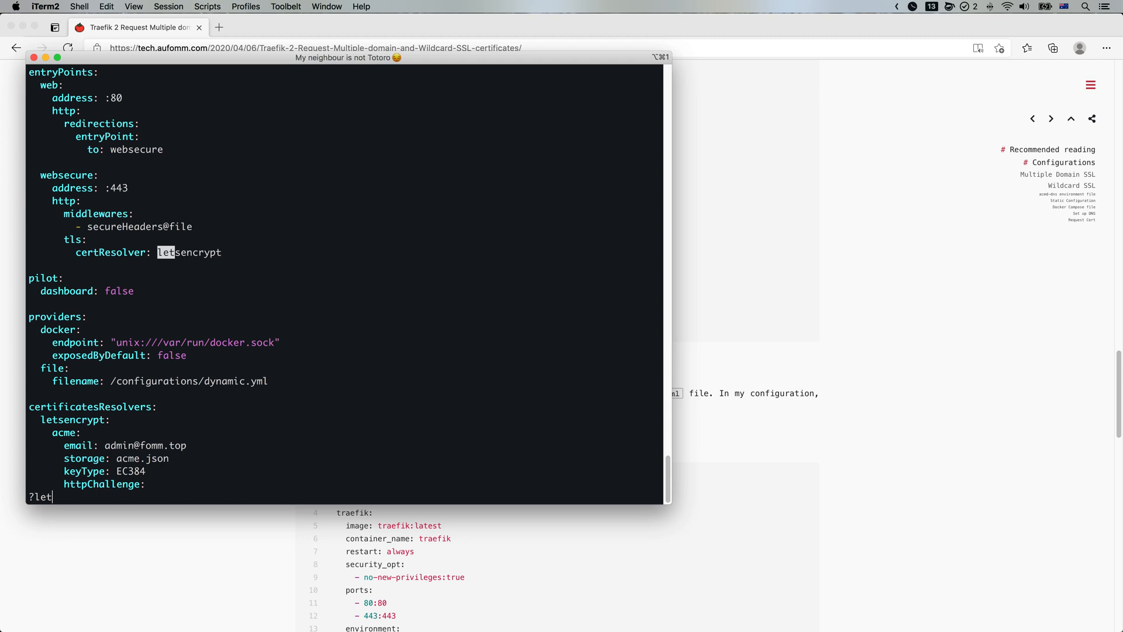
pyautogui.press('i')
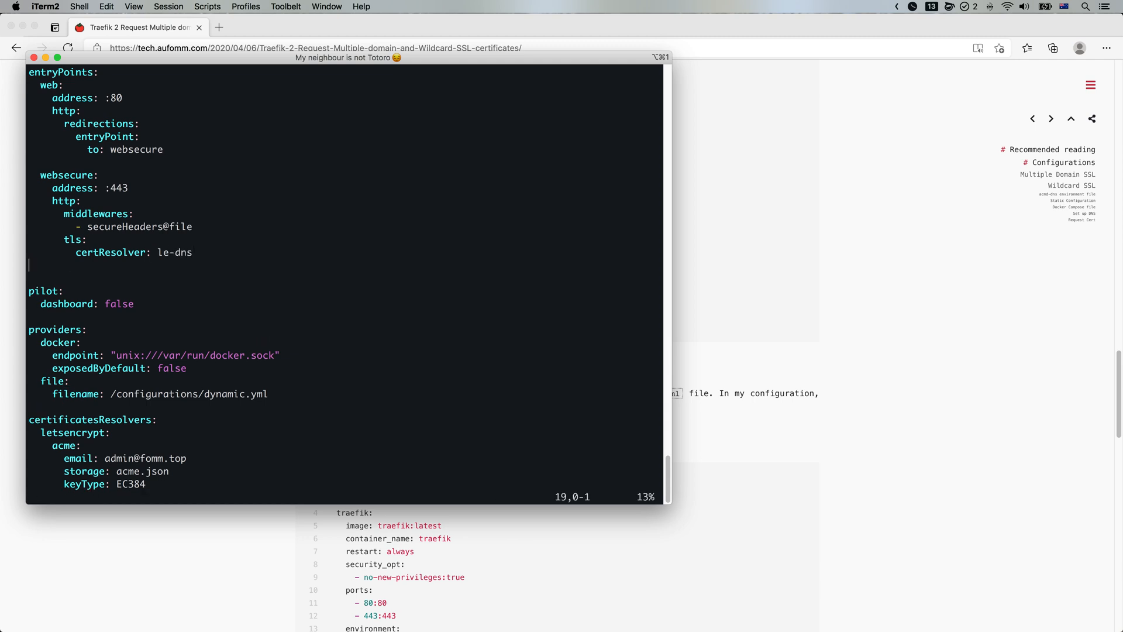
pyautogui.write(':w')
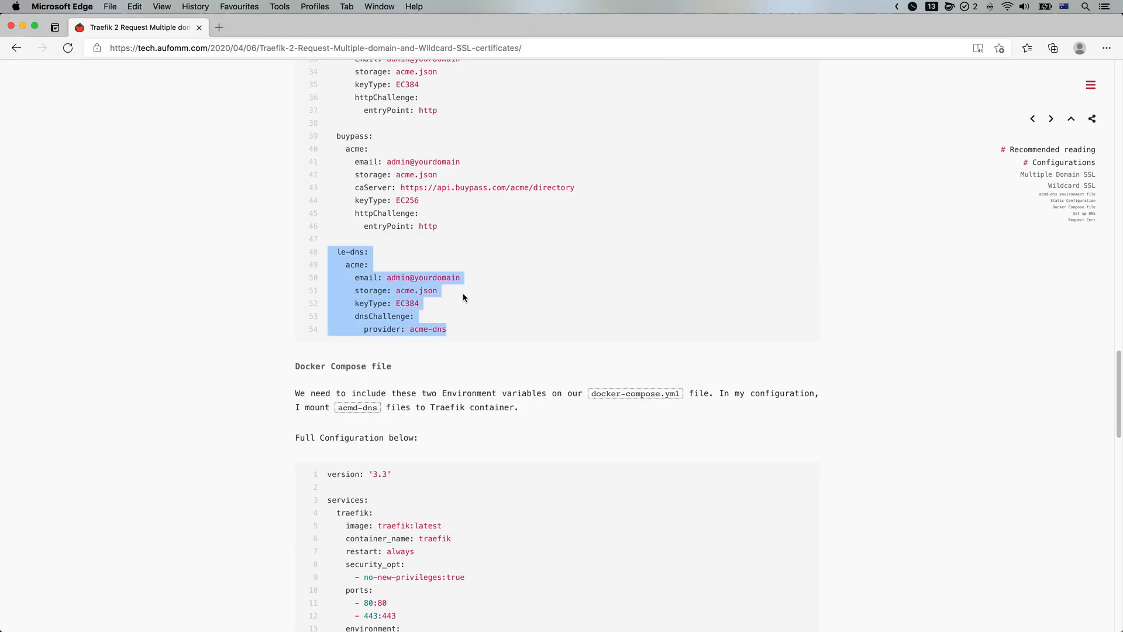
pyautogui.scroll(-3)
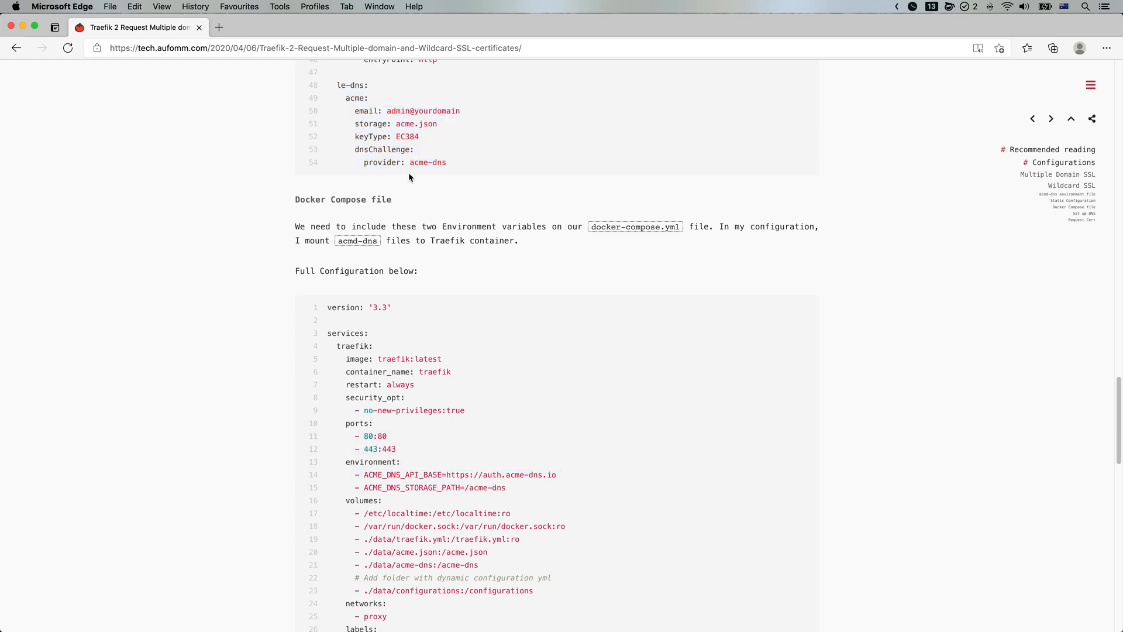
pyautogui.moveTo(442, 163)
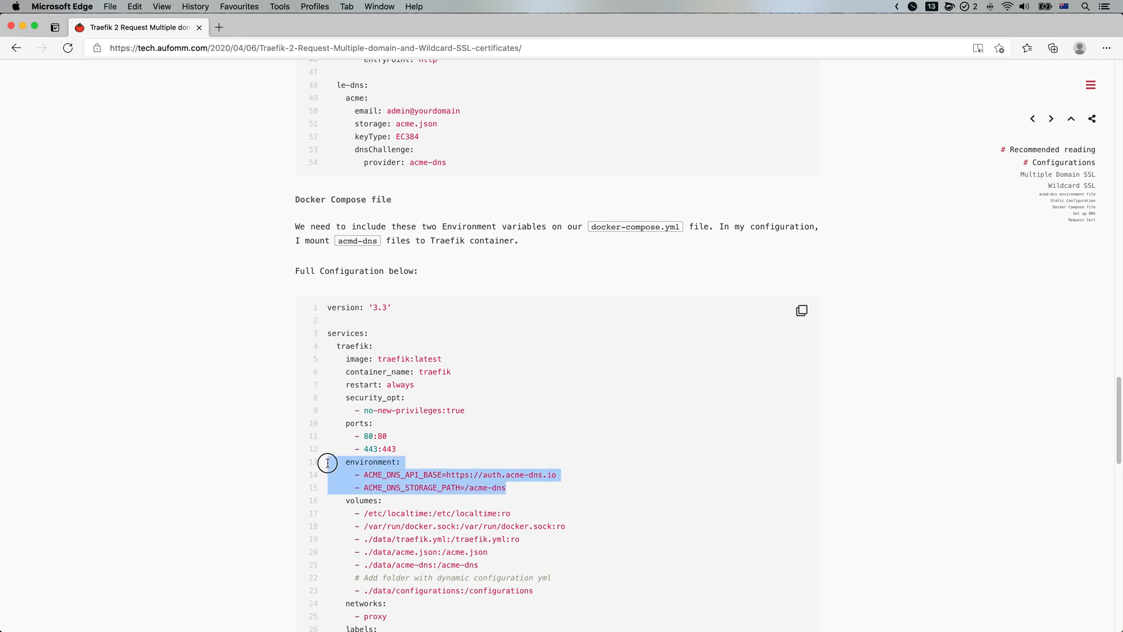
pyautogui.click(510, 474)
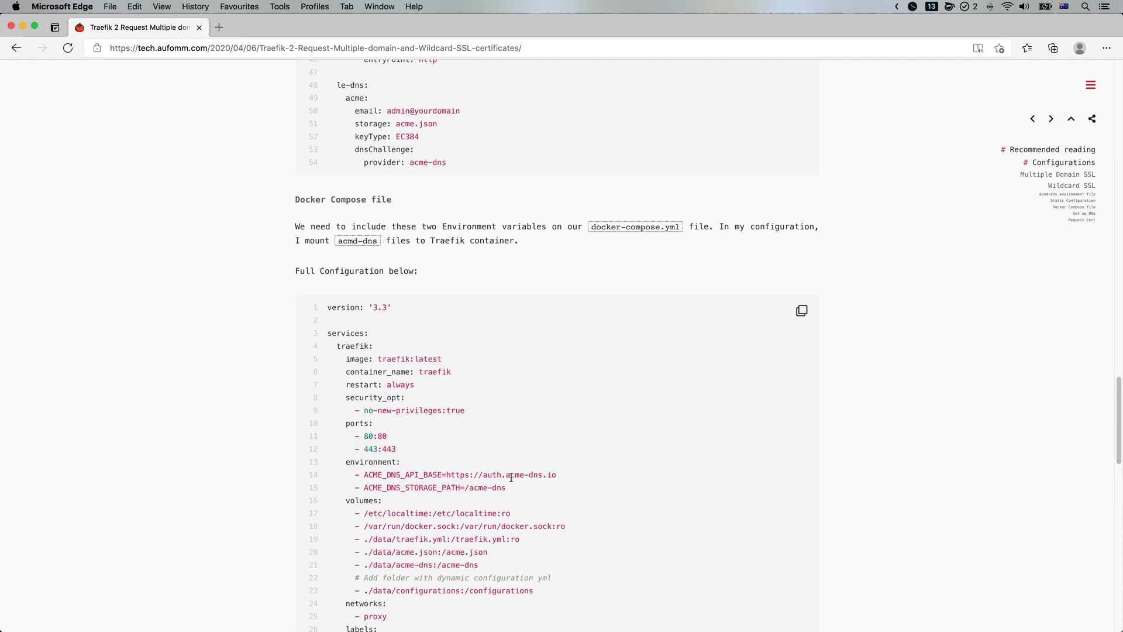
pyautogui.moveTo(500, 472)
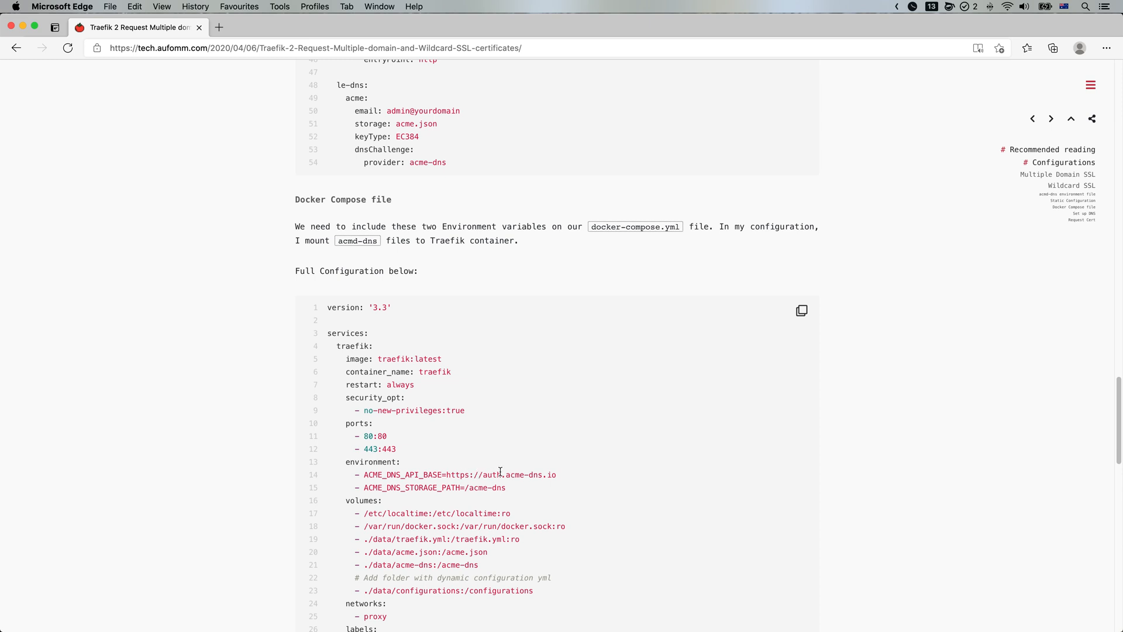
pyautogui.moveTo(558, 477)
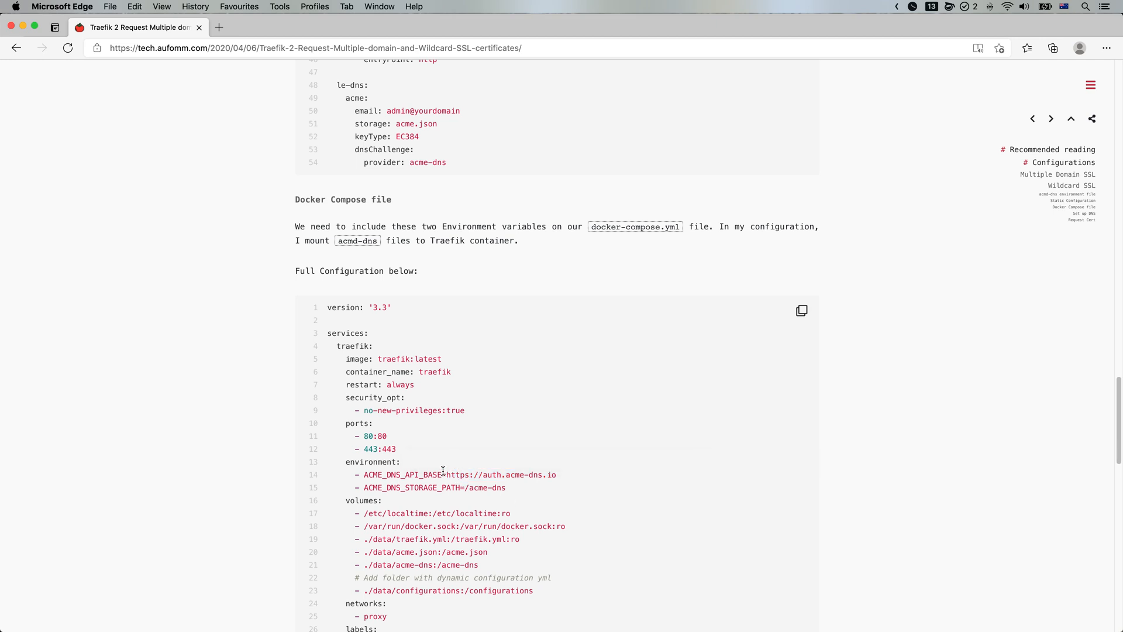
pyautogui.moveTo(599, 485)
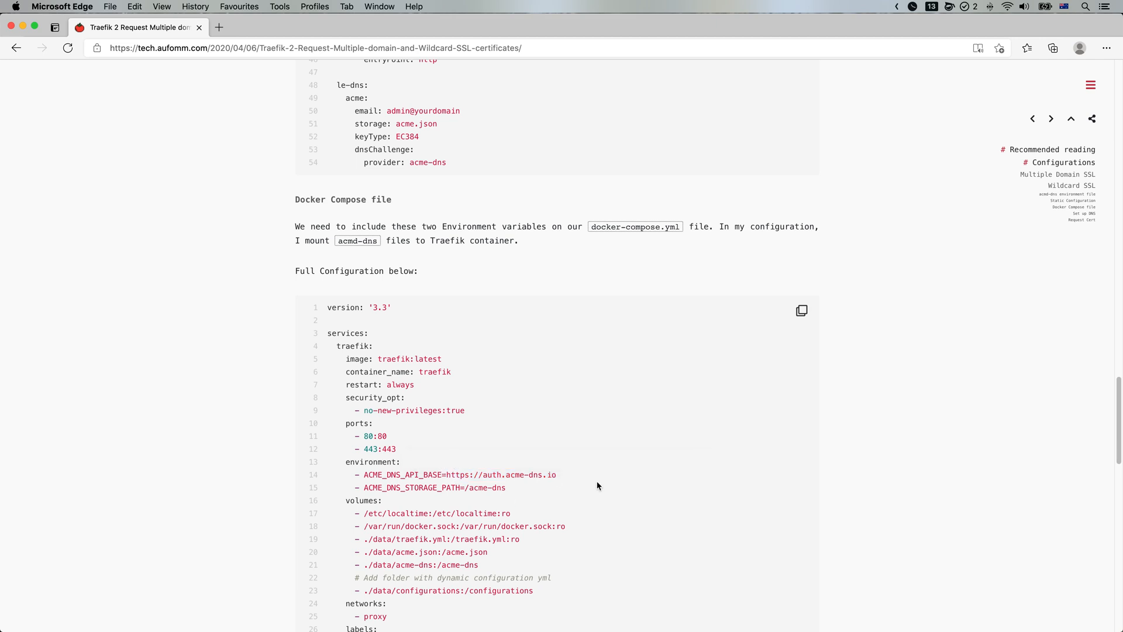
pyautogui.moveTo(463, 488)
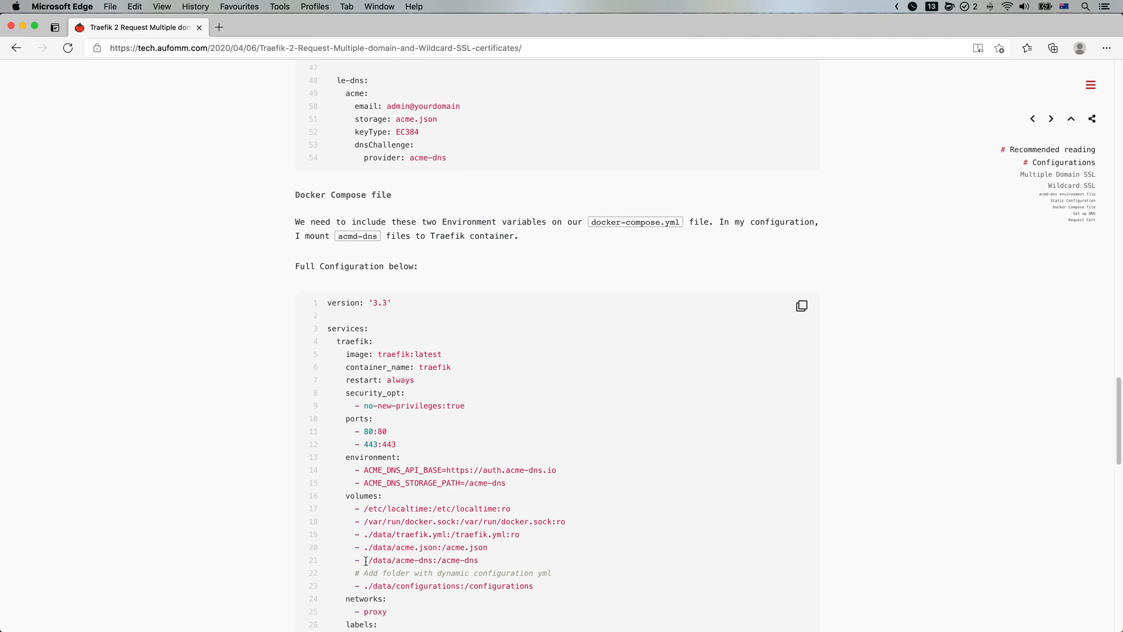
pyautogui.moveTo(403, 560)
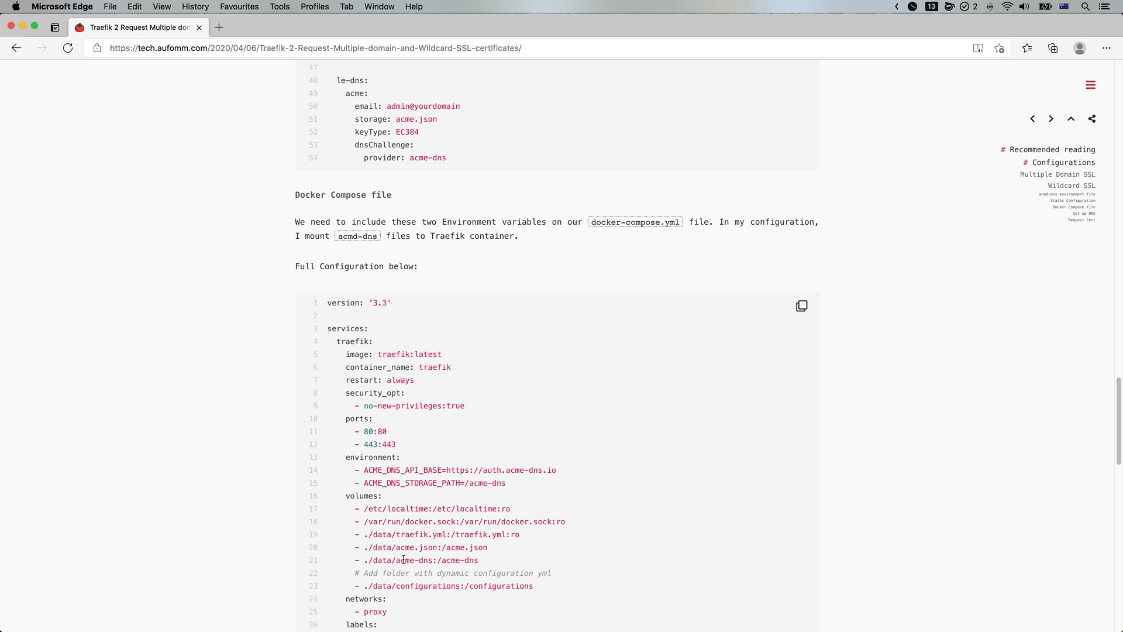
pyautogui.moveTo(459, 560)
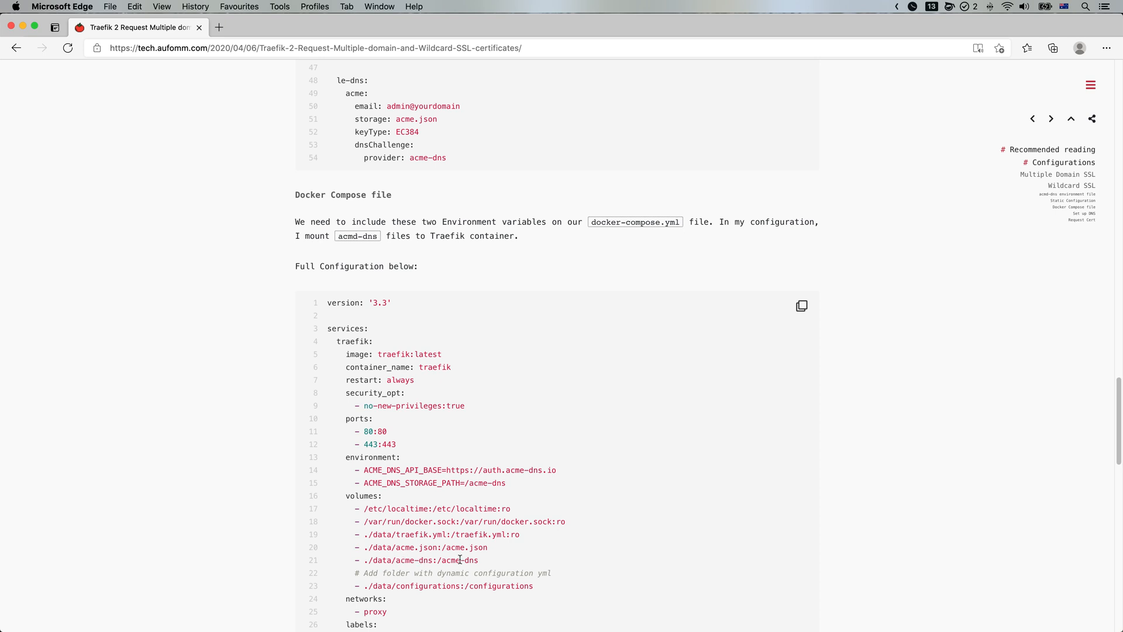
pyautogui.moveTo(481, 565)
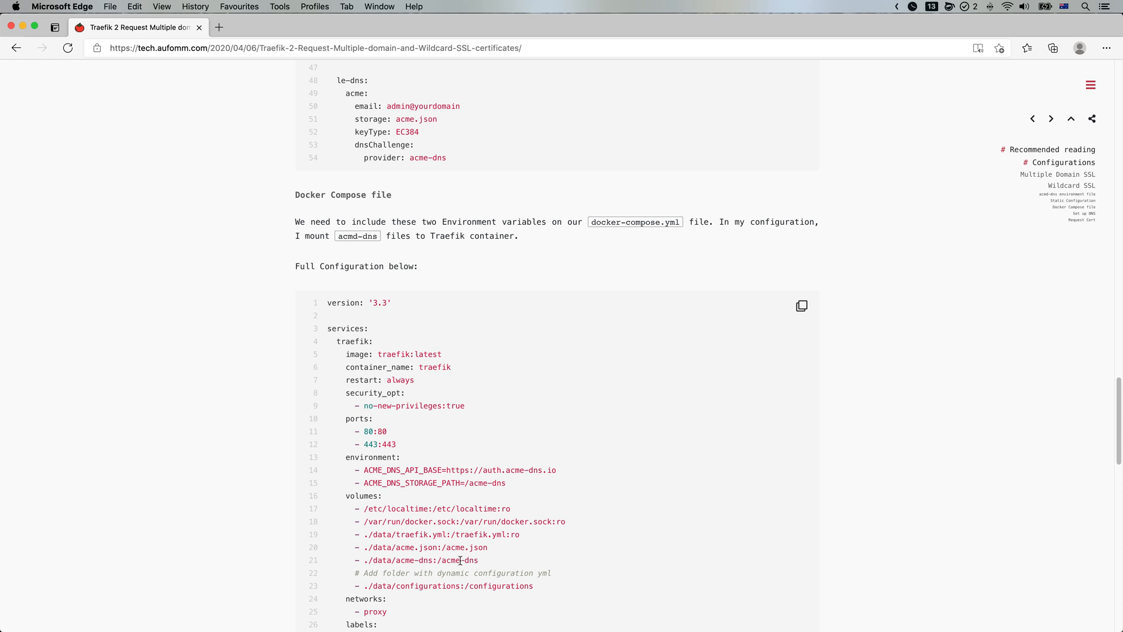
pyautogui.moveTo(479, 564)
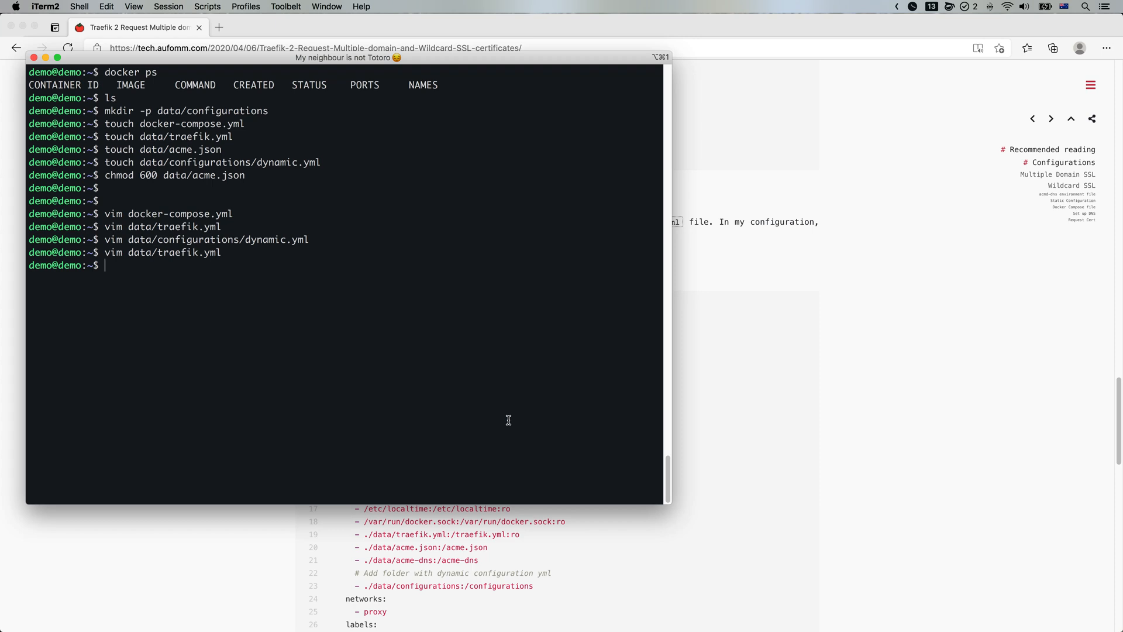
# Reopen docker-compose.yml in Vim, then touch an empty data/acme-dns file
pyautogui.write('vim do`')
pyautogui.write('vim docker-compose.yml')
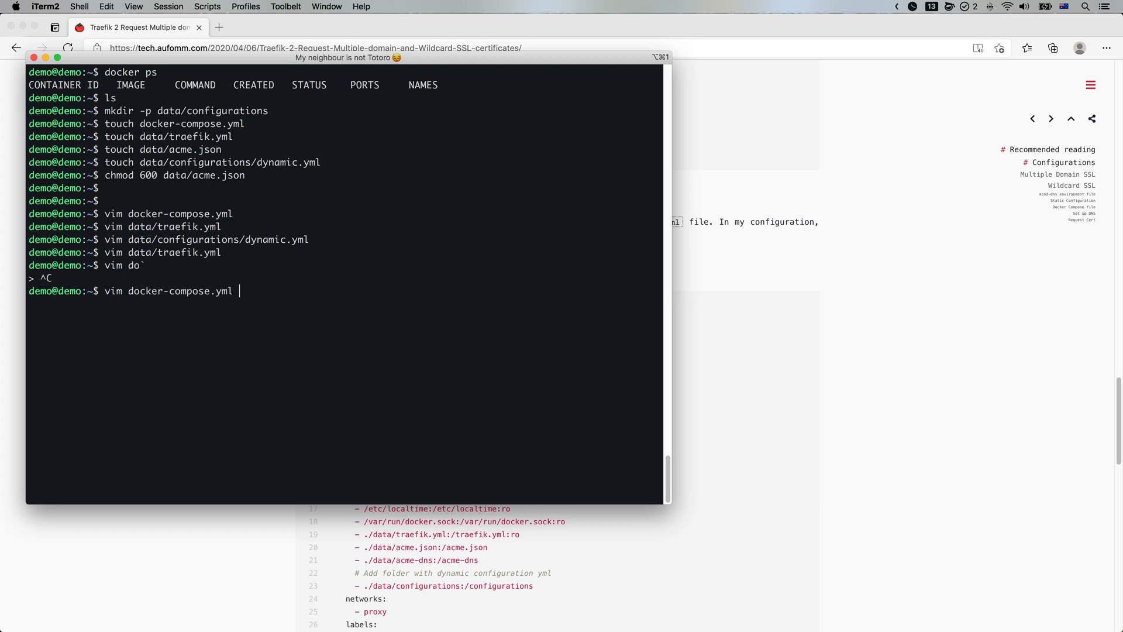
pyautogui.press('Return')
pyautogui.write('touch')
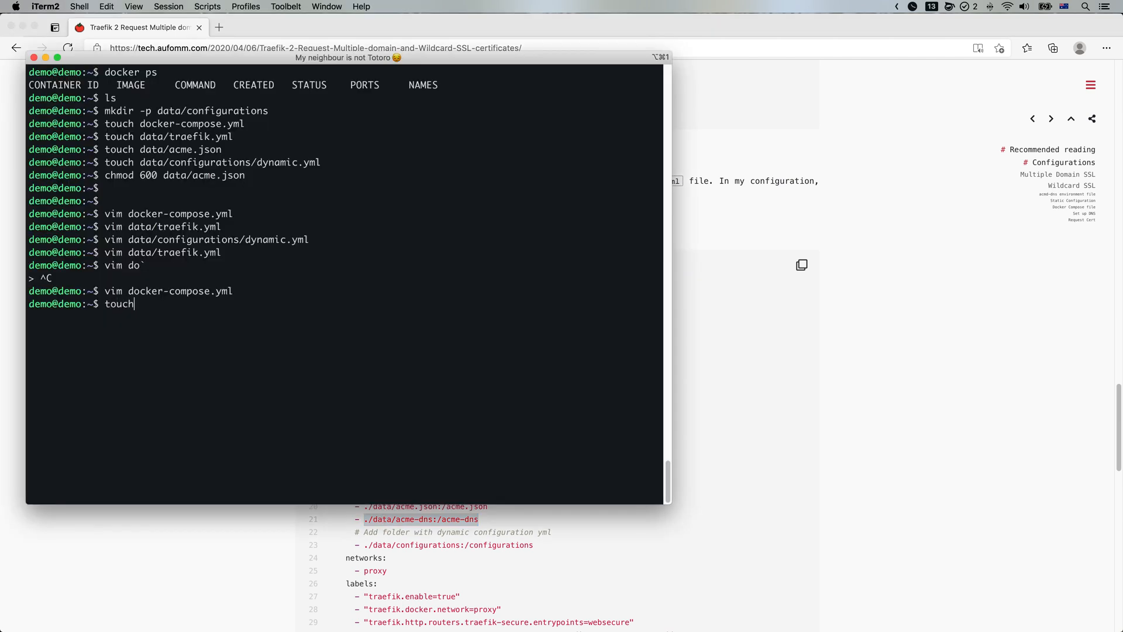
pyautogui.write('data/acme')
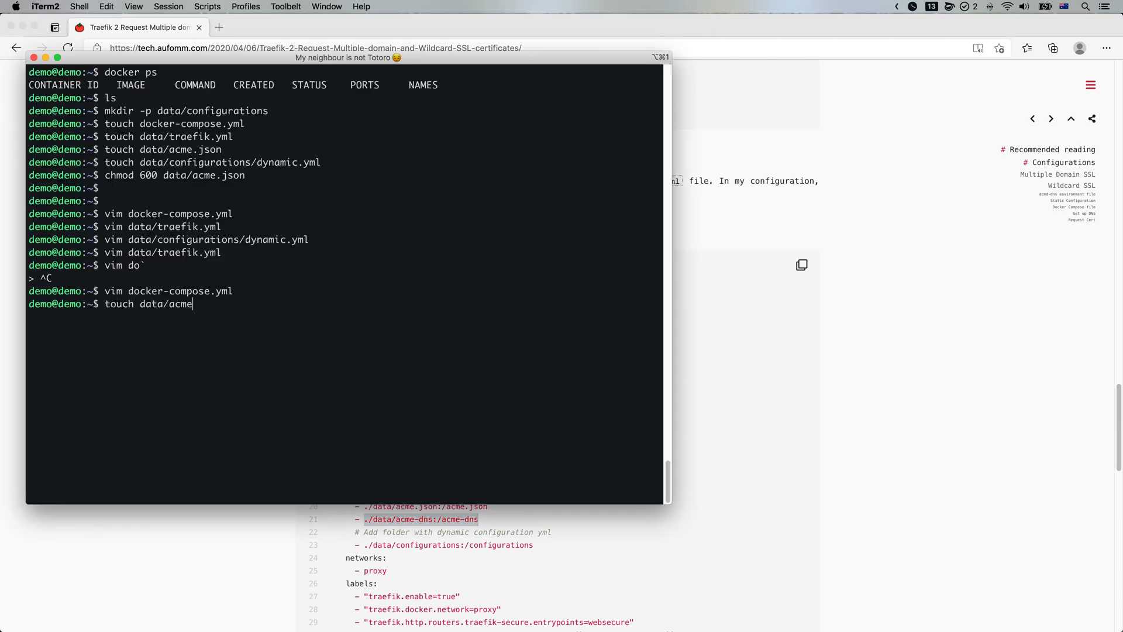
pyautogui.press('Return')
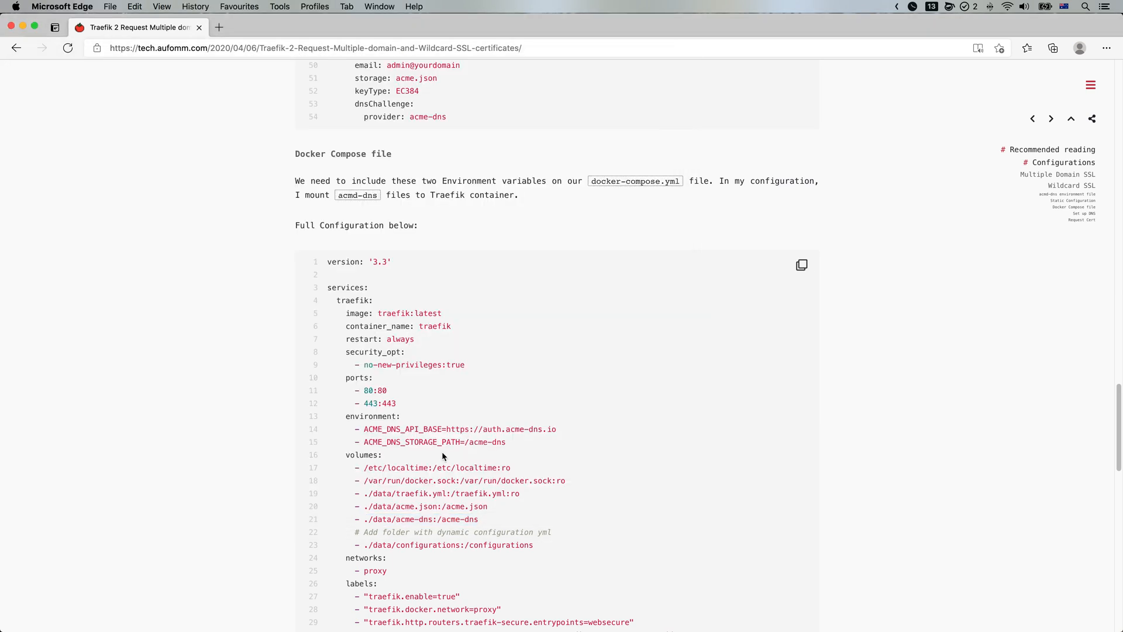
# Scroll the tutorial's Docker Compose file, then back up to the Multiple Domain SSL configuration
pyautogui.scroll(3)
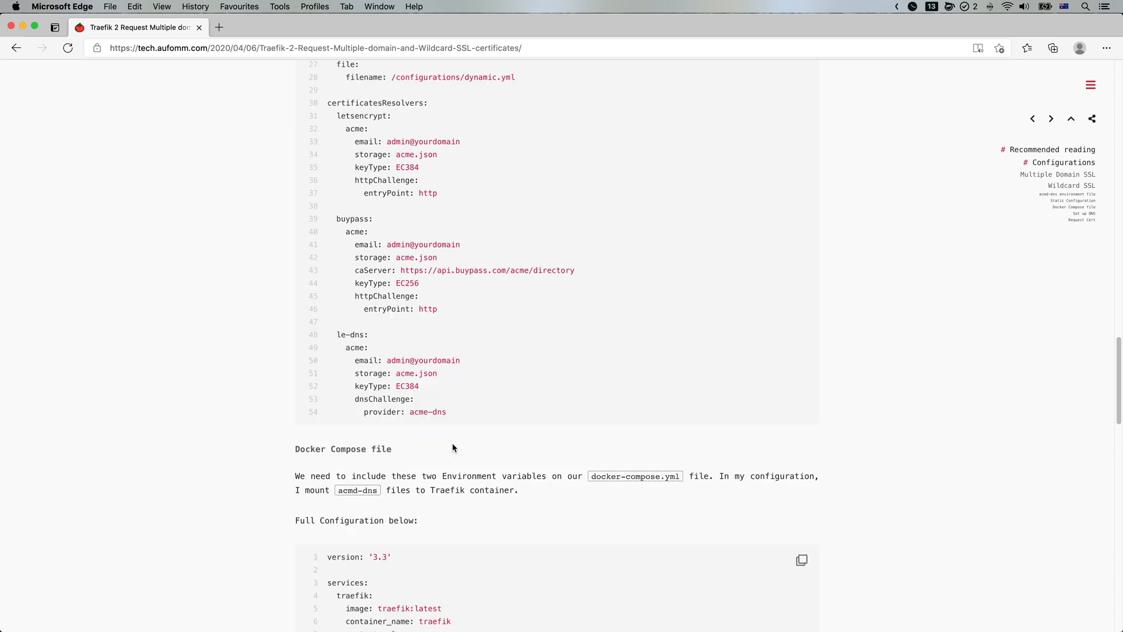
pyautogui.scroll(-3)
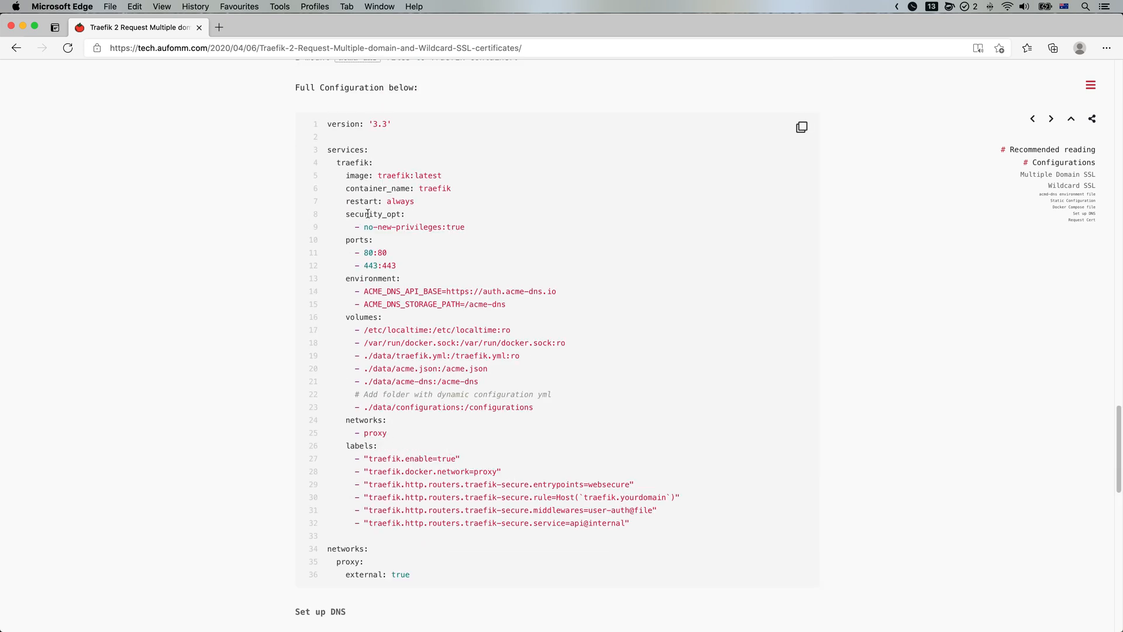
pyautogui.scroll(3)
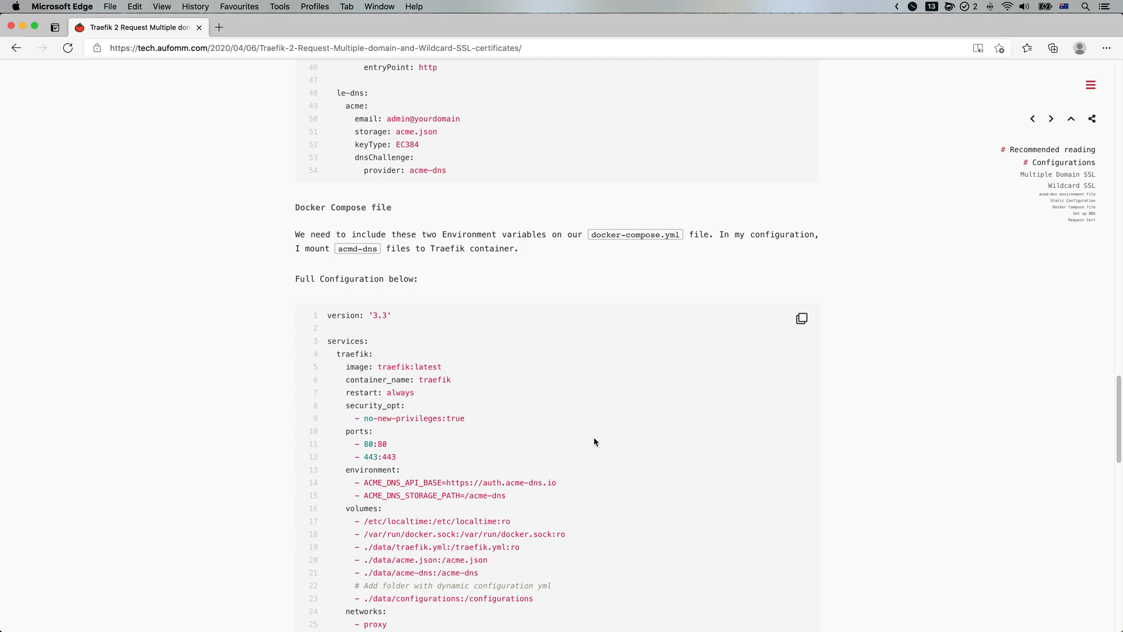
pyautogui.scroll(3)
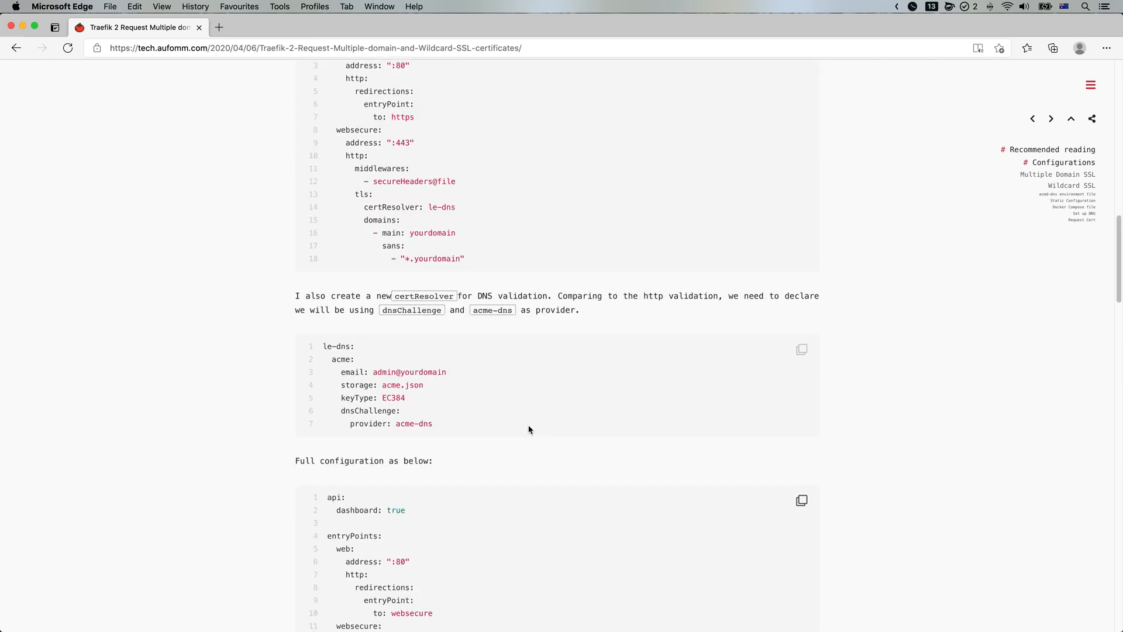
pyautogui.scroll(-3)
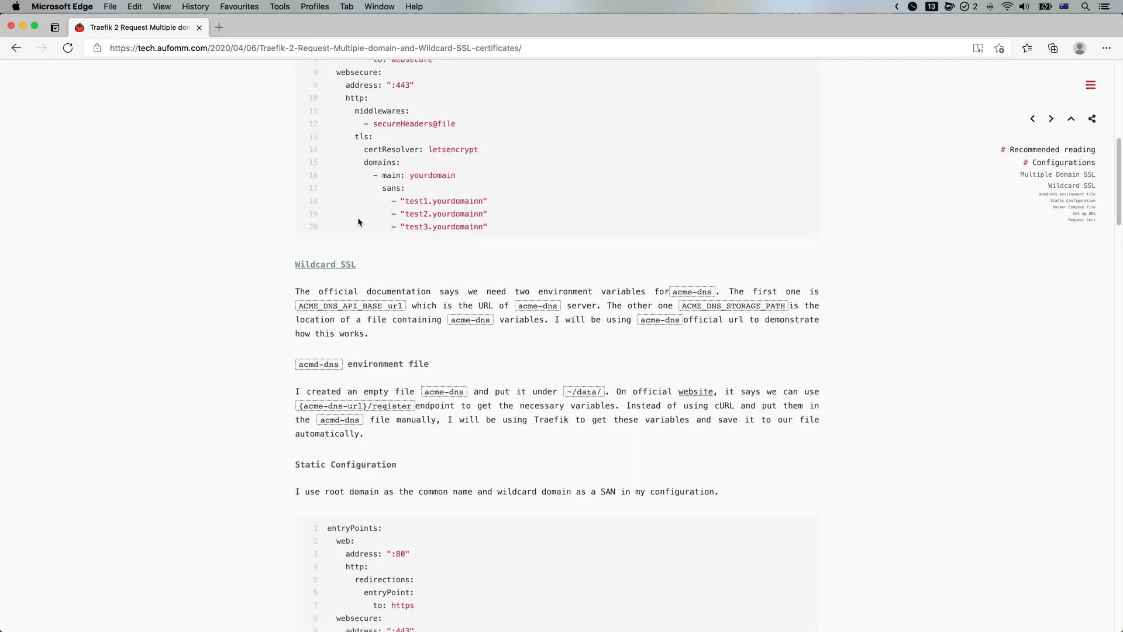
pyautogui.moveTo(326, 276)
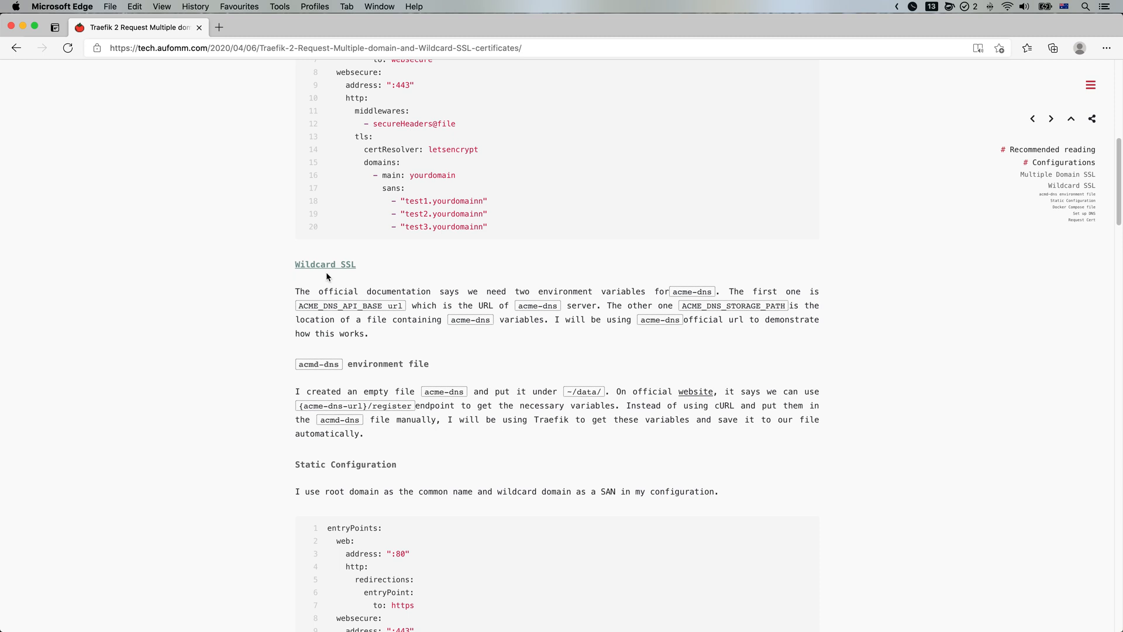
pyautogui.scroll(3)
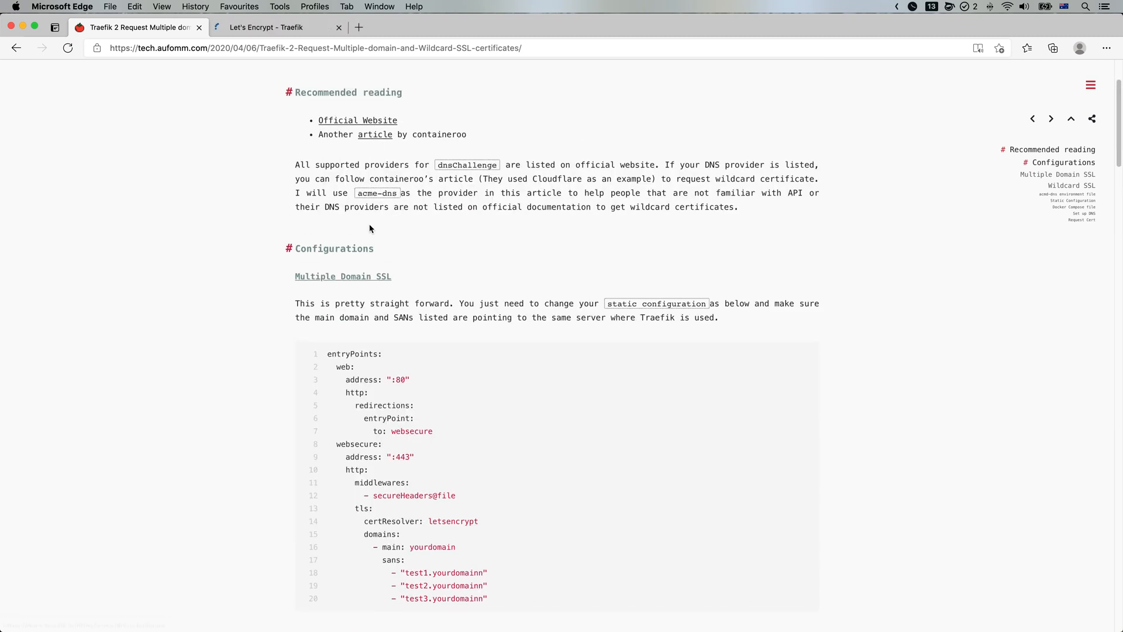
# Switch to the Let's Encrypt - Traefik tab and scroll to its Configuration Examples
pyautogui.click(276, 27)
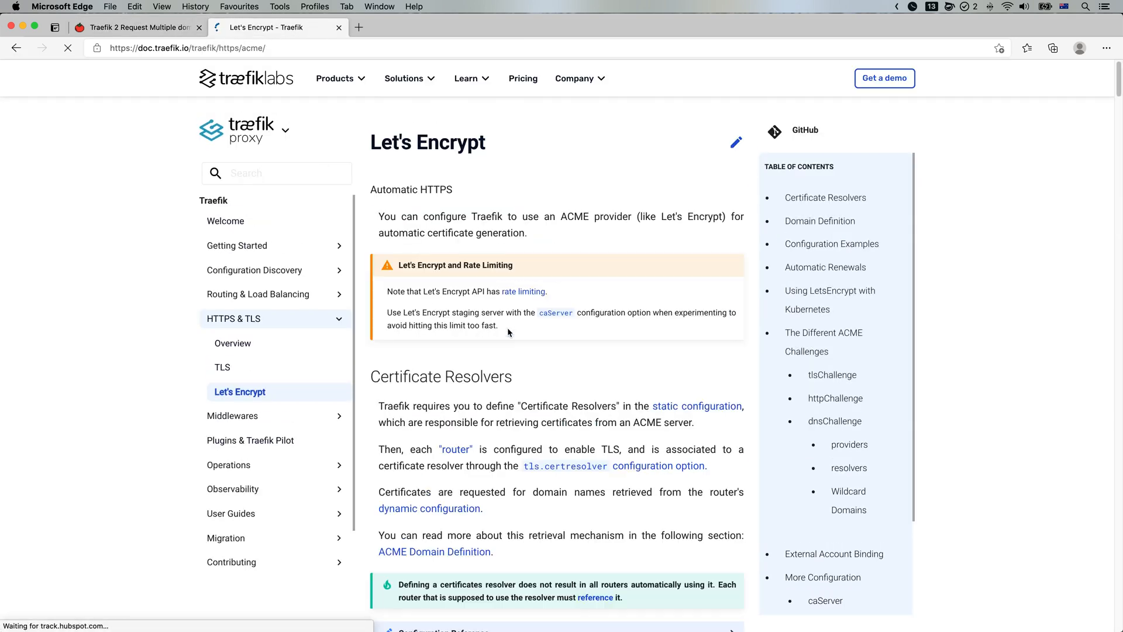
pyautogui.scroll(-3)
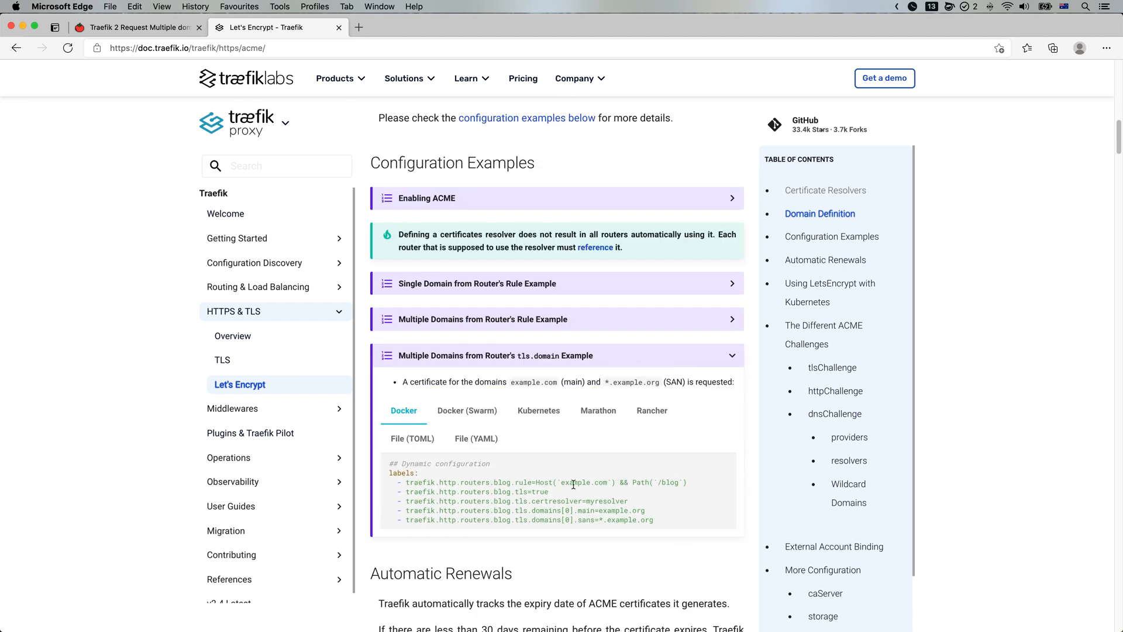
pyautogui.moveTo(670, 526)
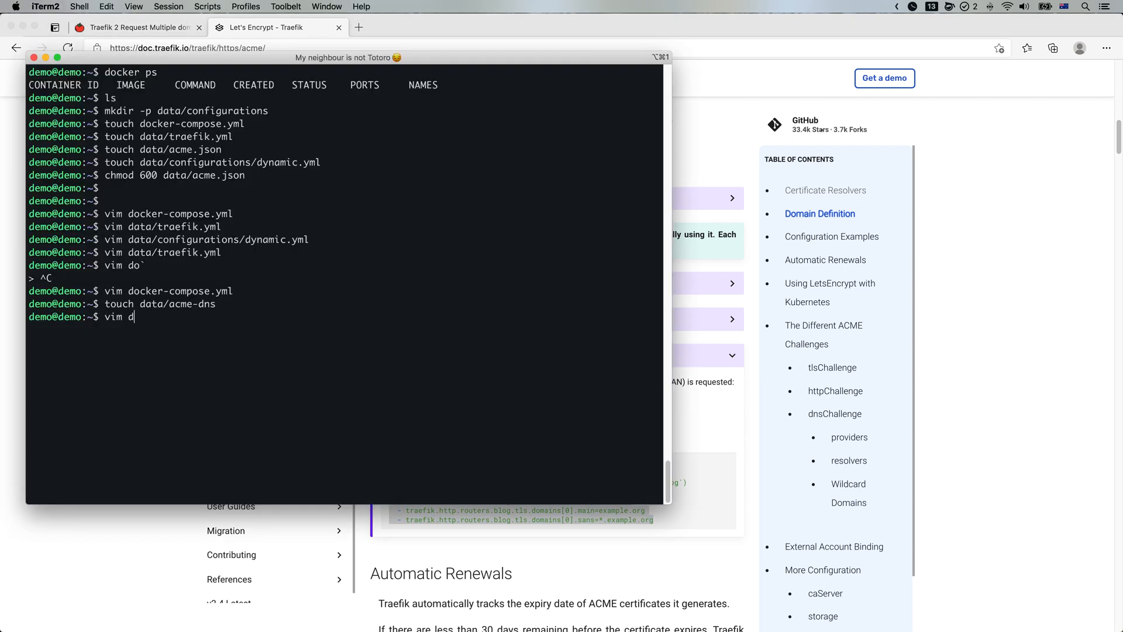
# Open docker-compose.yml and add le-dns resolver, fomm.top main and *.fomm.top SAN labels
pyautogui.press('Return')
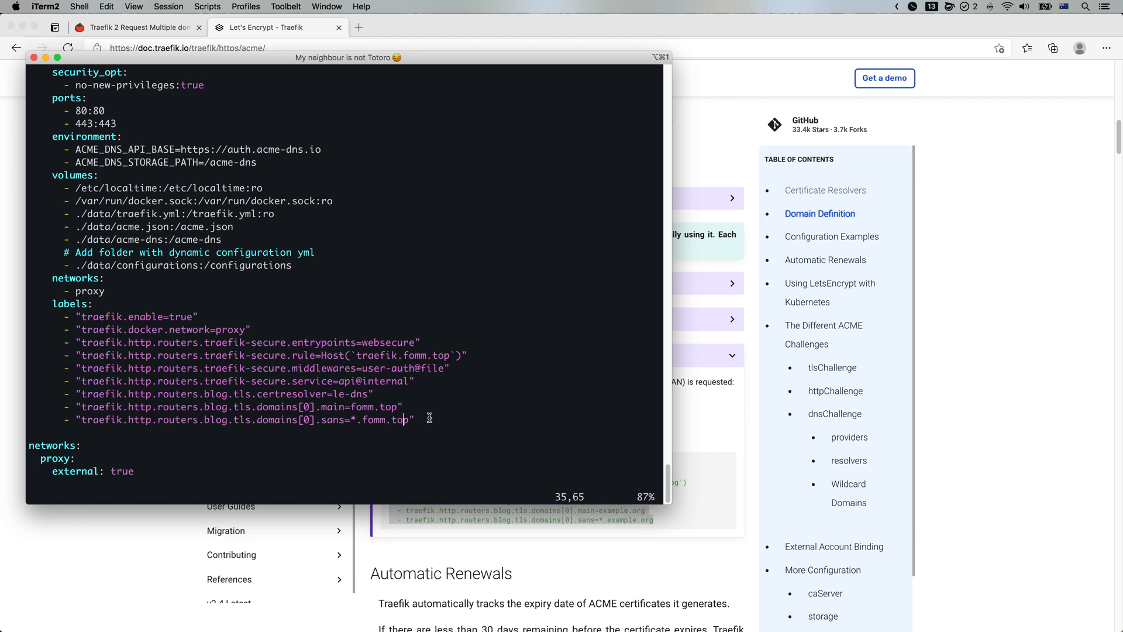
pyautogui.moveTo(197, 377)
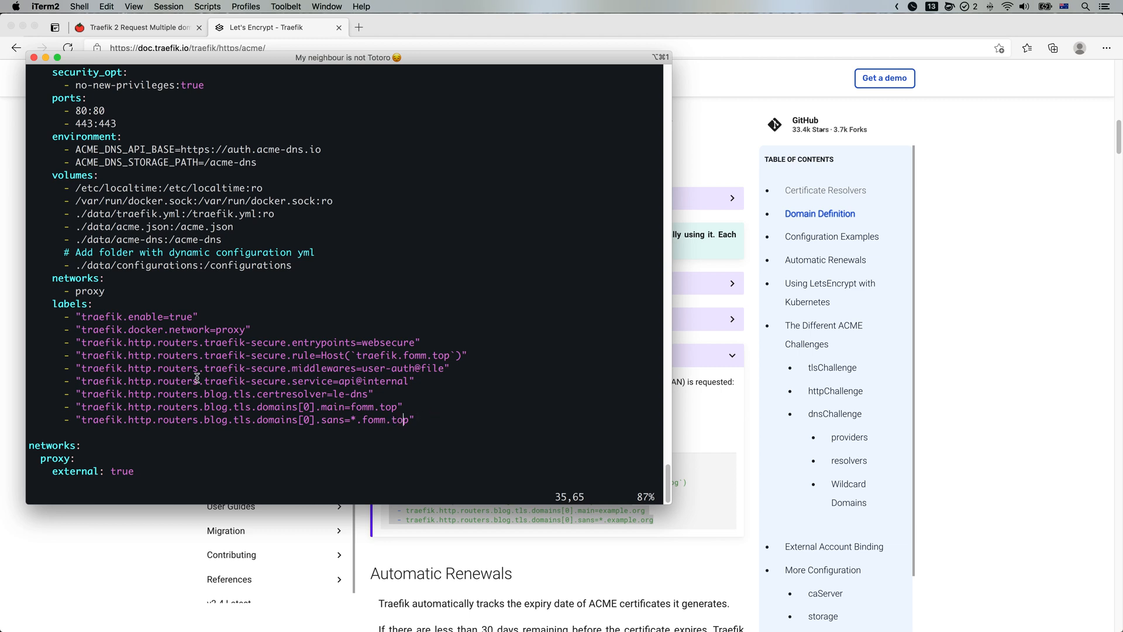
pyautogui.moveTo(232, 396)
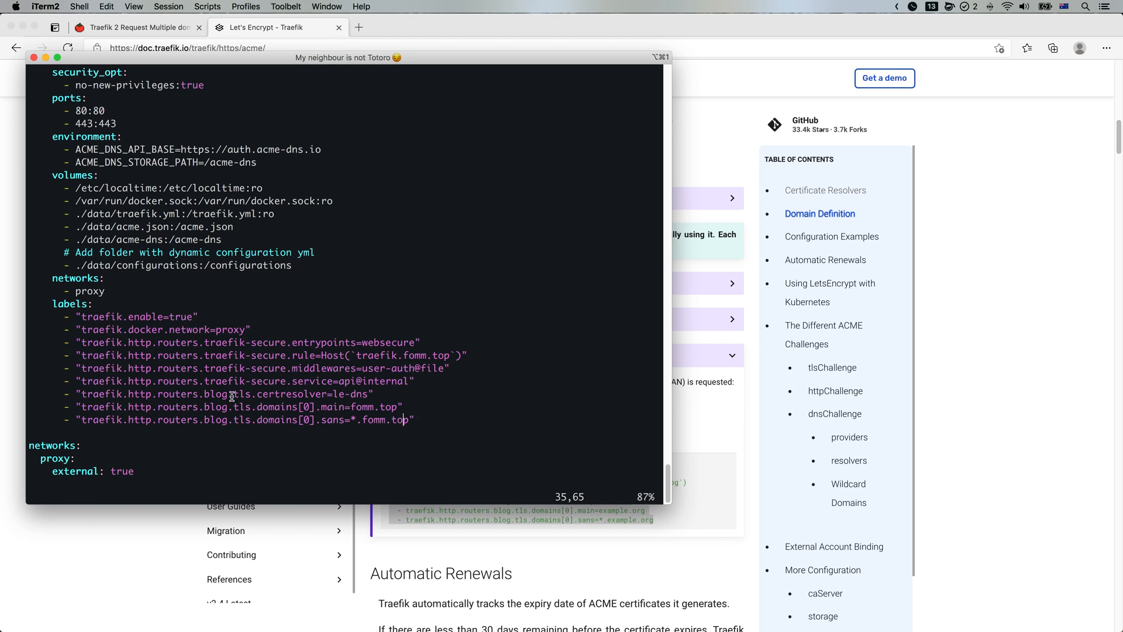
pyautogui.moveTo(370, 350)
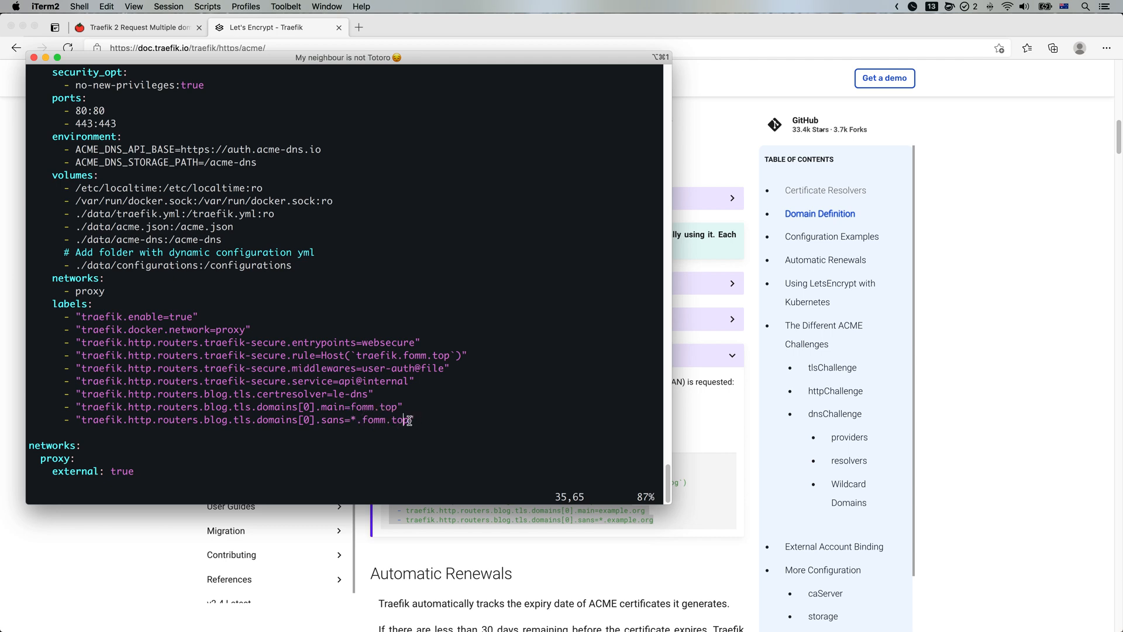
pyautogui.moveTo(422, 418)
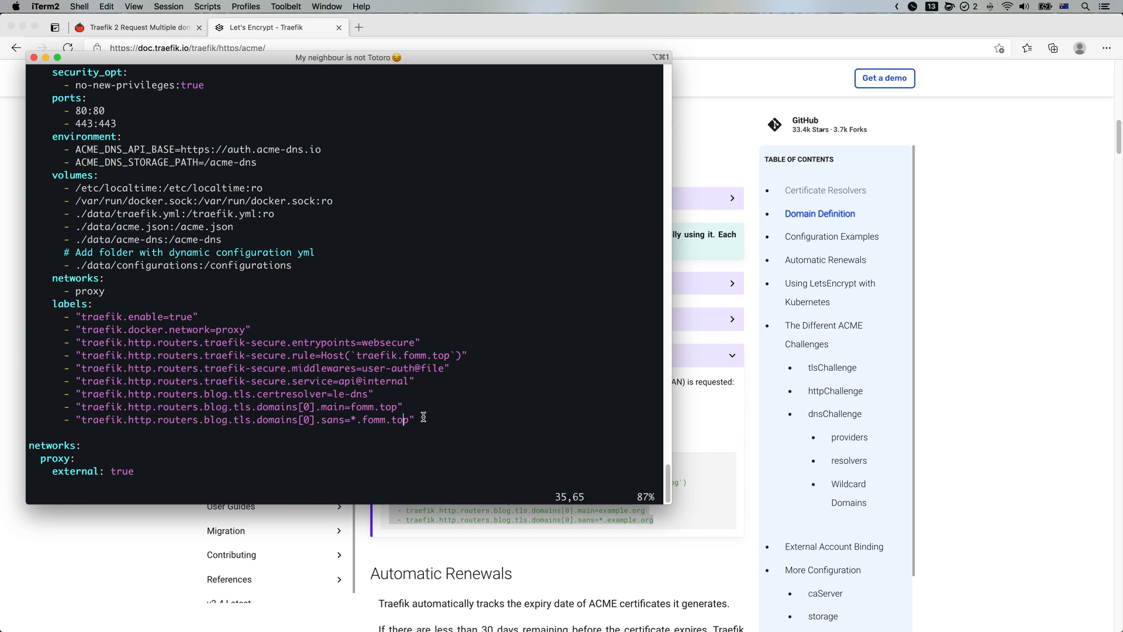
pyautogui.moveTo(432, 422)
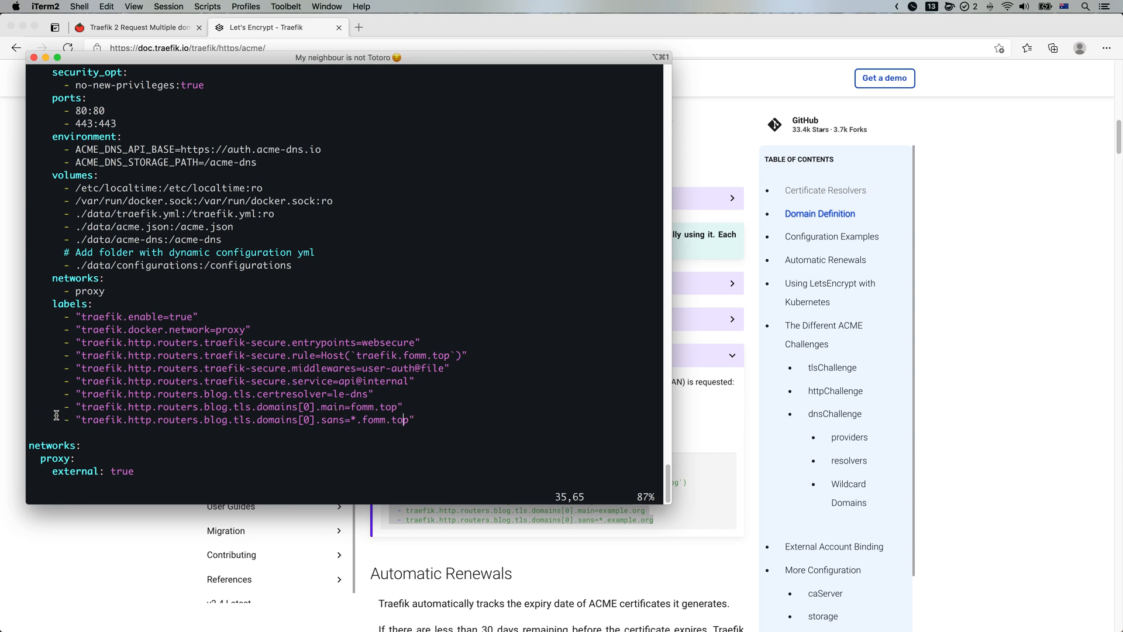
pyautogui.moveTo(329, 394)
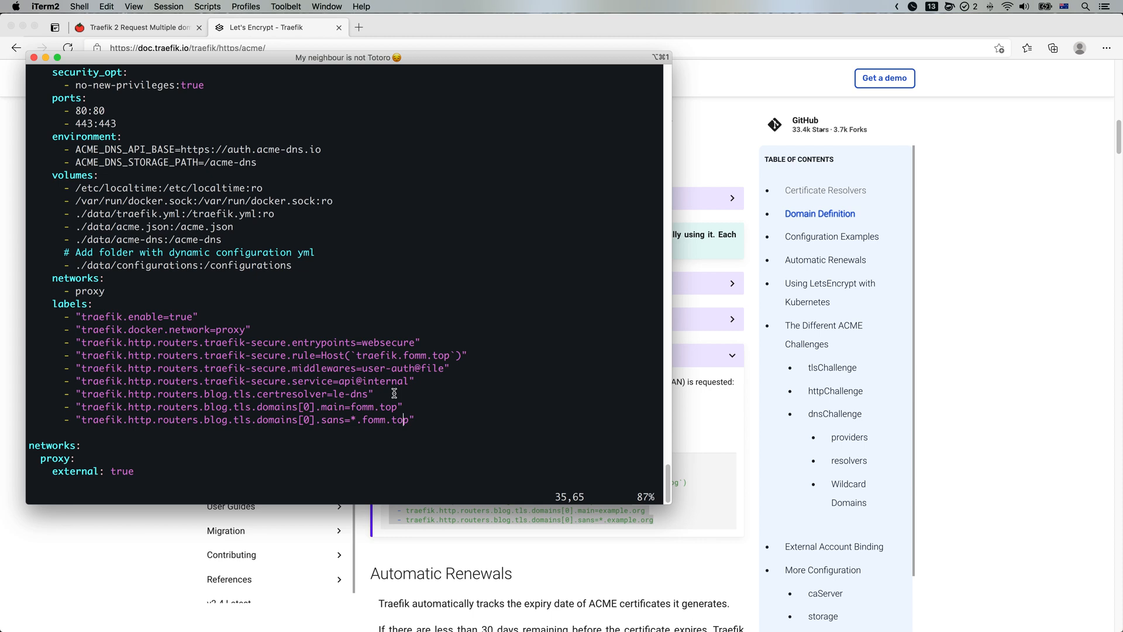
pyautogui.moveTo(383, 407)
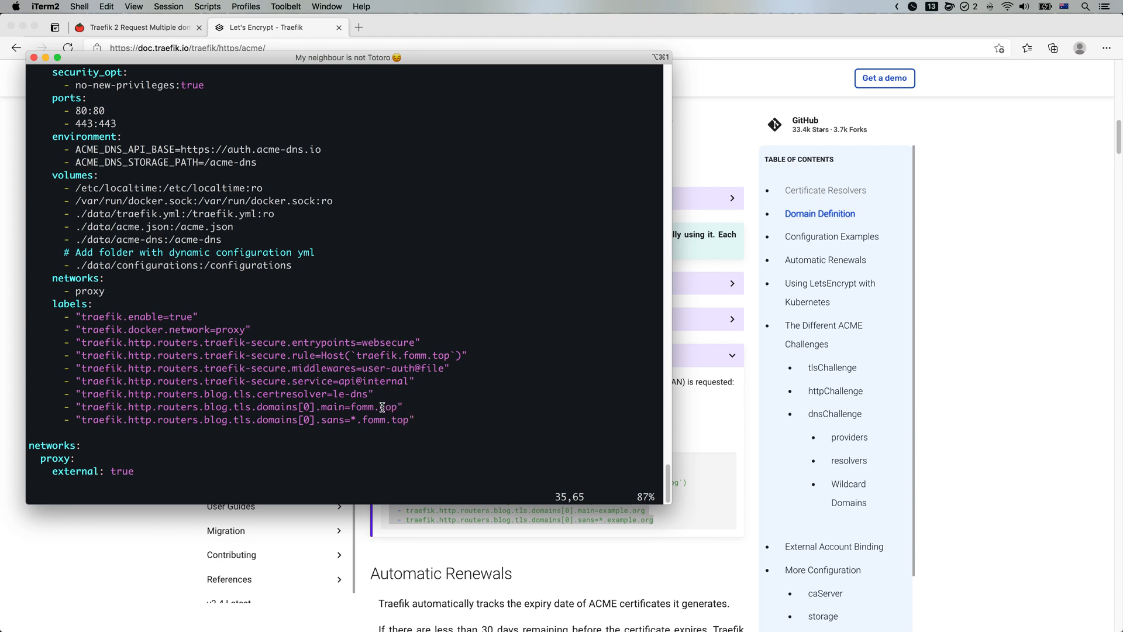
pyautogui.moveTo(299, 414)
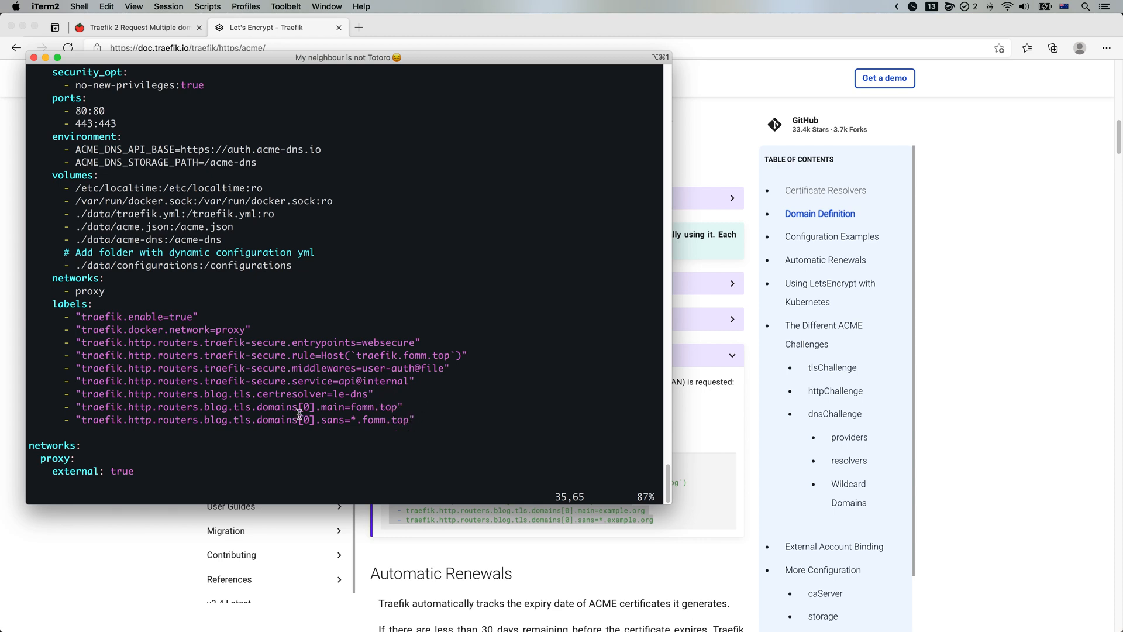
pyautogui.moveTo(328, 393)
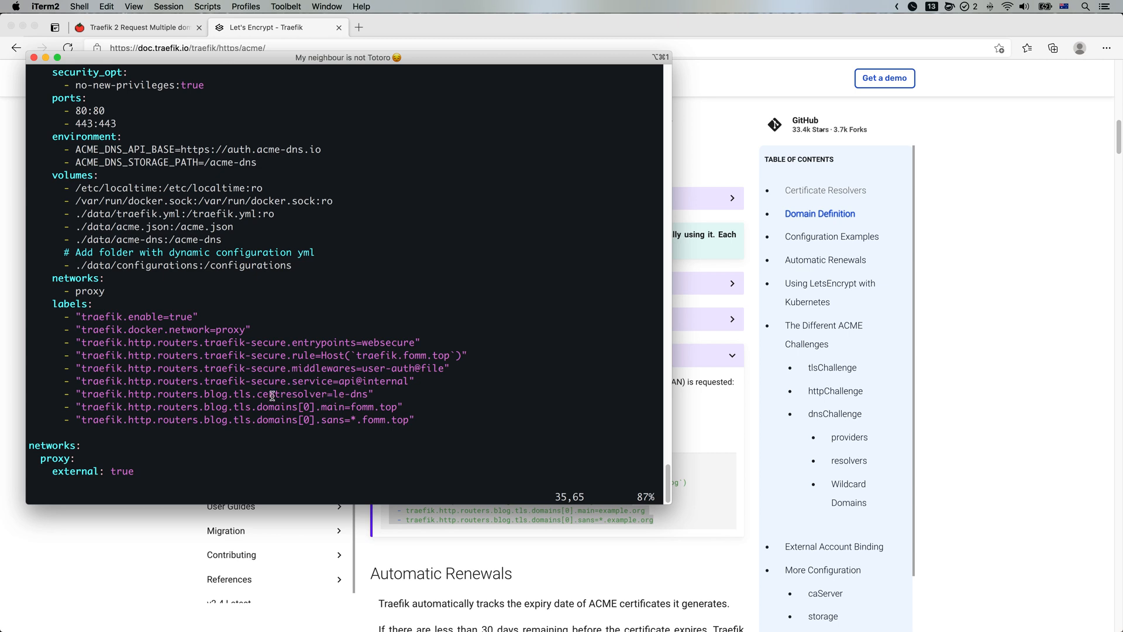
pyautogui.moveTo(440, 409)
pyautogui.write(':')
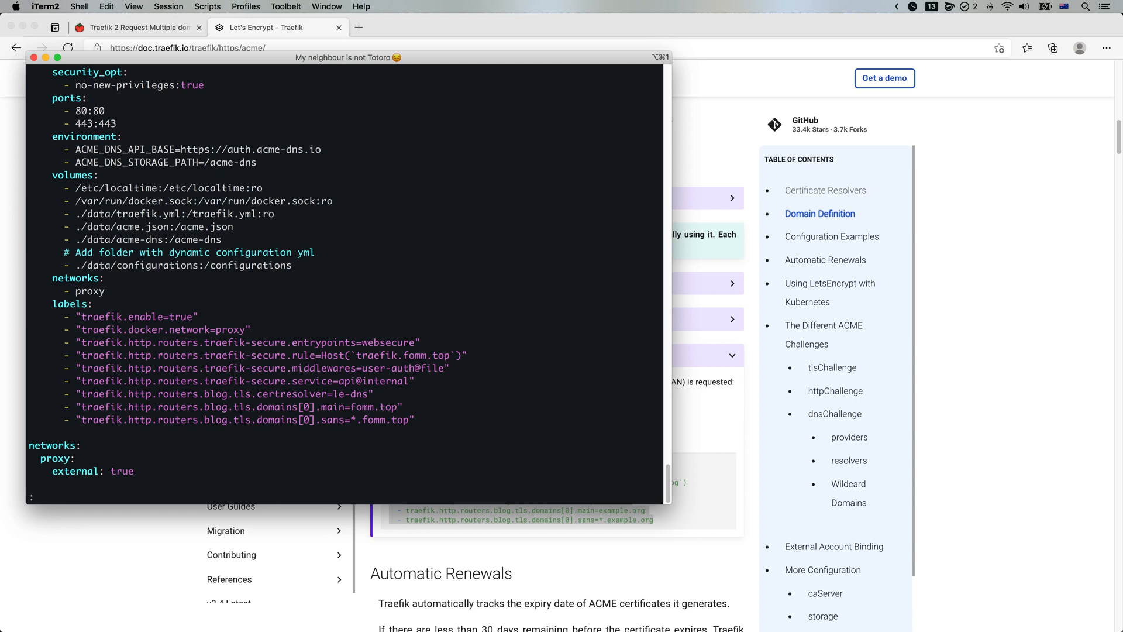
# Replace 'blog' with 'traefik-secure' throughout docker-compose.yml using a vim substitution
pyautogui.write('%s')
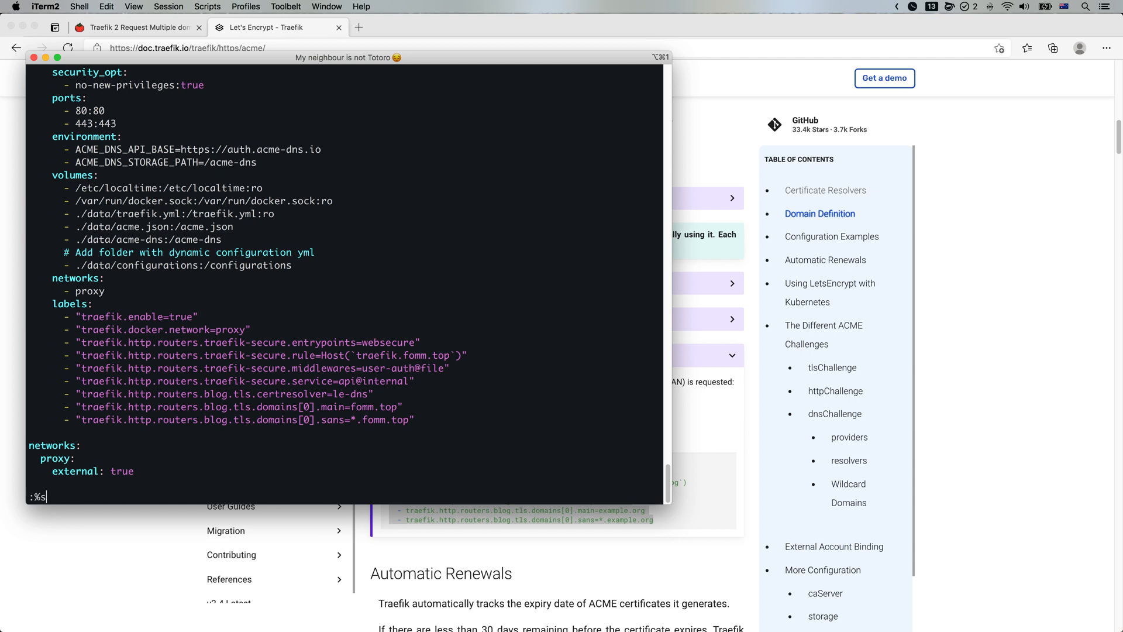
pyautogui.write('blog/')
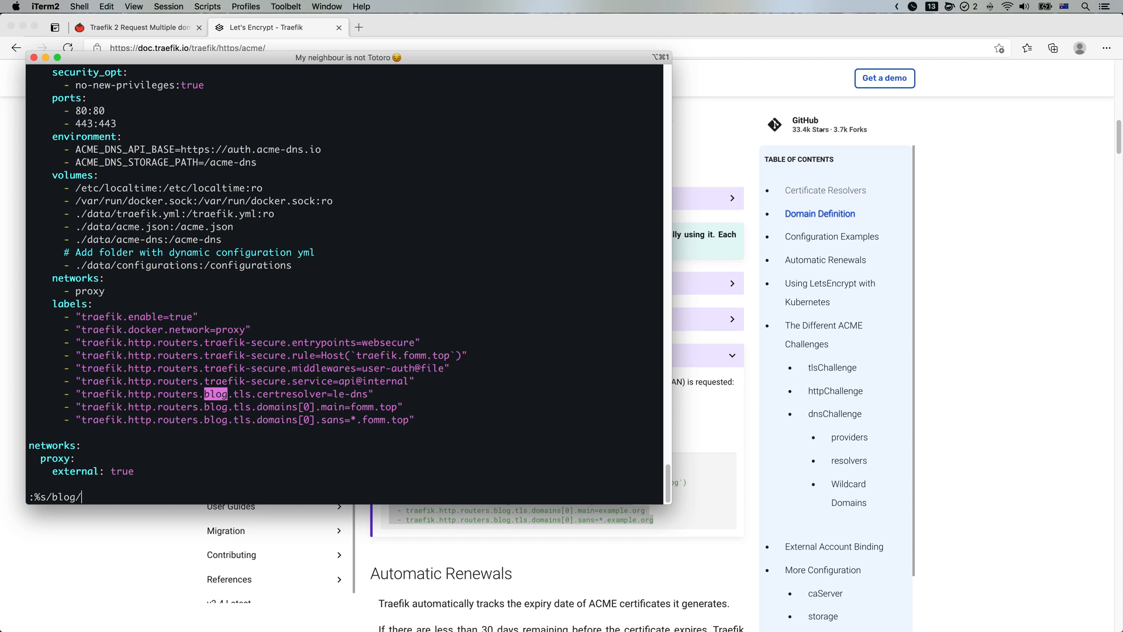
pyautogui.write('traefik-')
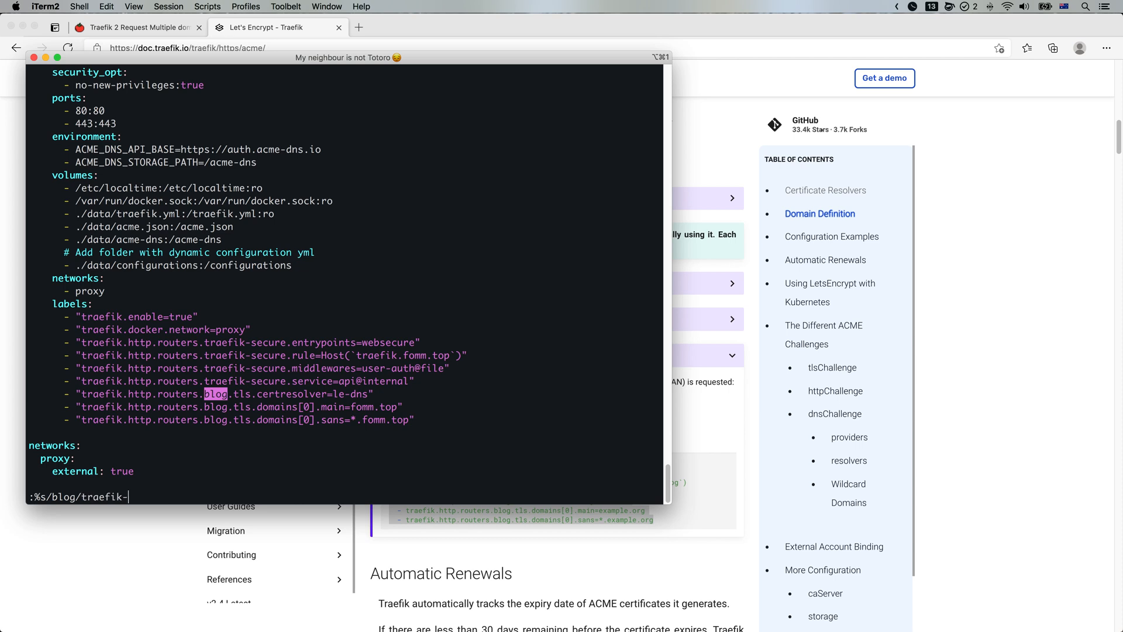
pyautogui.press('Return')
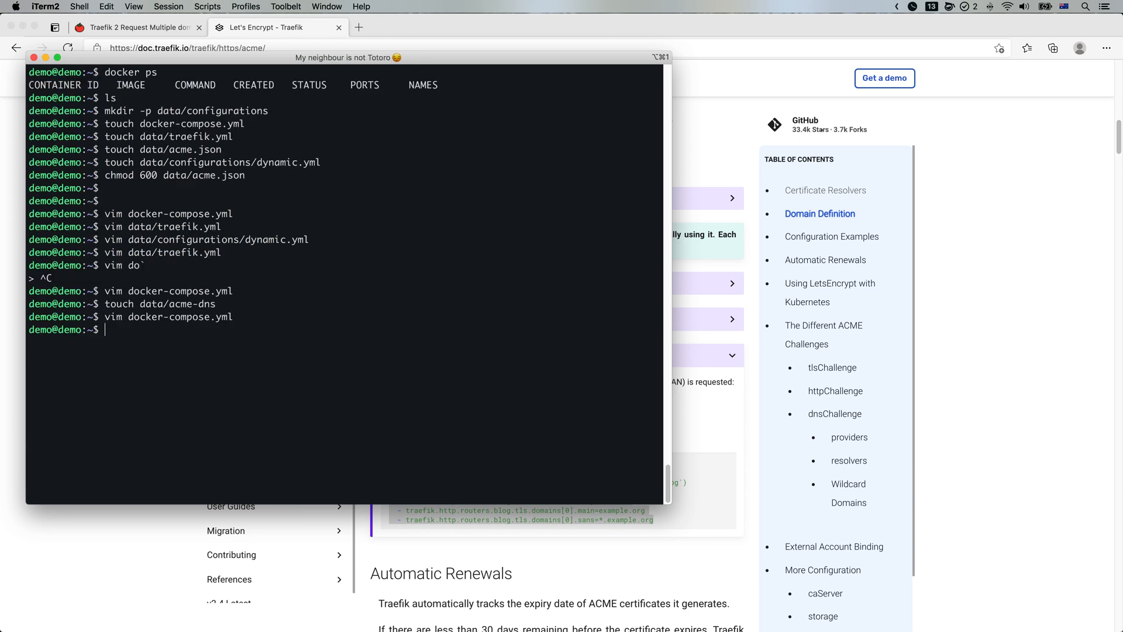
# Bring up the Traefik container with docker-compose up so it loads traefik.yml
pyautogui.write('docker-compos')
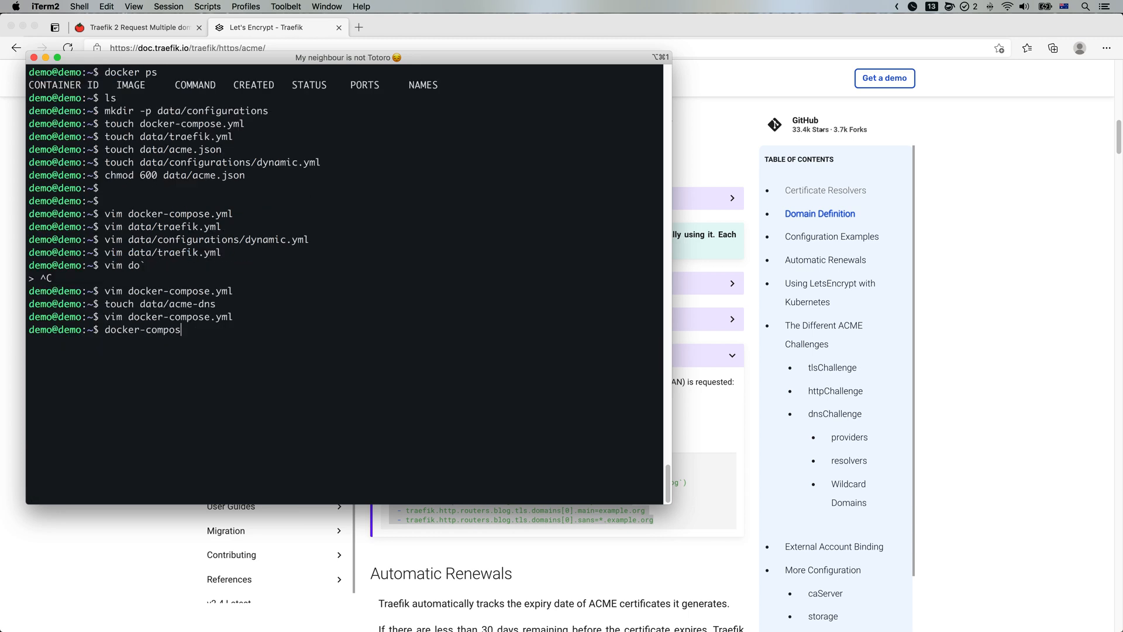
pyautogui.press('Return')
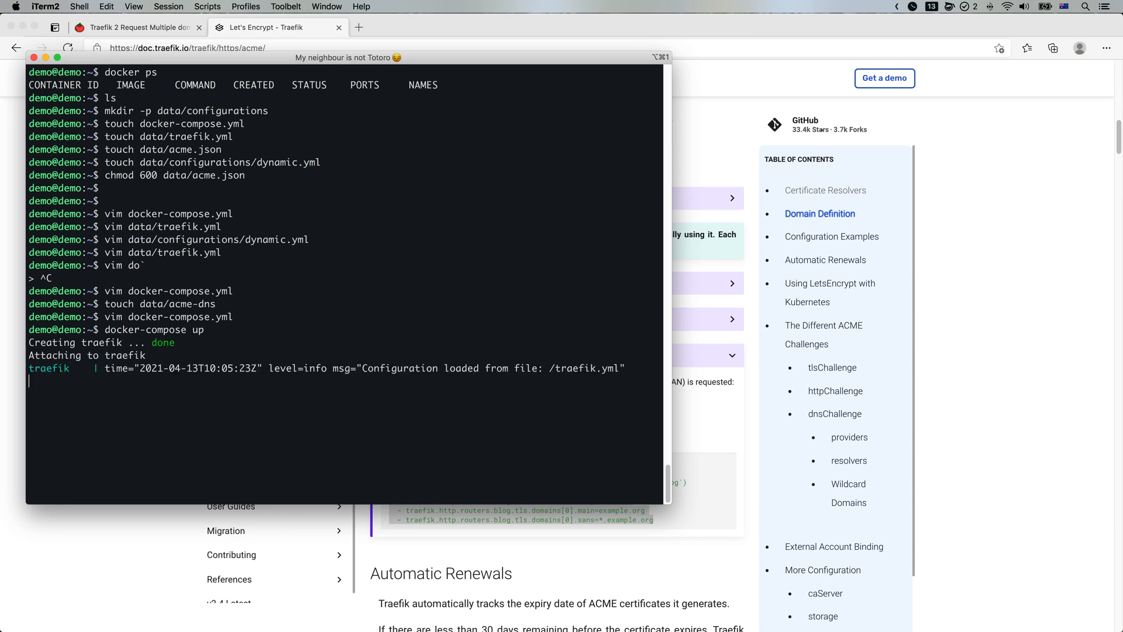
pyautogui.moveTo(490, 410)
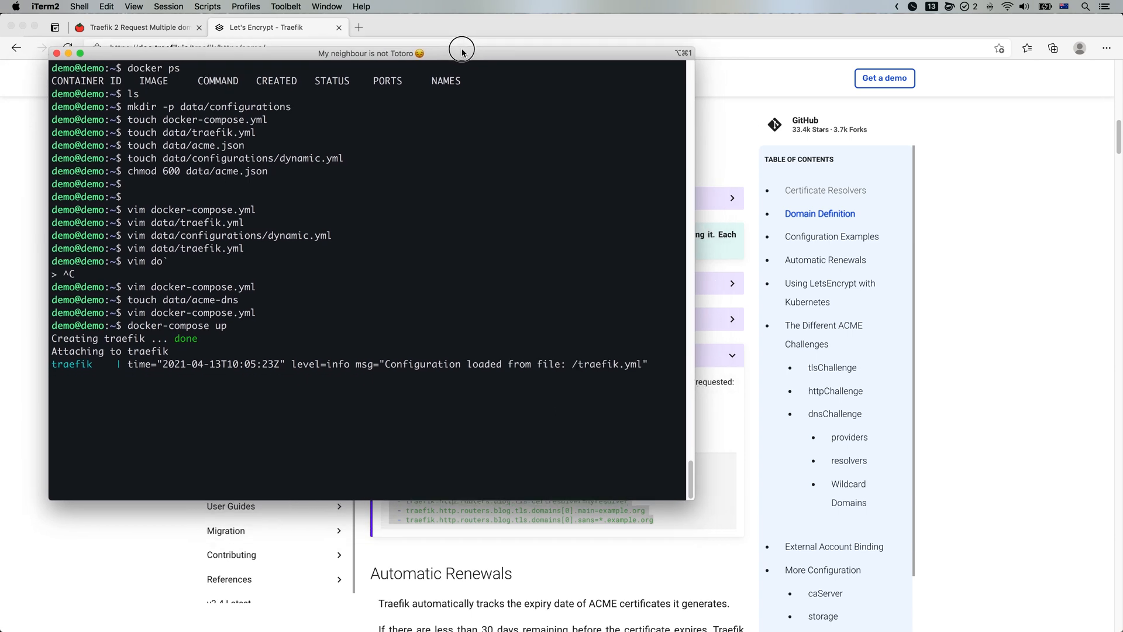
pyautogui.moveTo(396, 192)
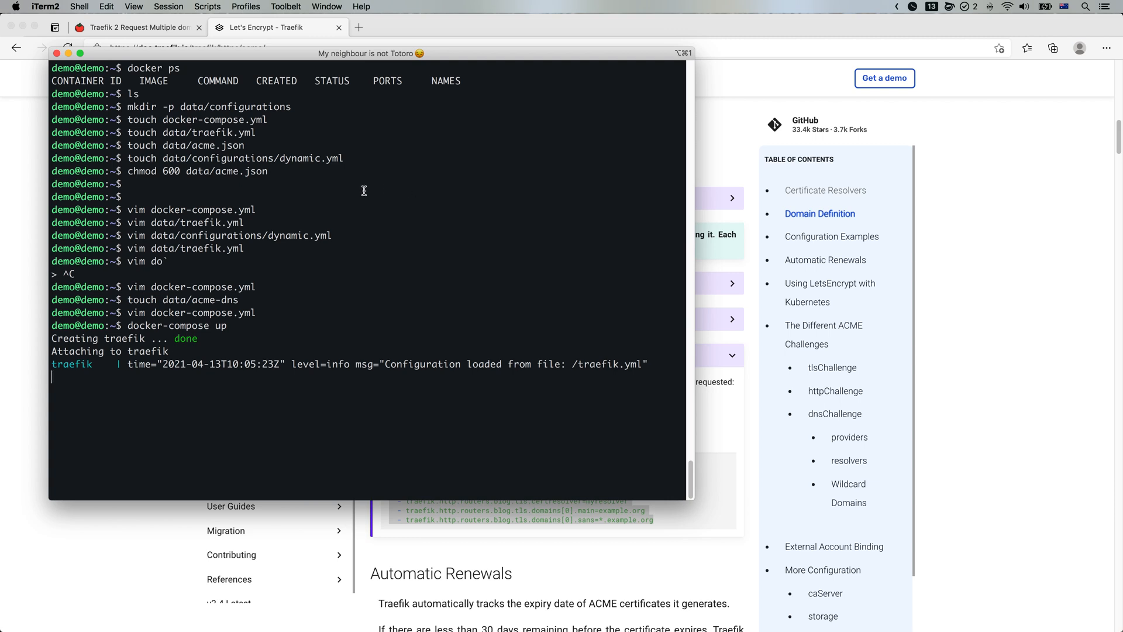
pyautogui.write('cat data')
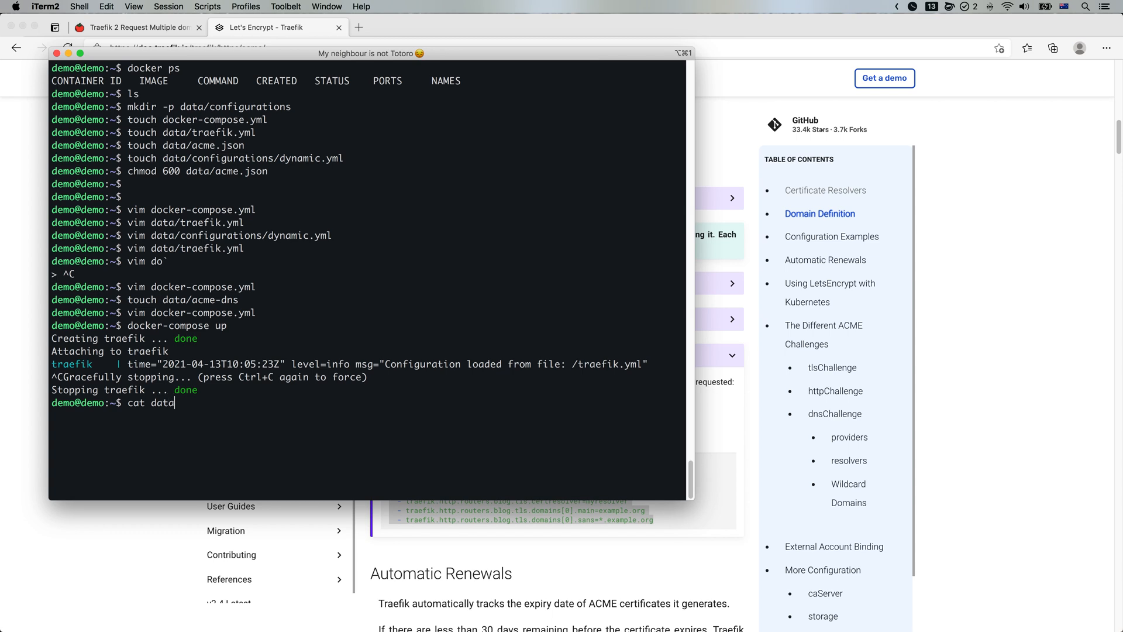
# Print data/acme-dns, pretty-print it with jq, and select the fomm.top fulldomain value
pyautogui.write('/adm')
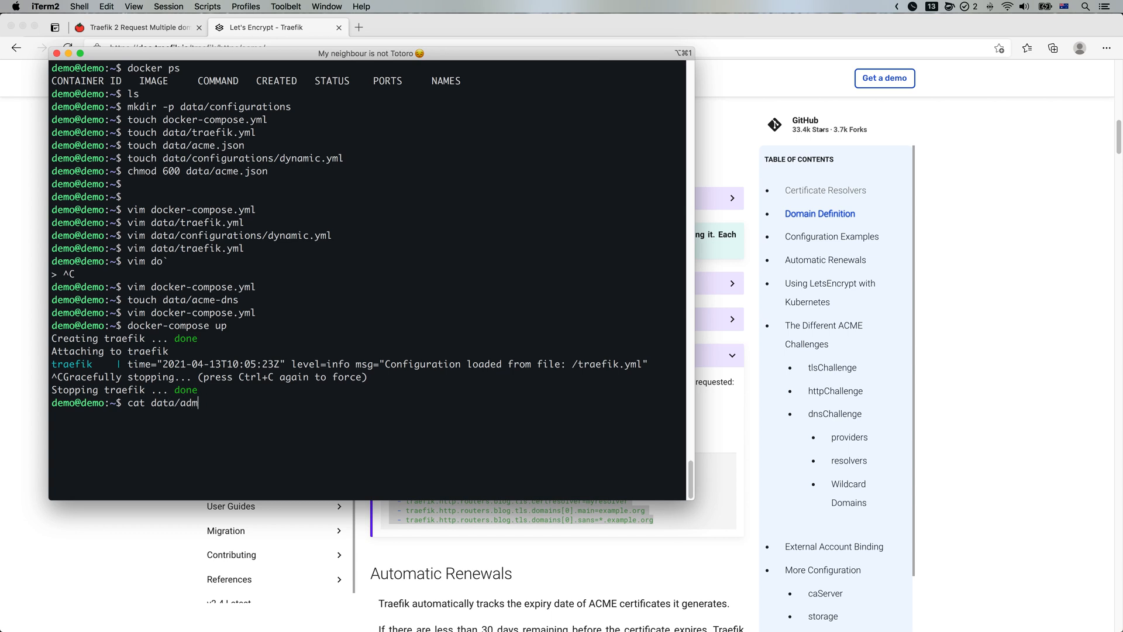
pyautogui.write('cme-')
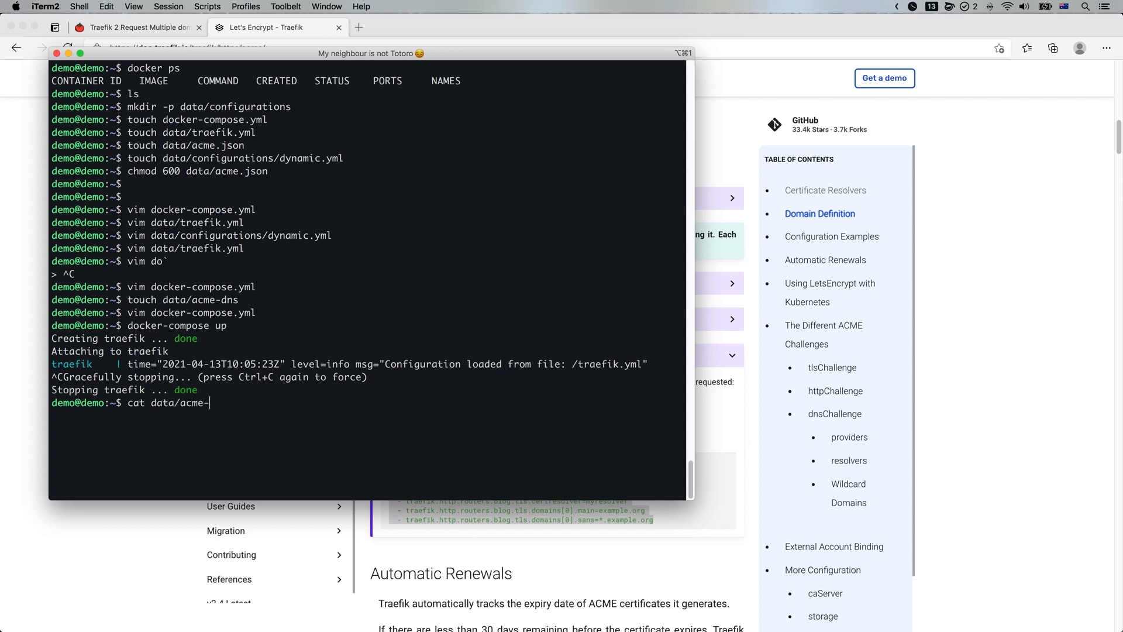
pyautogui.press('Return')
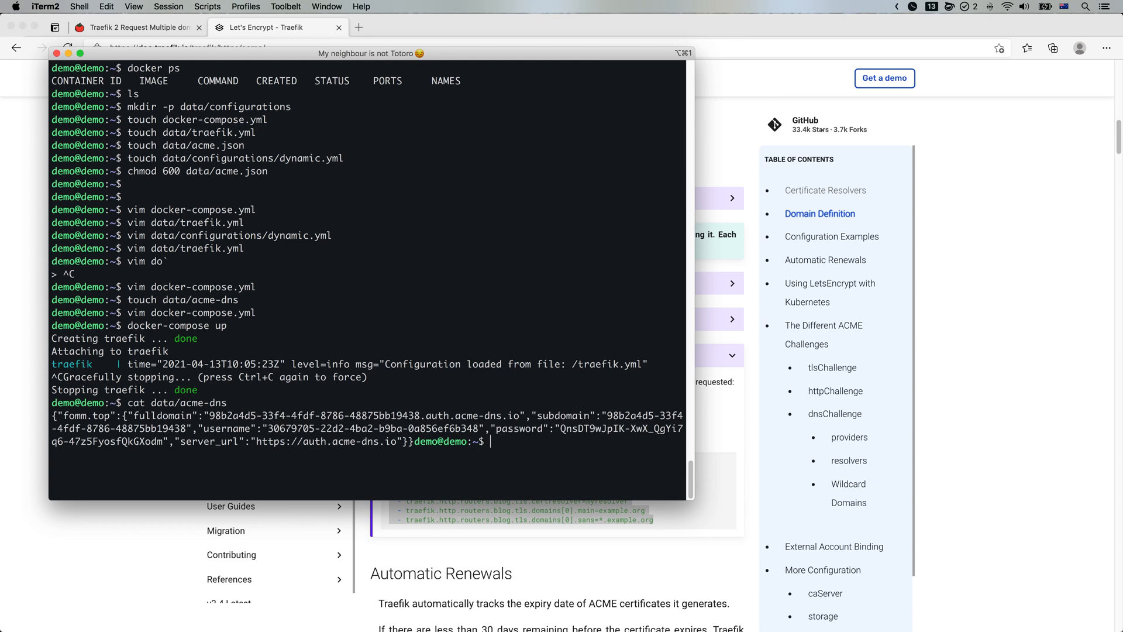
pyautogui.write('cat data/acme-dns  | j')
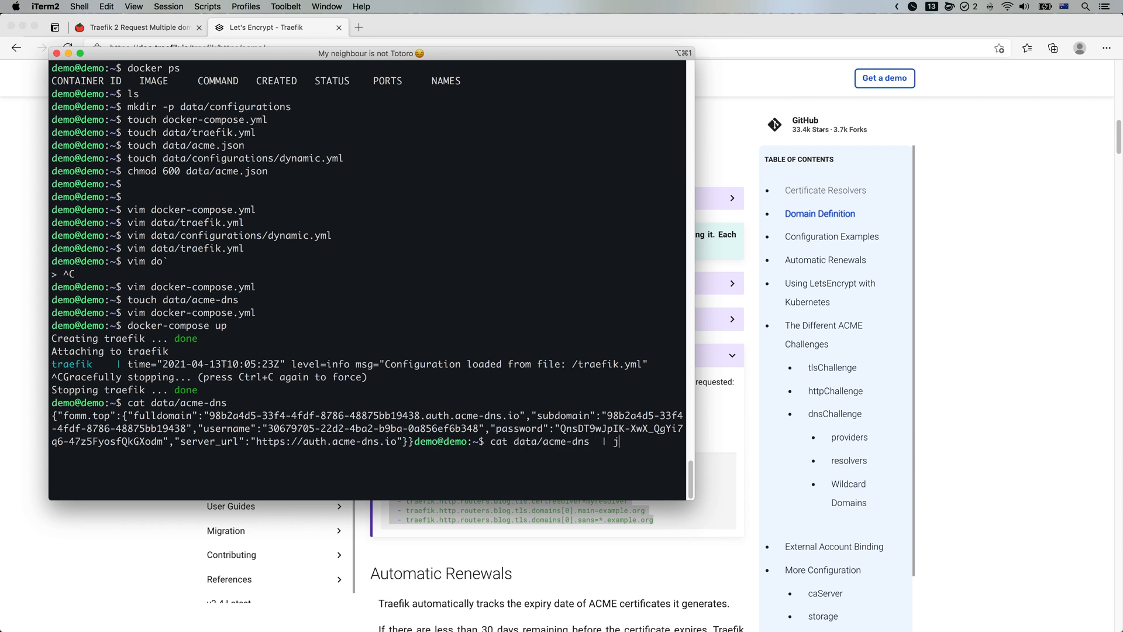
pyautogui.press('Return')
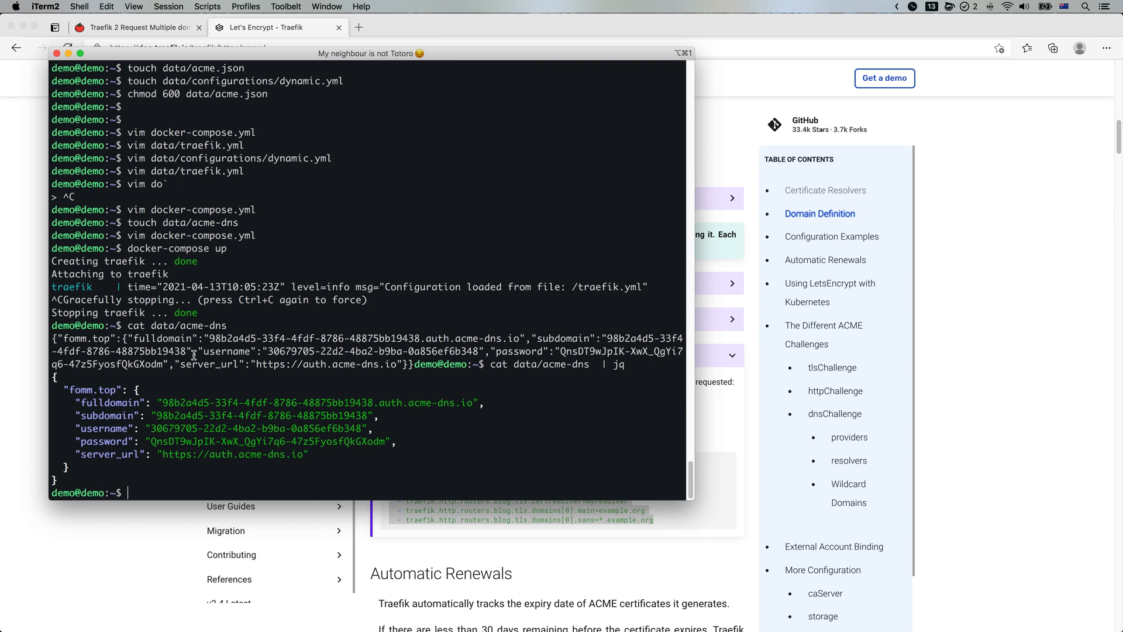
pyautogui.moveTo(578, 365)
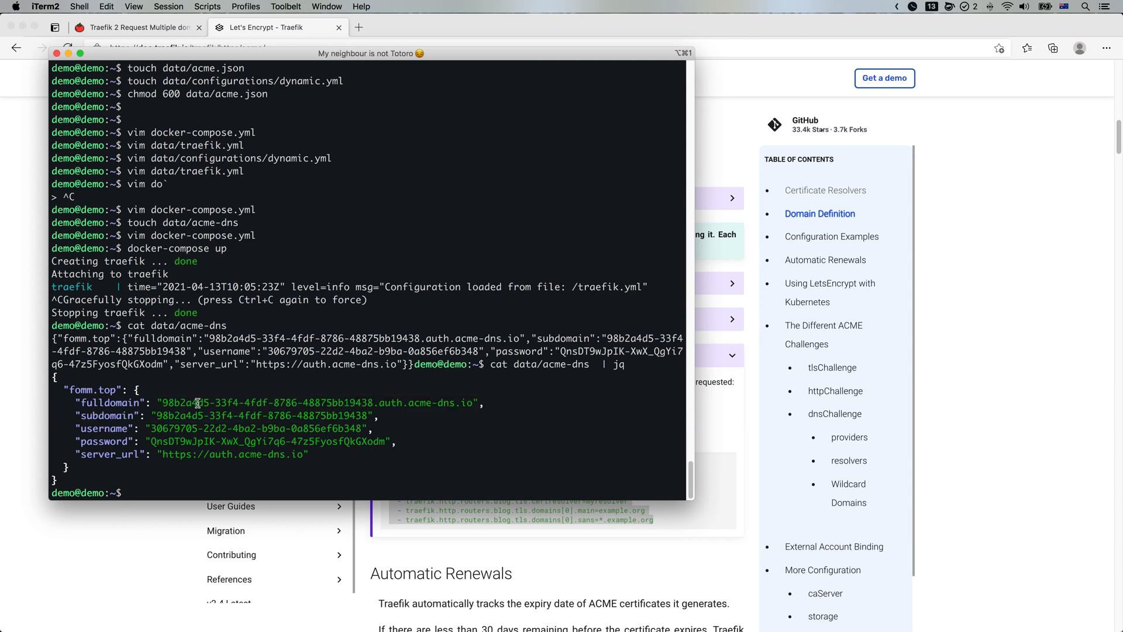
pyautogui.doubleClick(197, 403)
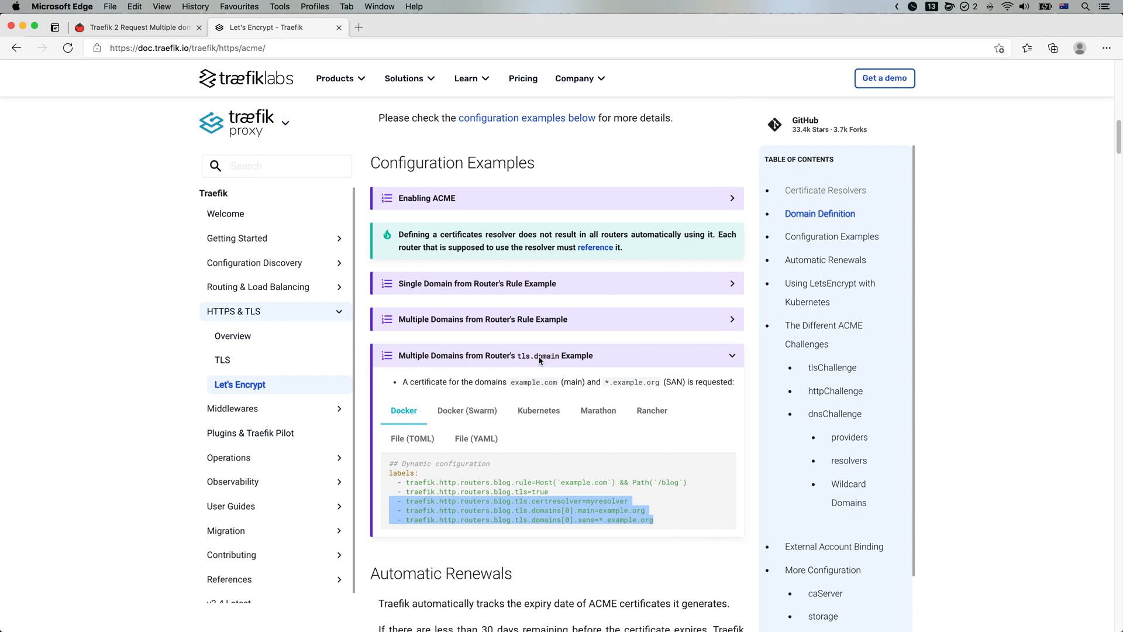
# Show the 'Traefik 2 Request Multiple domain' article's Set up DNS section
pyautogui.click(136, 28)
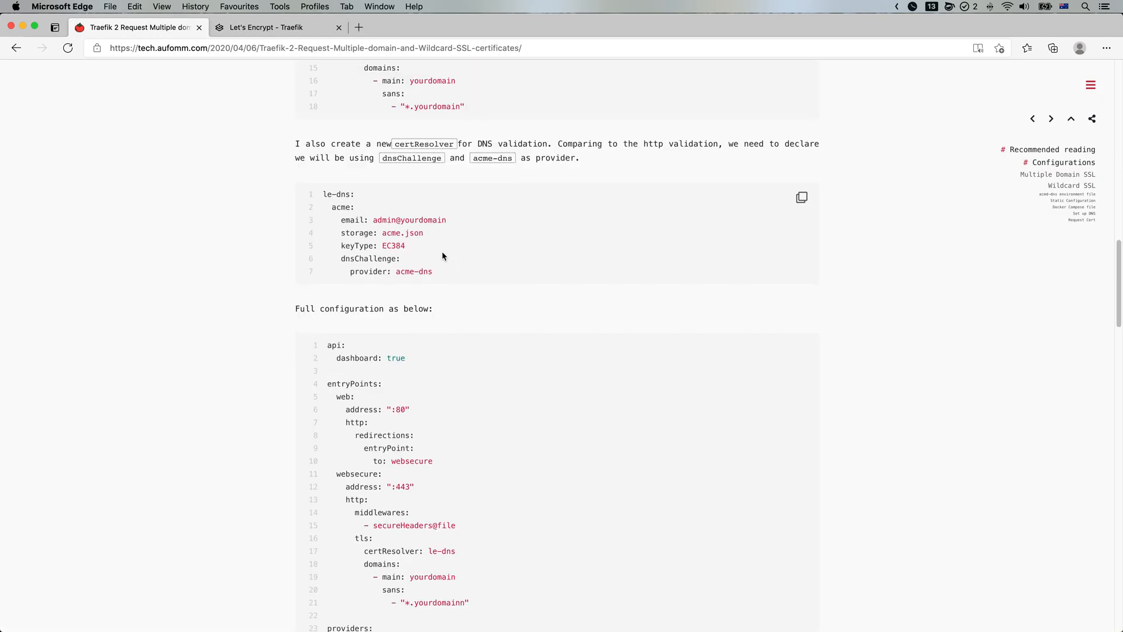
pyautogui.scroll(-3)
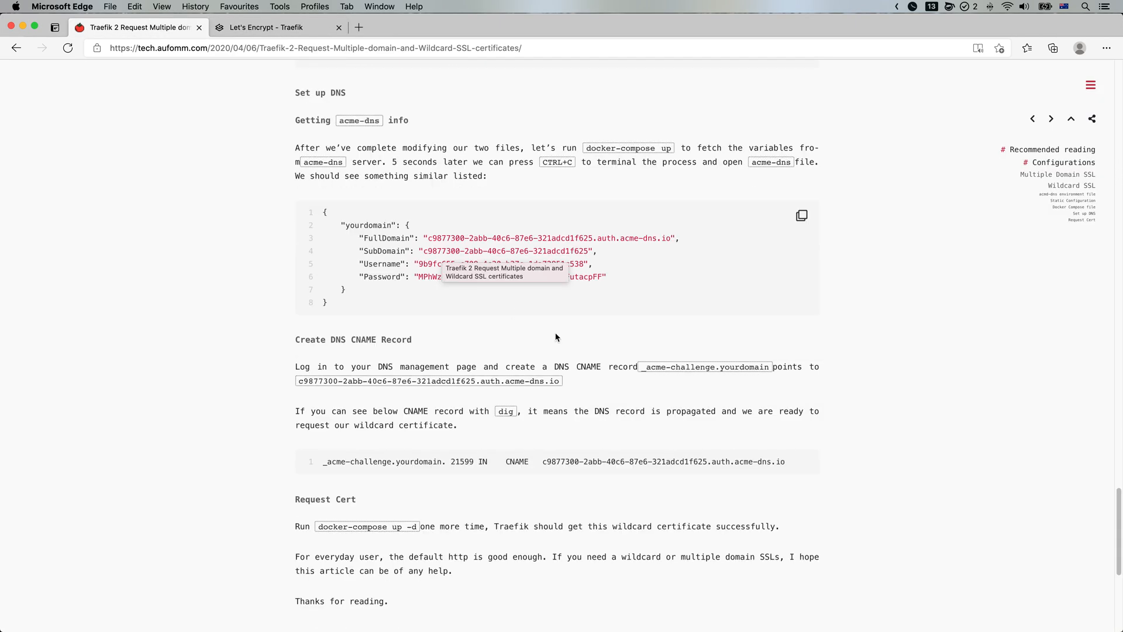
pyautogui.moveTo(716, 369)
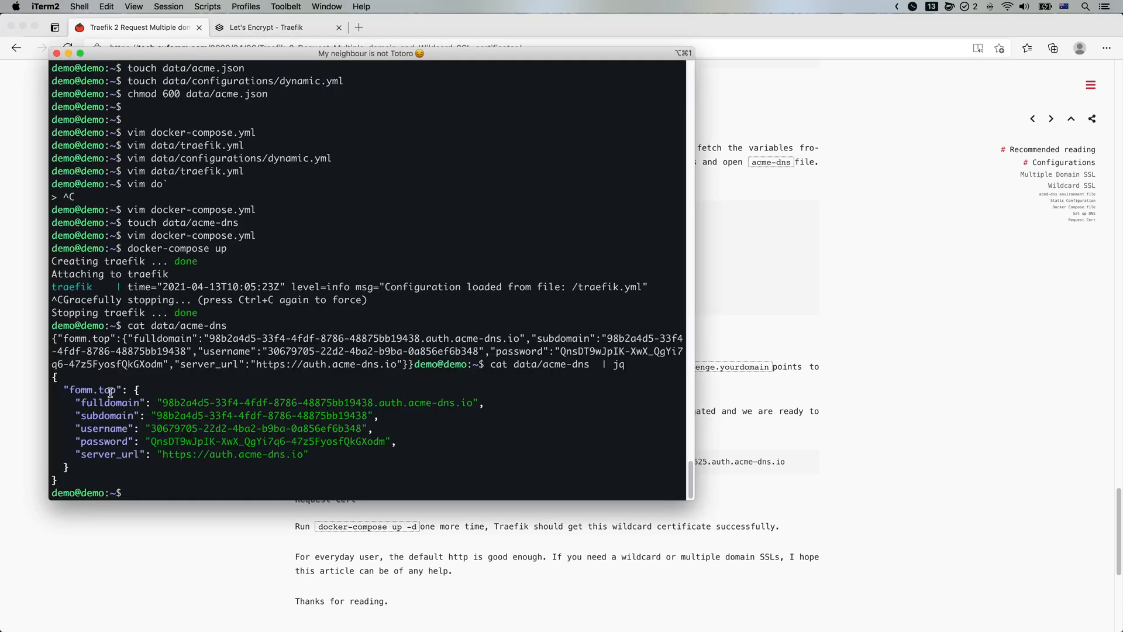
pyautogui.moveTo(277, 402)
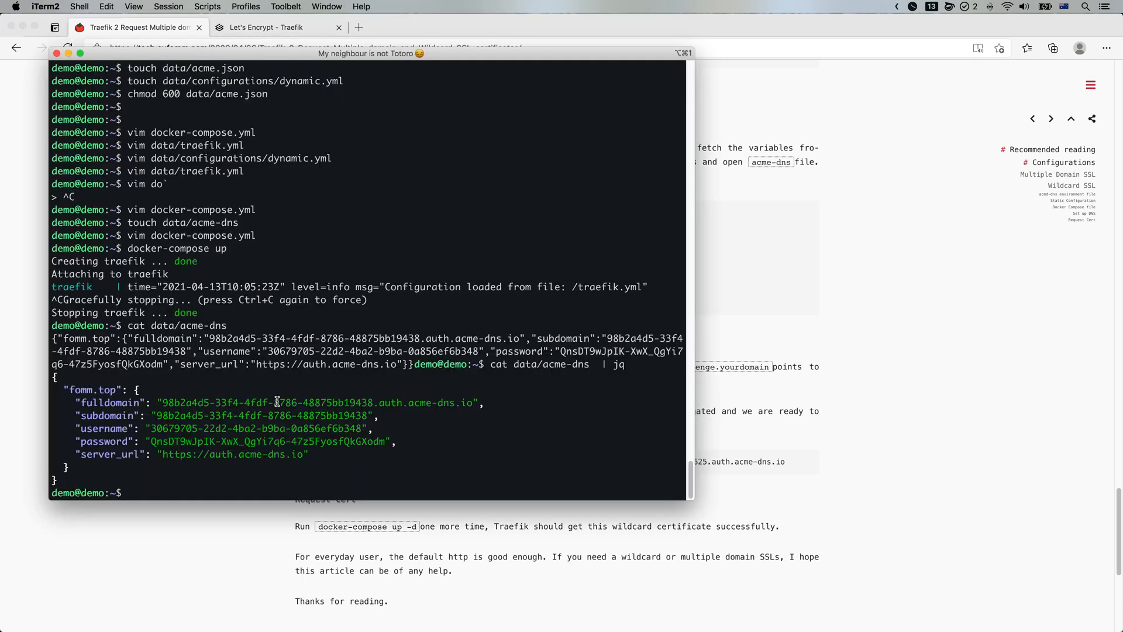
pyautogui.moveTo(240, 571)
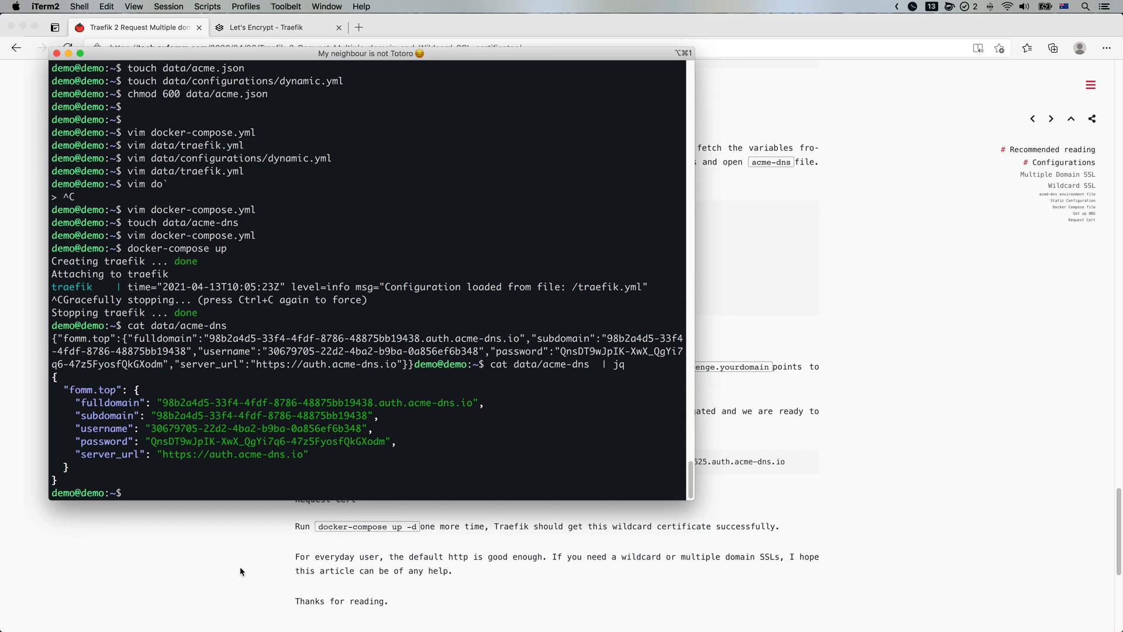
pyautogui.moveTo(400, 323)
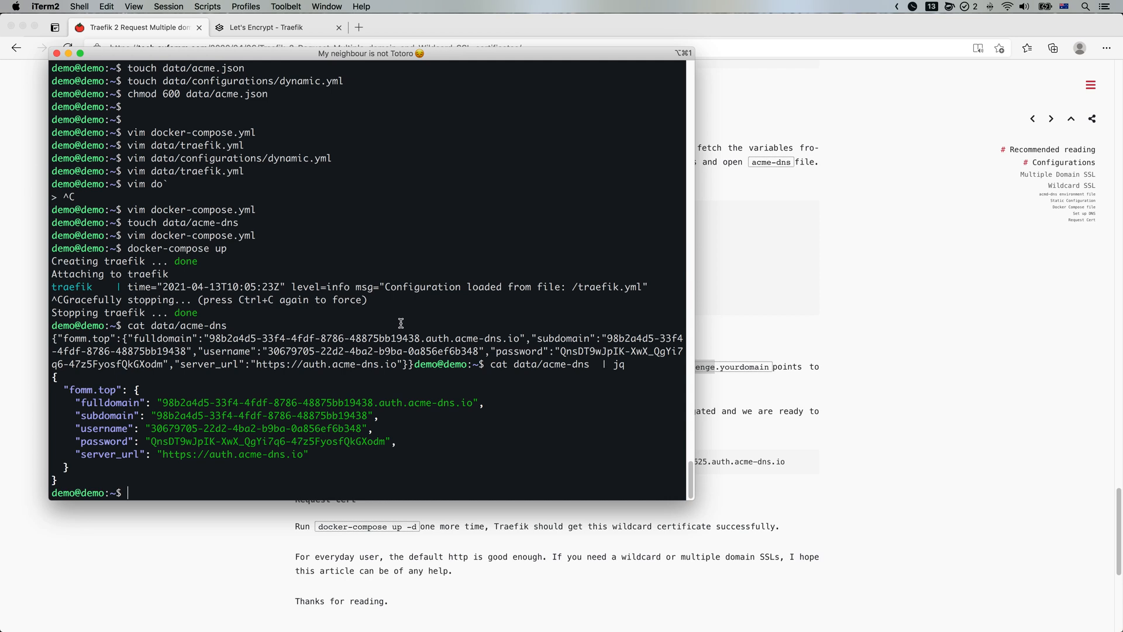
# Run dig _acme-challenge.fomm.top cname on the server, which reports command not found
pyautogui.write('dig _acme-challenge.fo')
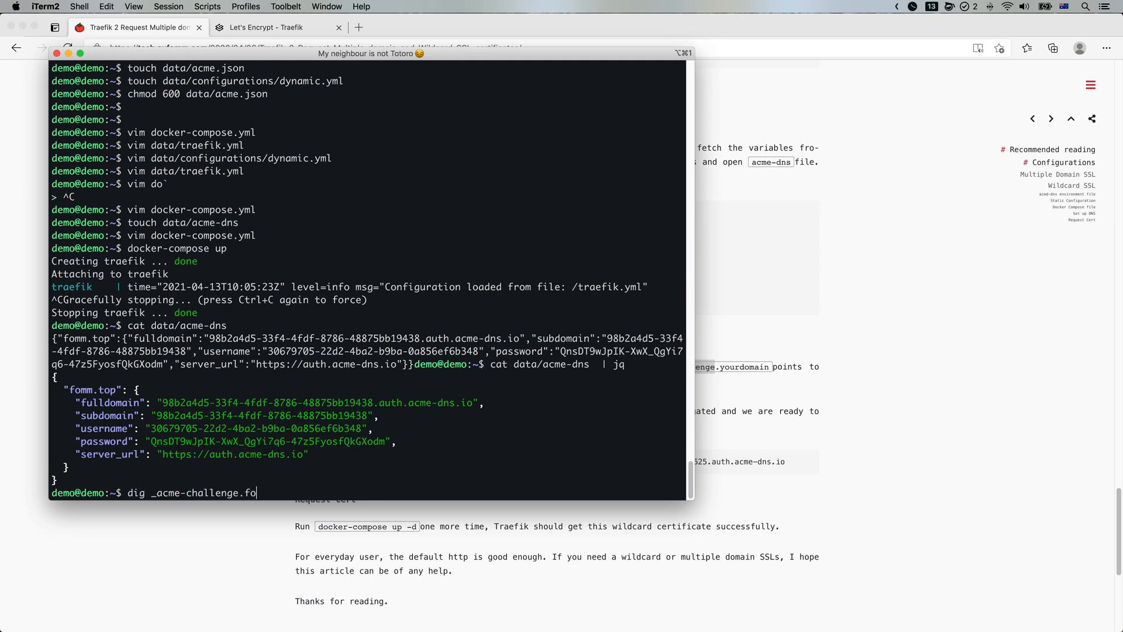
pyautogui.write('mm.top c')
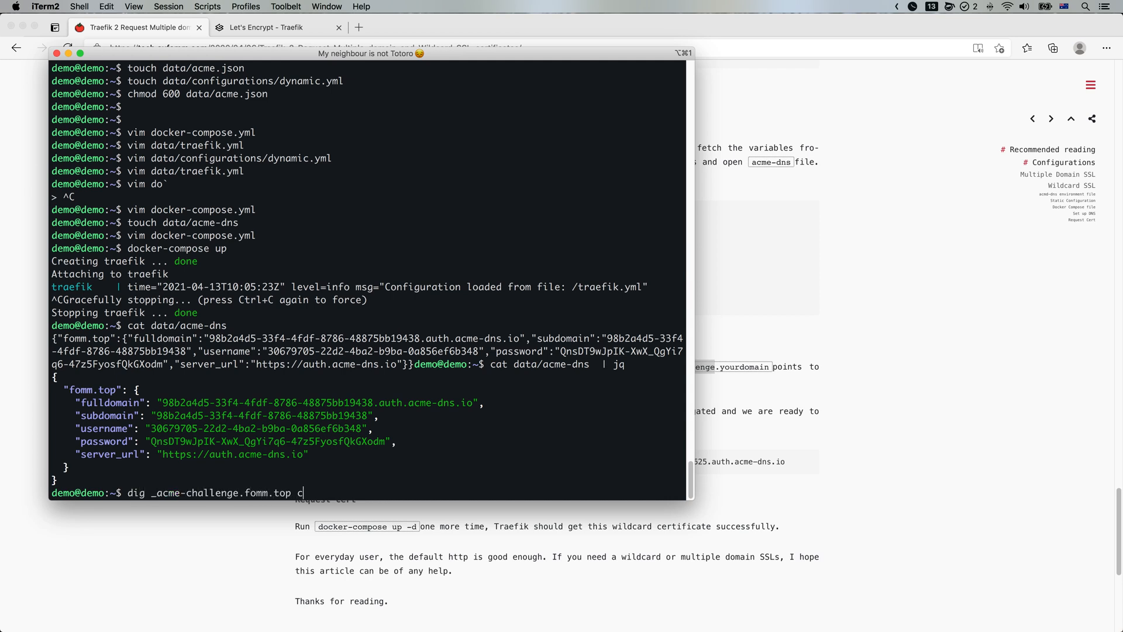
pyautogui.press('Return')
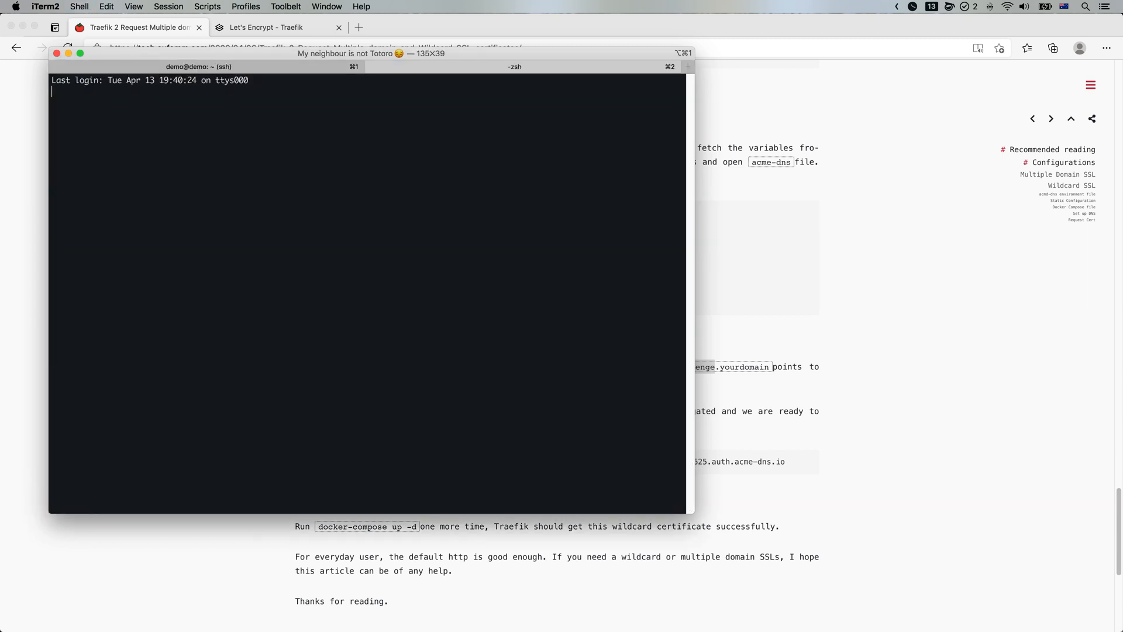
# Locally dig _acme-challenge.fomm.top, select its CNAME target, and return to the ssh tab
pyautogui.write('dig _acme-challenge')
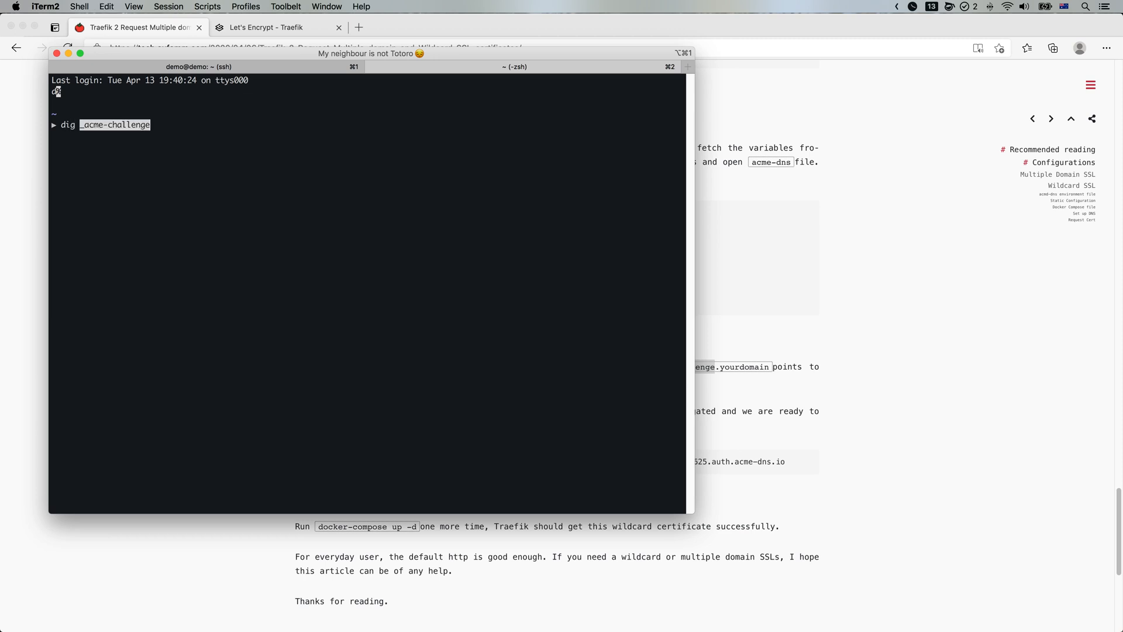
pyautogui.write('.fomm.top')
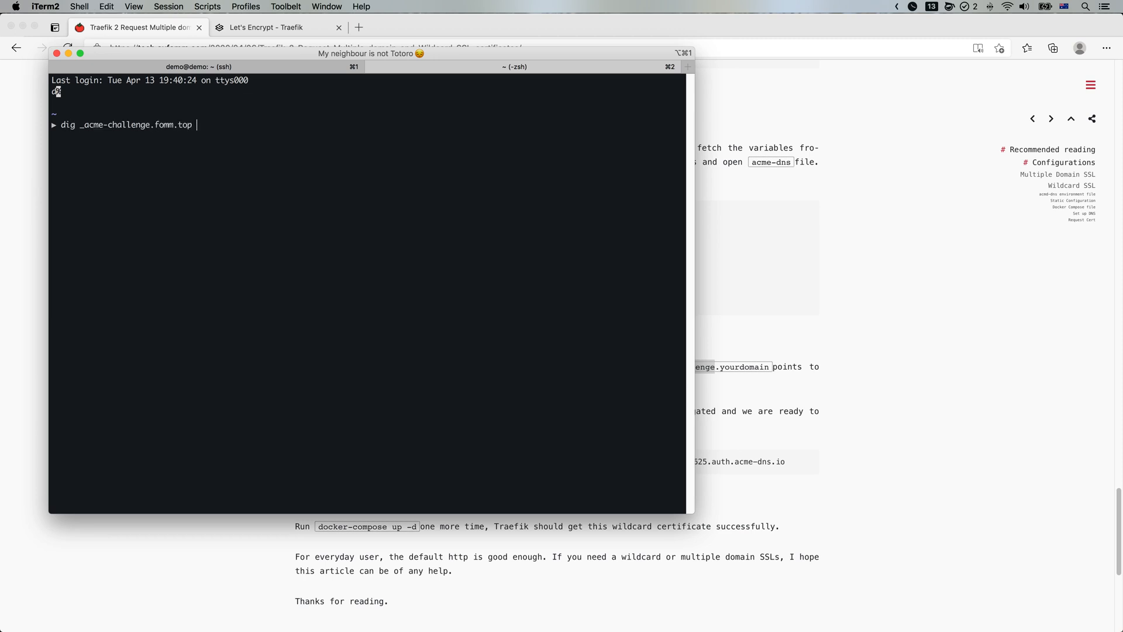
pyautogui.press('Return')
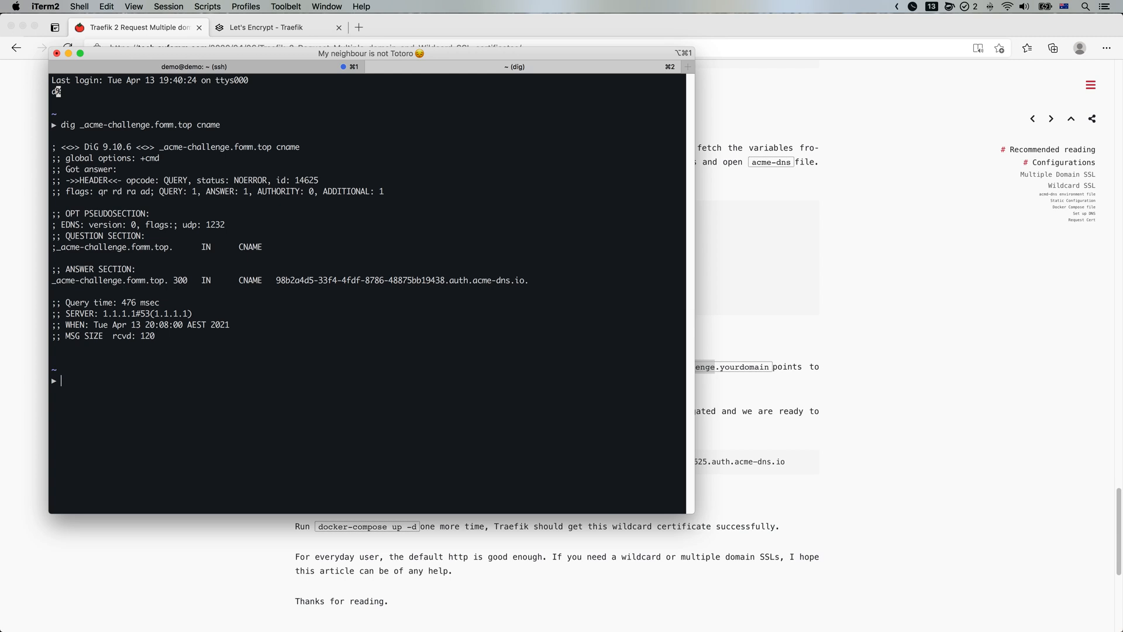
pyautogui.doubleClick(296, 280)
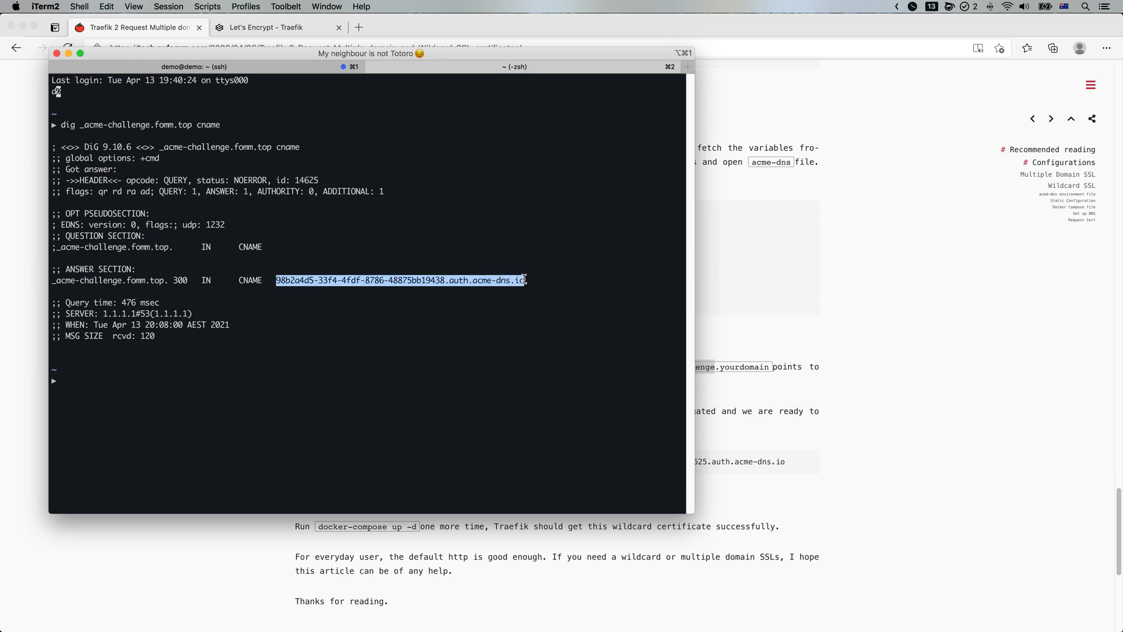
pyautogui.click(433, 293)
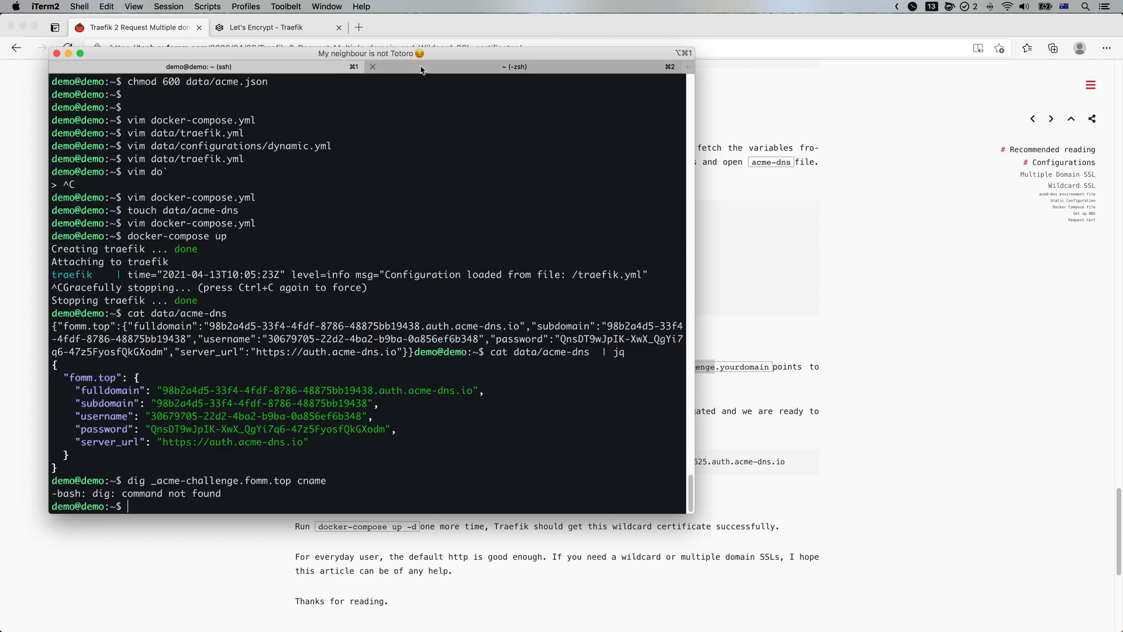
pyautogui.moveTo(469, 73)
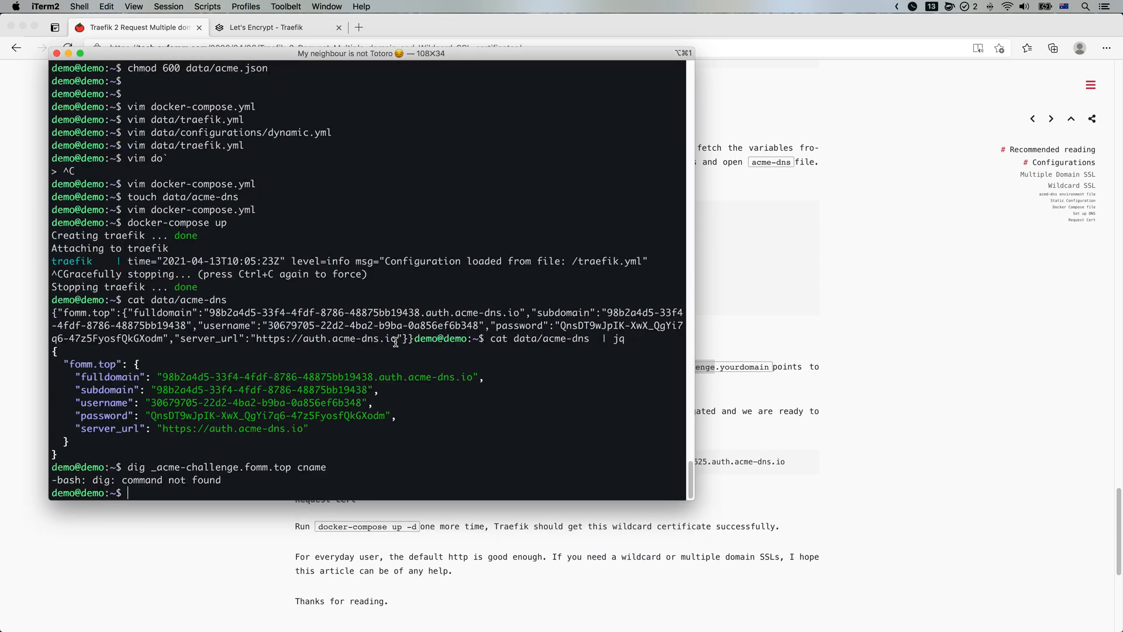
# Restart Traefik with docker-compose up, stop it after loading, then run another docker-compose command
pyautogui.write('docker-compose up')
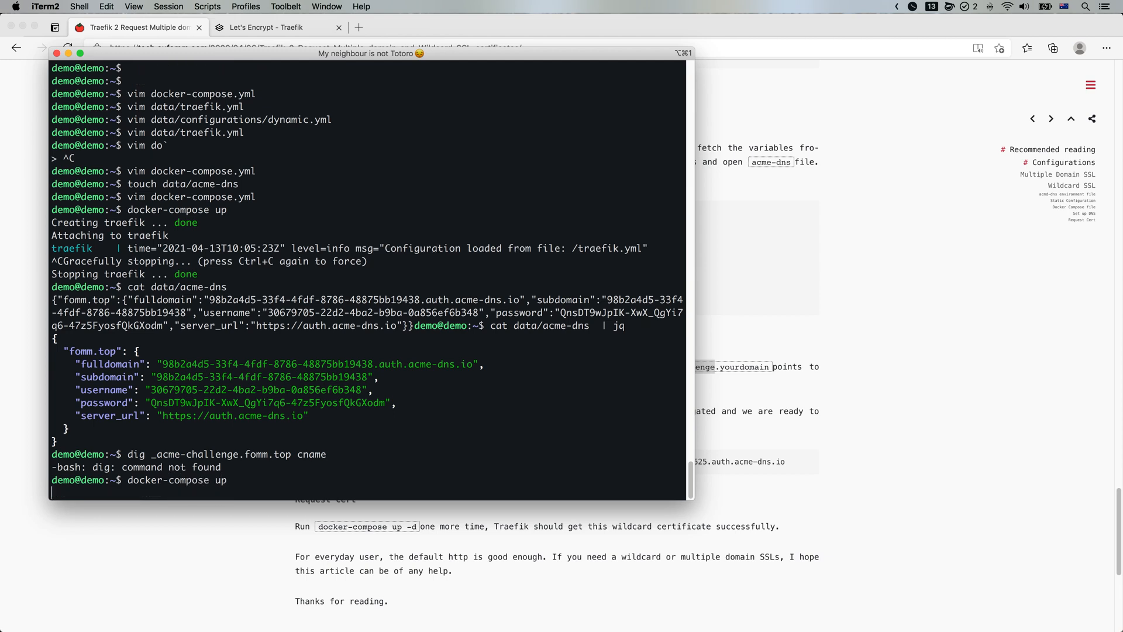
pyautogui.press('Return')
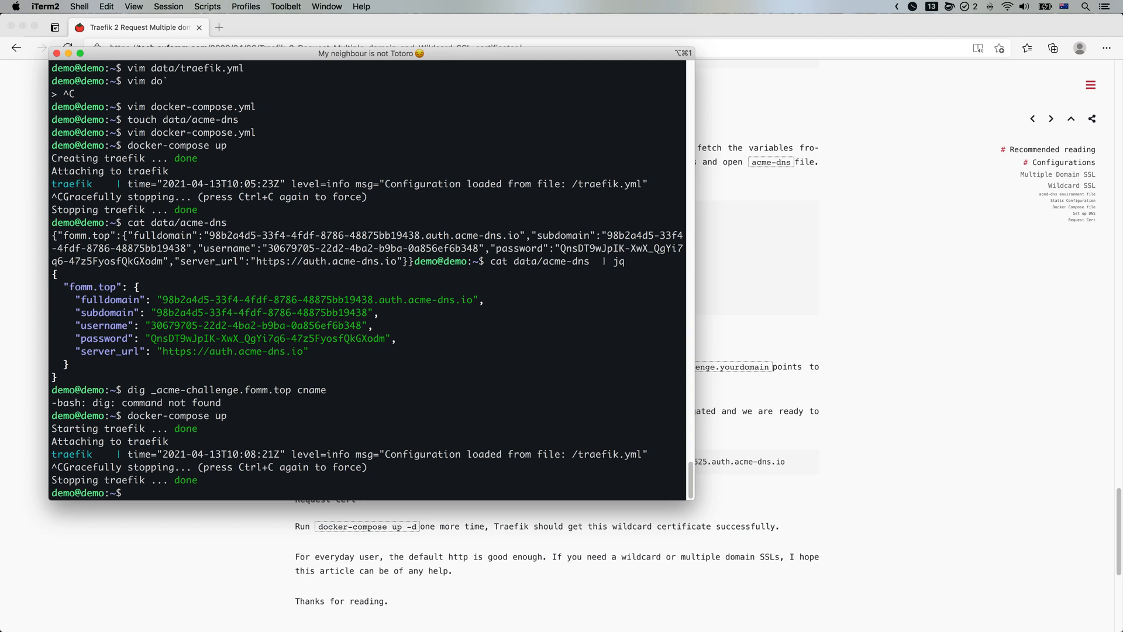
pyautogui.write('docker-co')
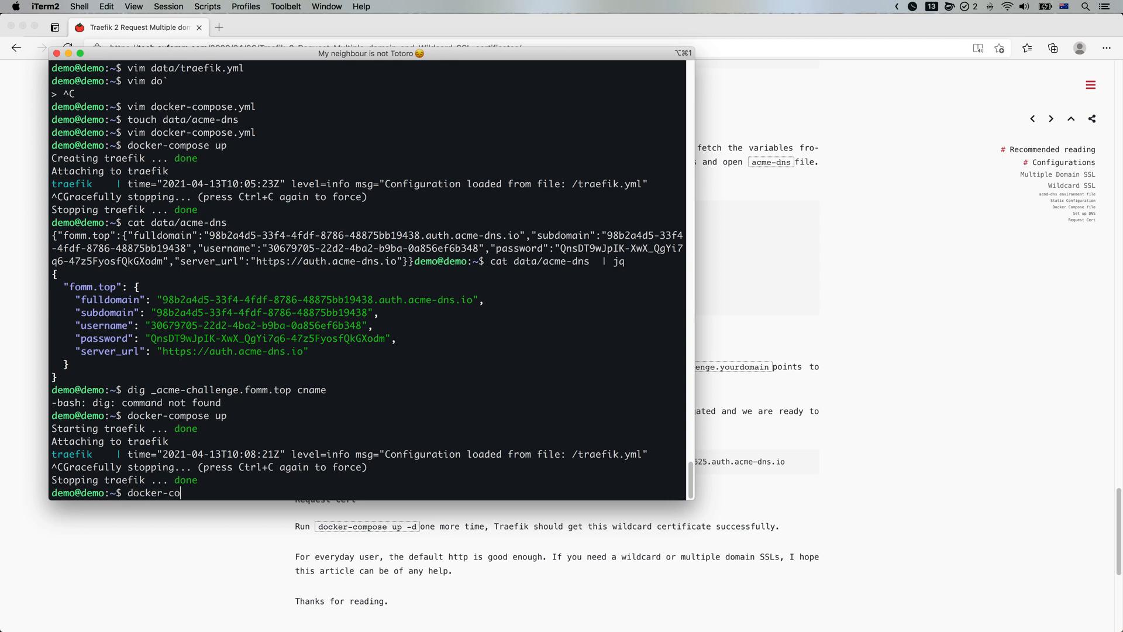
pyautogui.press('Return')
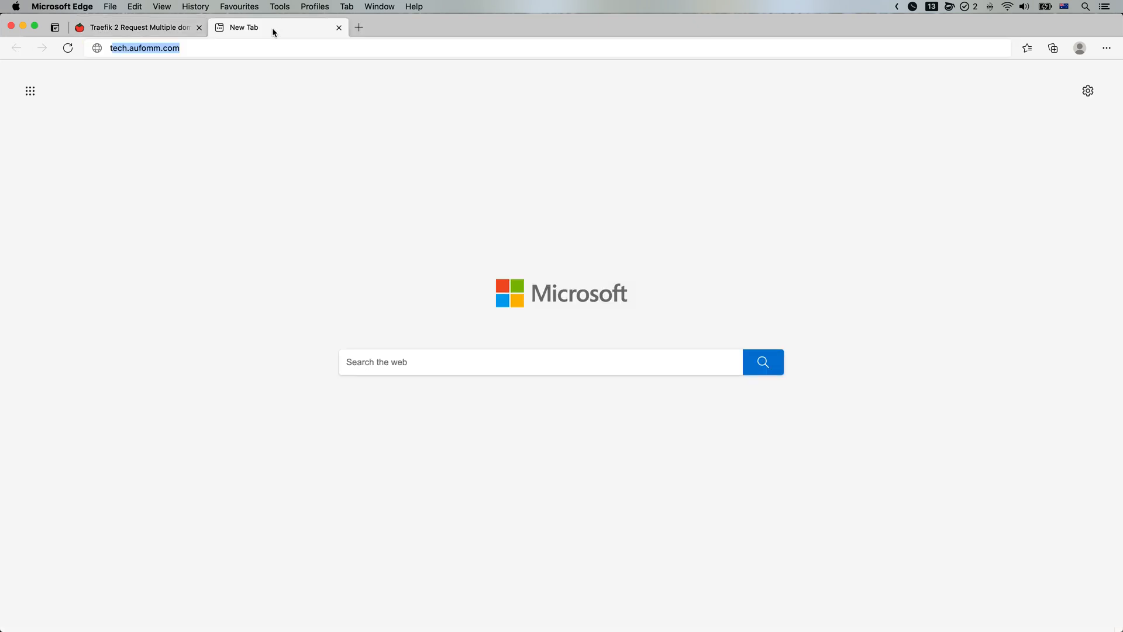
# Load traefik.fomm.top and inspect its Traefik default self-signed certificate
pyautogui.write('traefik.fomm.top')
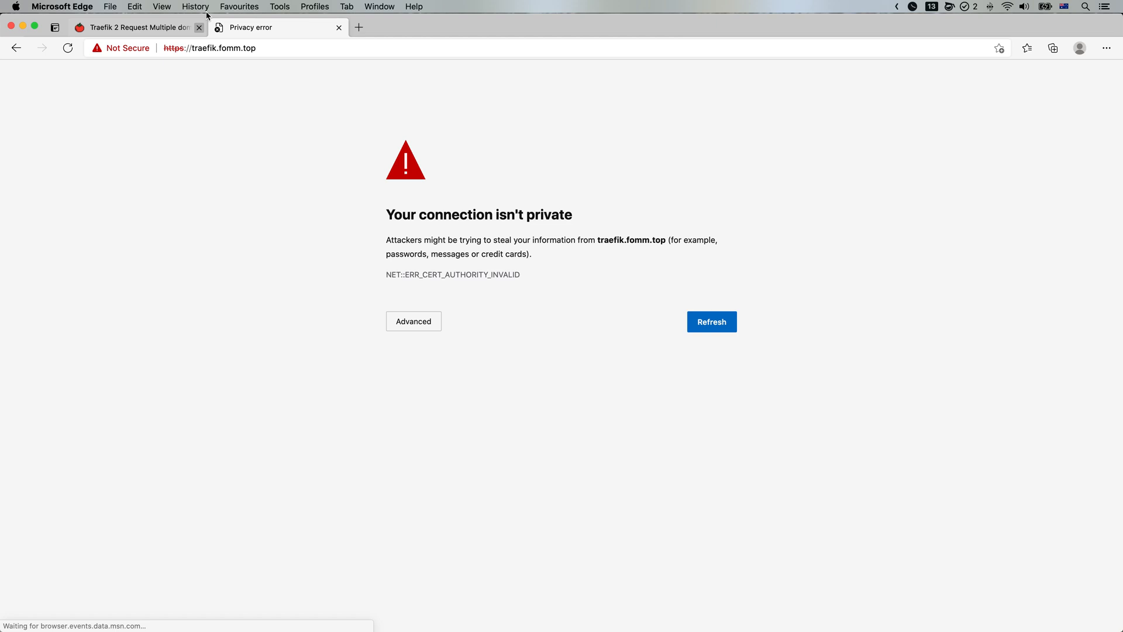
pyautogui.moveTo(279, 225)
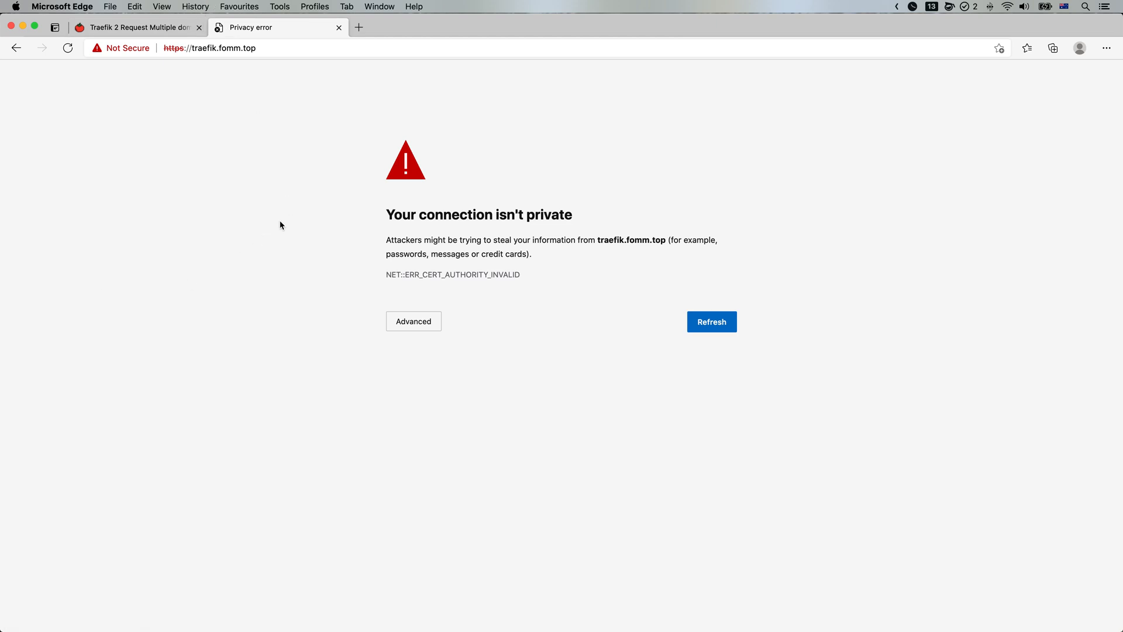
pyautogui.click(127, 48)
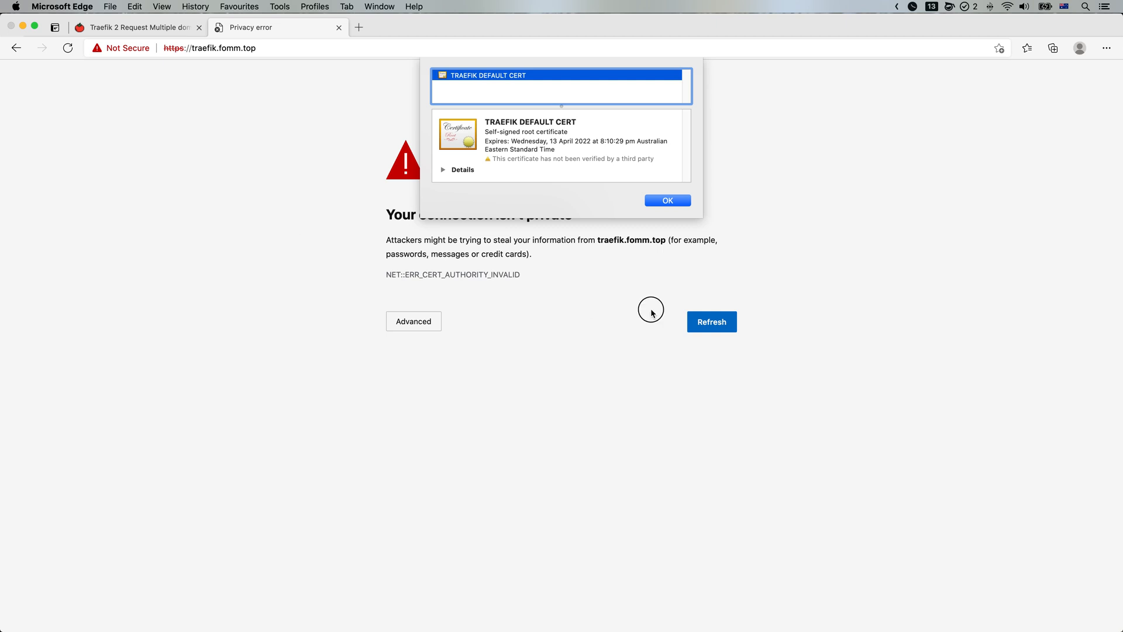
pyautogui.click(666, 200)
pyautogui.write('traefik')
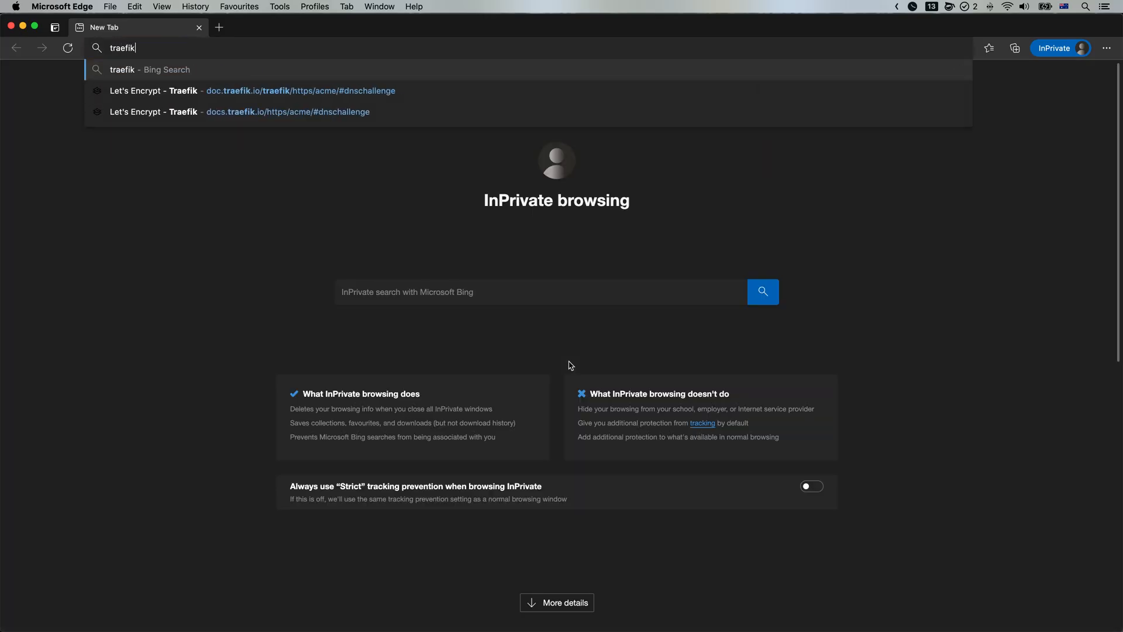
# Load traefik.fomm.top privately and sign in as admin to reach the dashboard
pyautogui.press('Return')
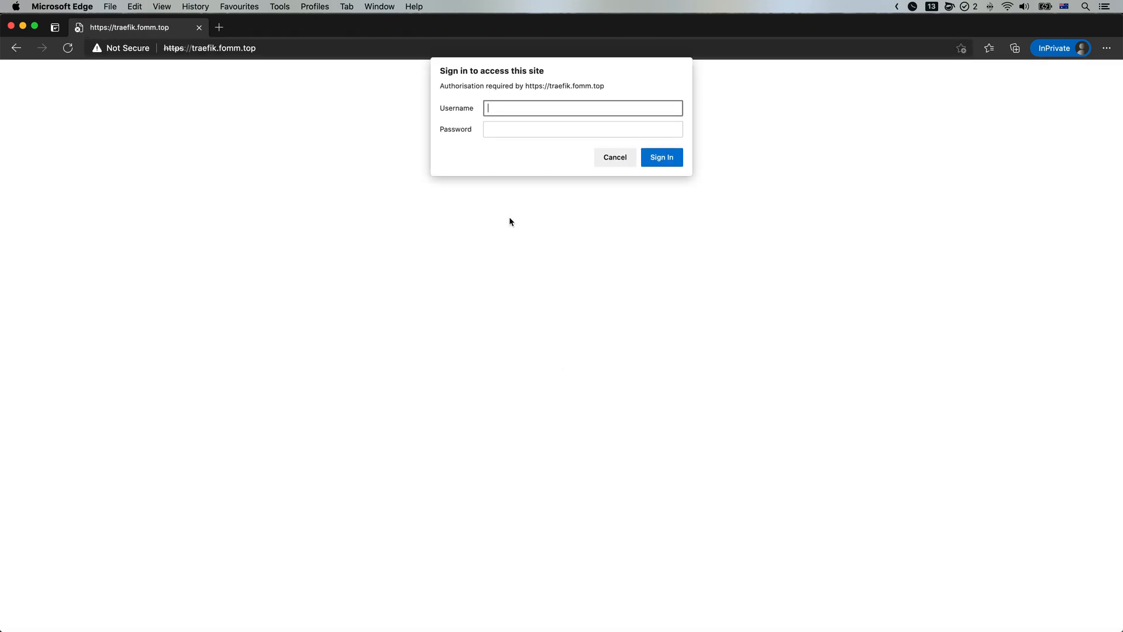
pyautogui.write('admin')
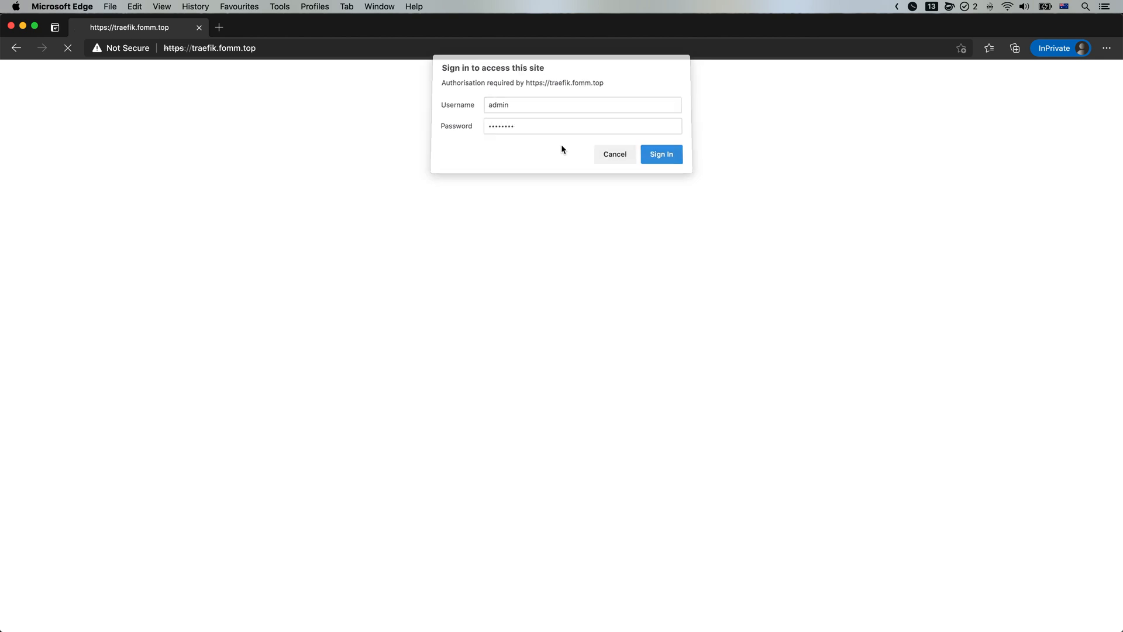
pyautogui.click(660, 154)
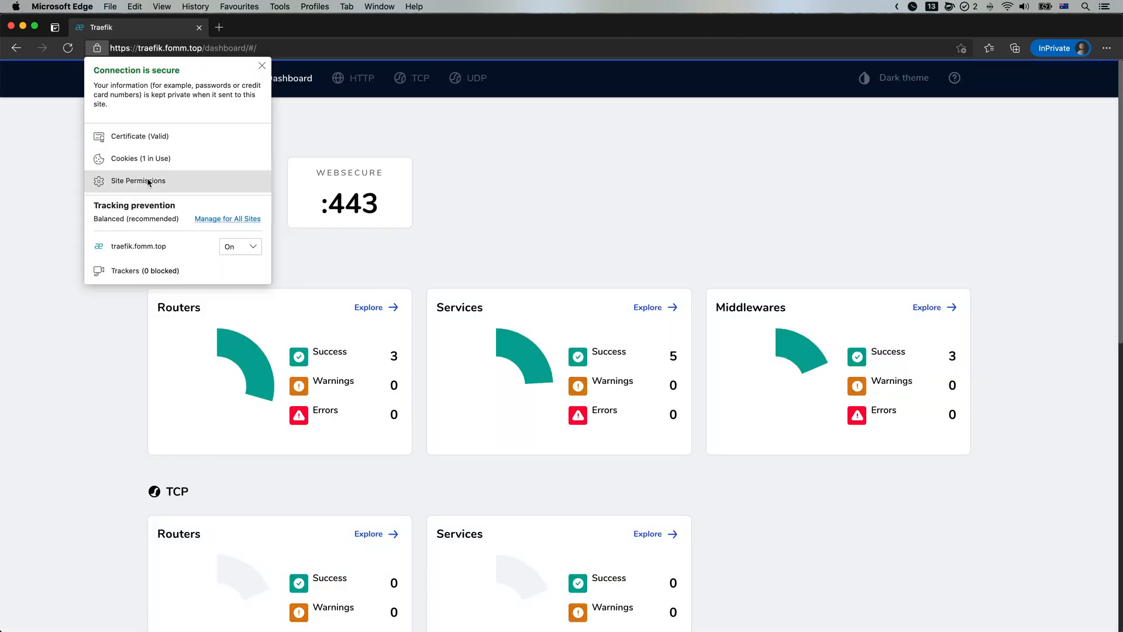
# Inspect the Let's Encrypt R3 certificate's Subject Alternative Names for *.fomm.top and fomm.top
pyautogui.click(139, 136)
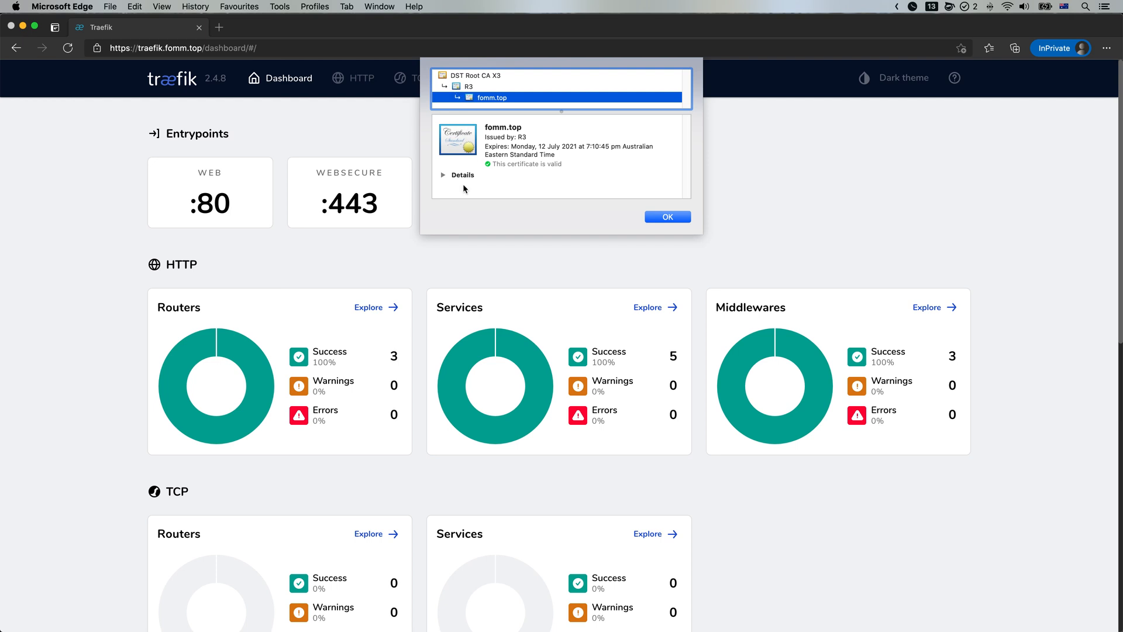
pyautogui.click(444, 175)
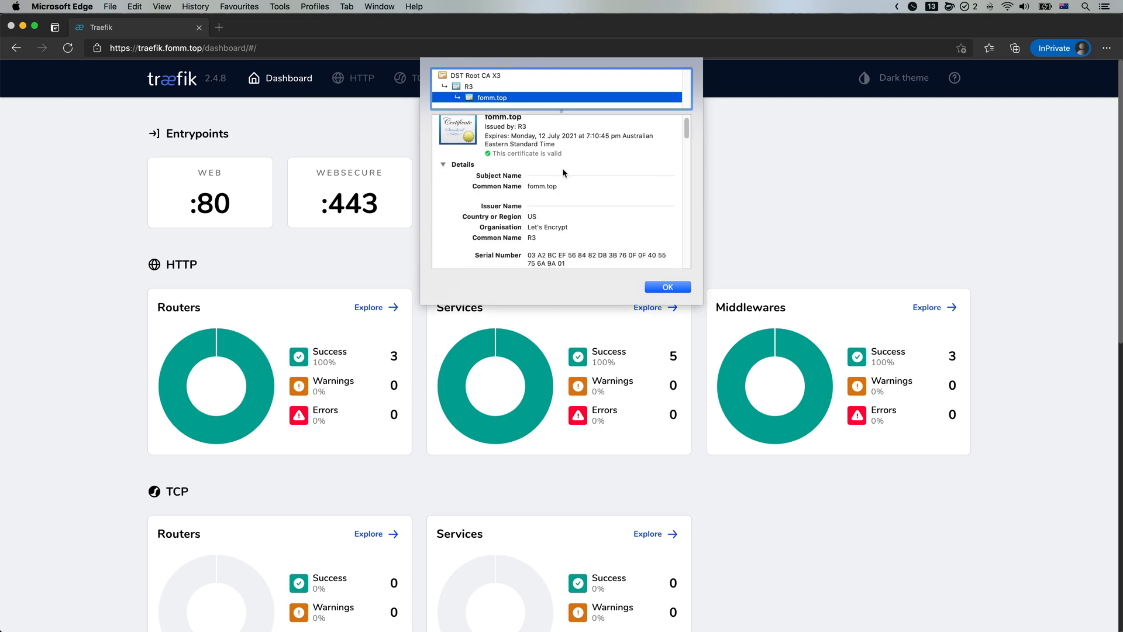
pyautogui.scroll(-3)
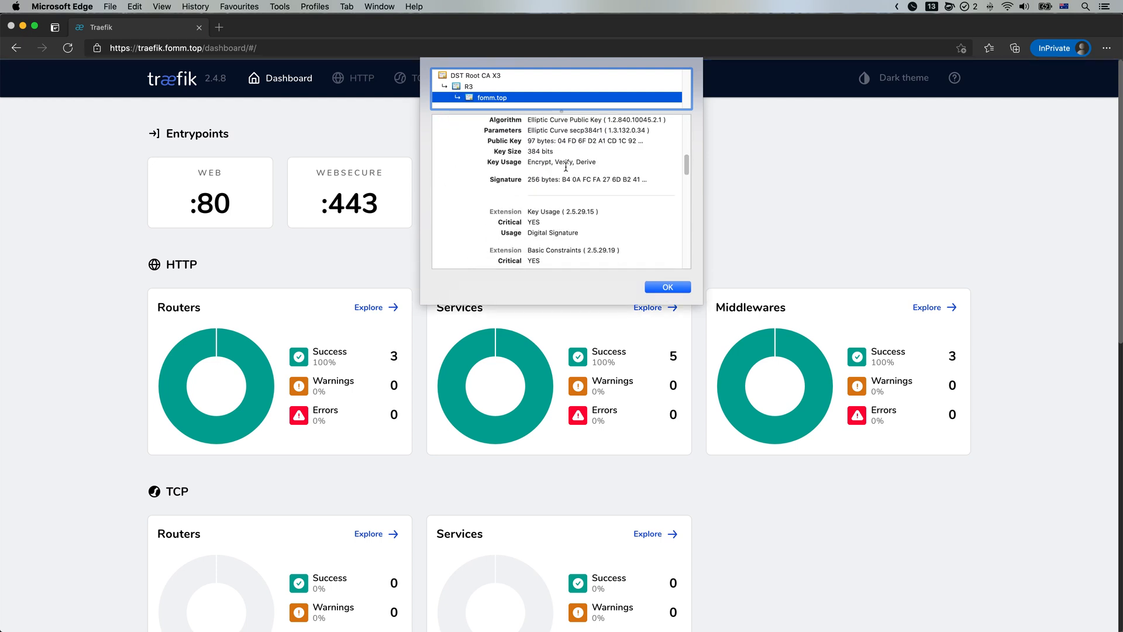
pyautogui.scroll(-3)
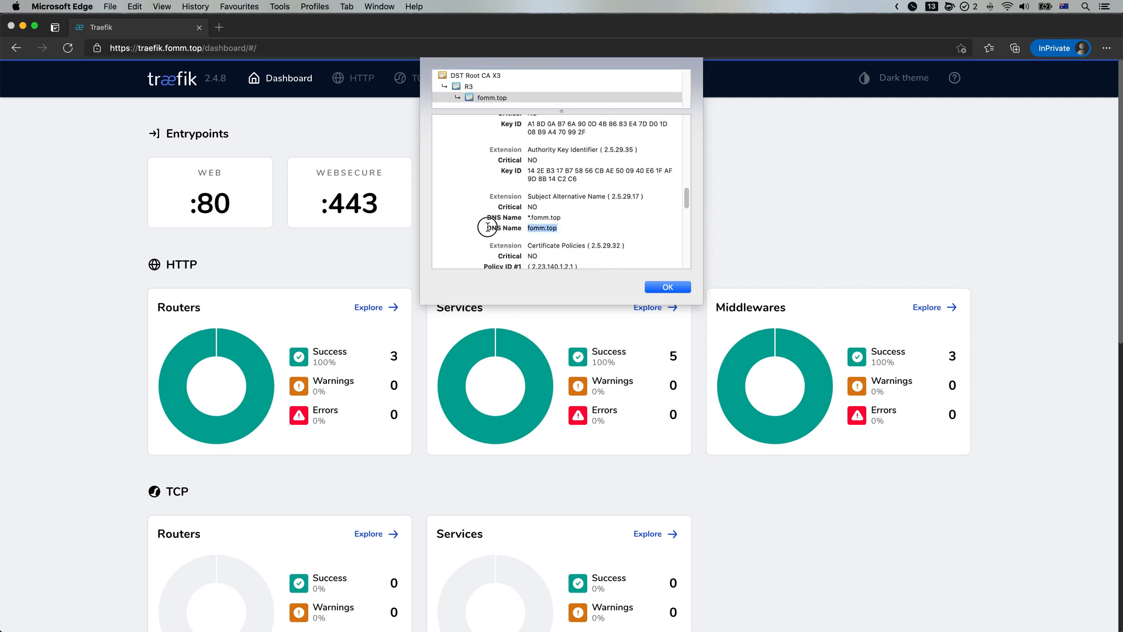
pyautogui.scroll(3)
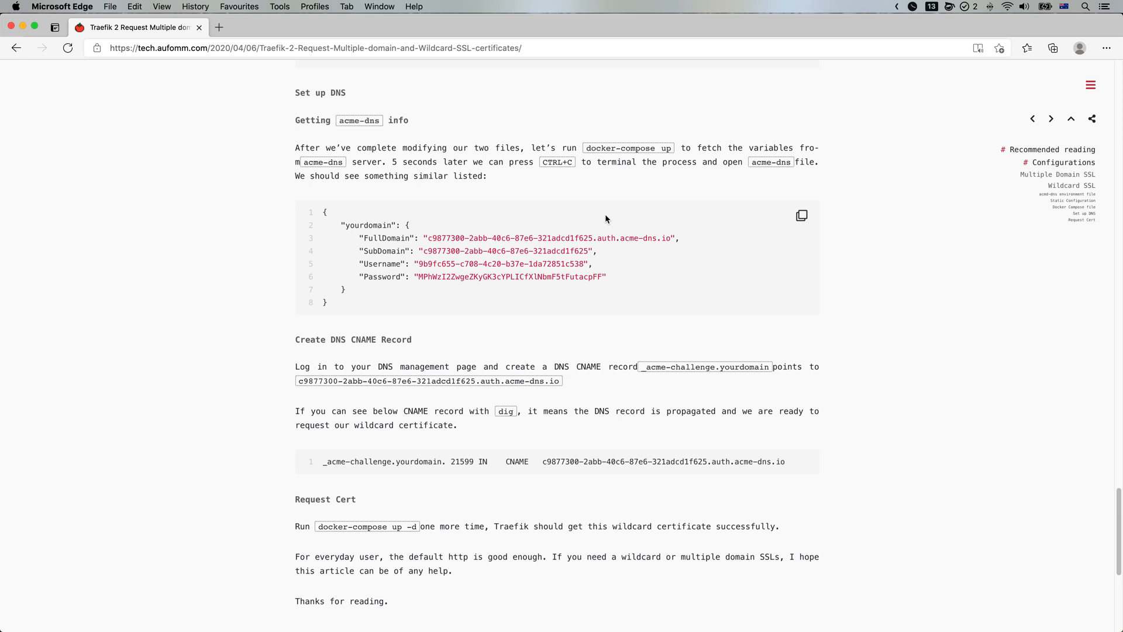
pyautogui.moveTo(452, 315)
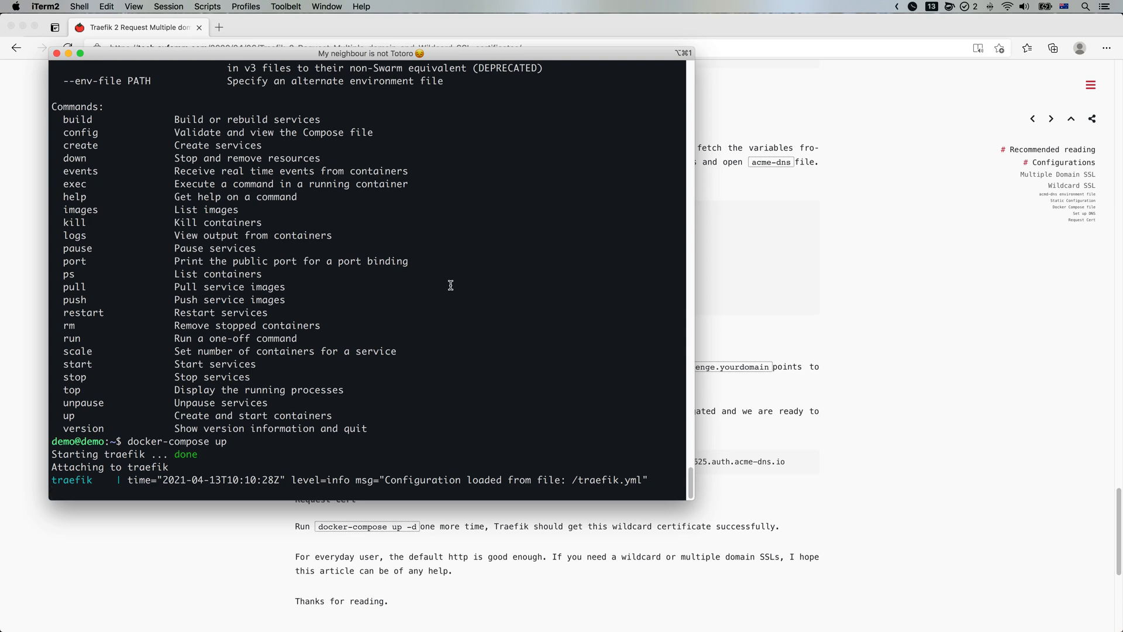
# Restart Traefik detached, then create a blog folder with a new docker-compose.yaml in Vim
pyautogui.press('ctrl+c')
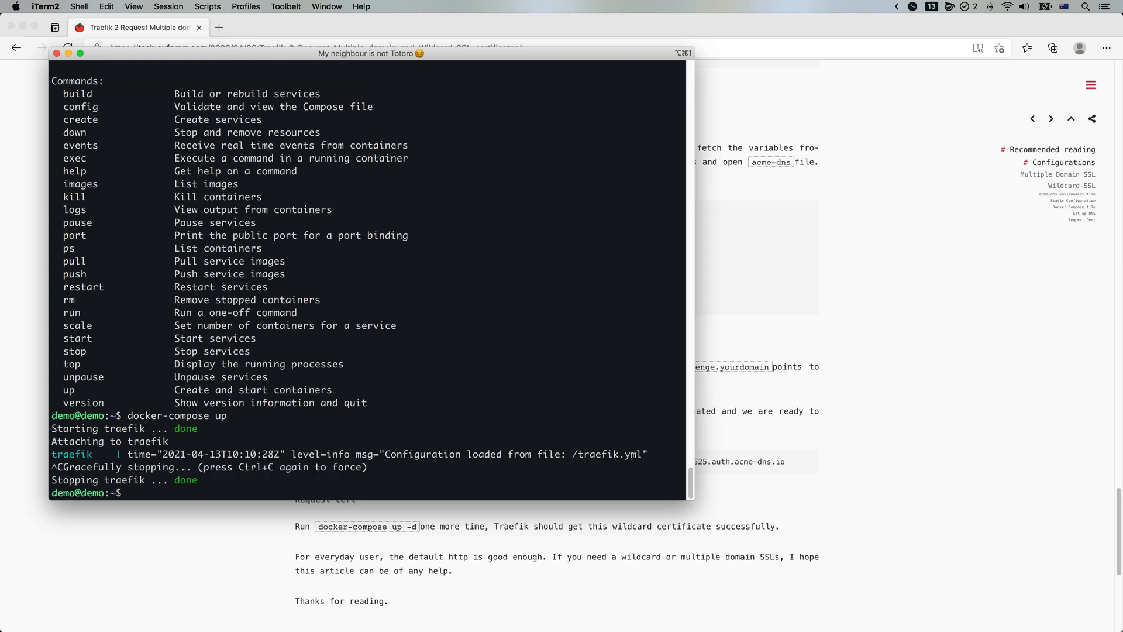
pyautogui.write('docker-compose up -d')
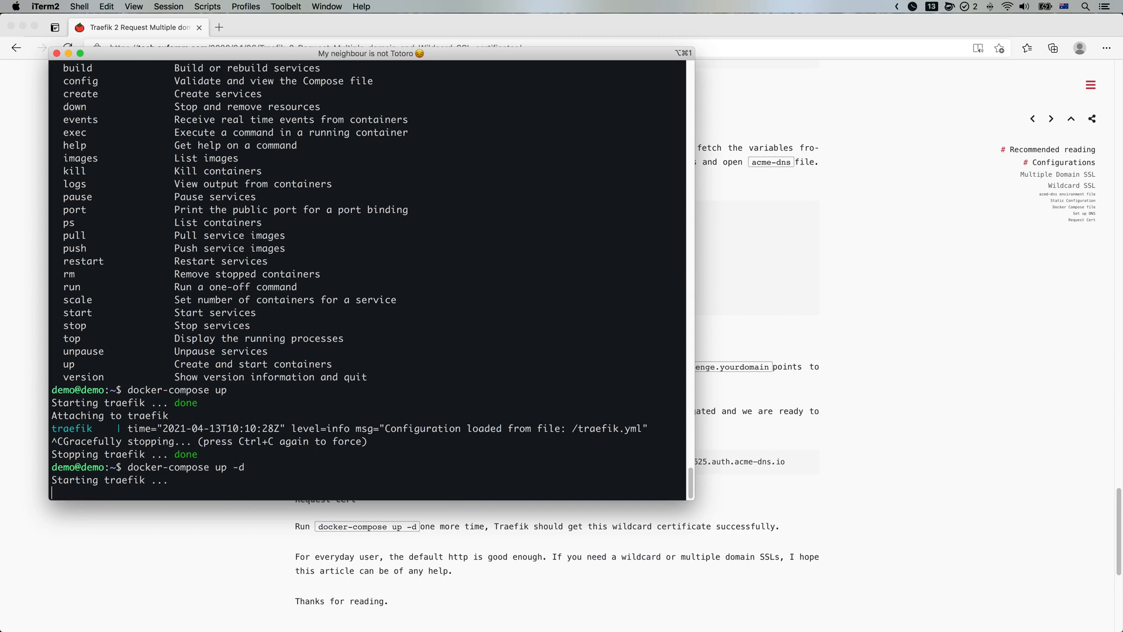
pyautogui.write('mkdir blog')
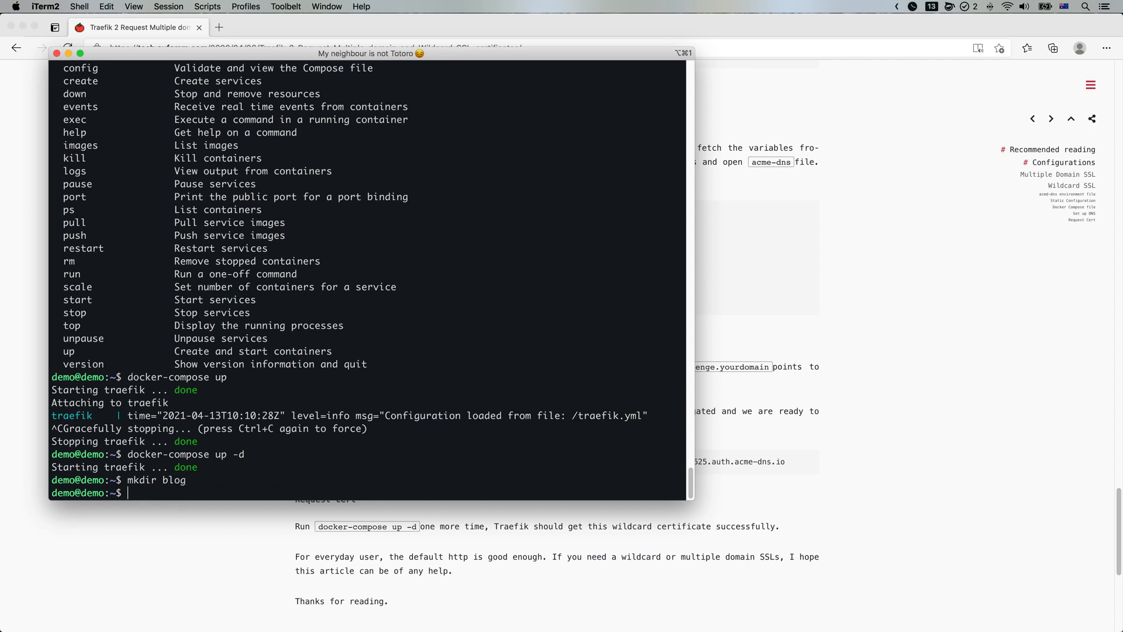
pyautogui.write('cd blog')
pyautogui.write('vim do')
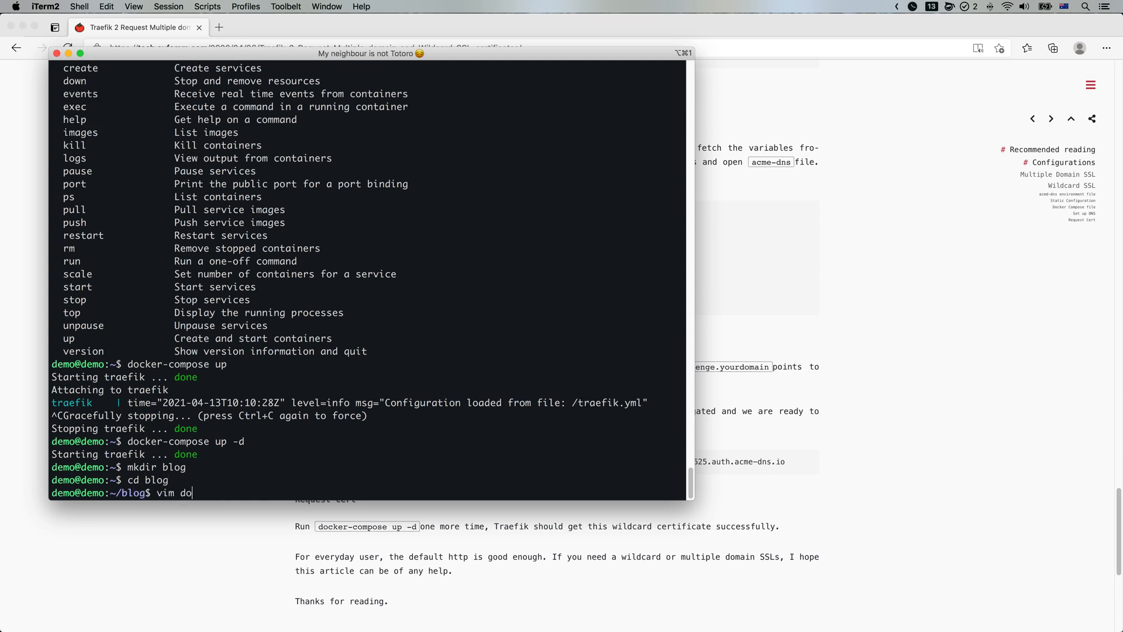
pyautogui.write('cker-compose.')
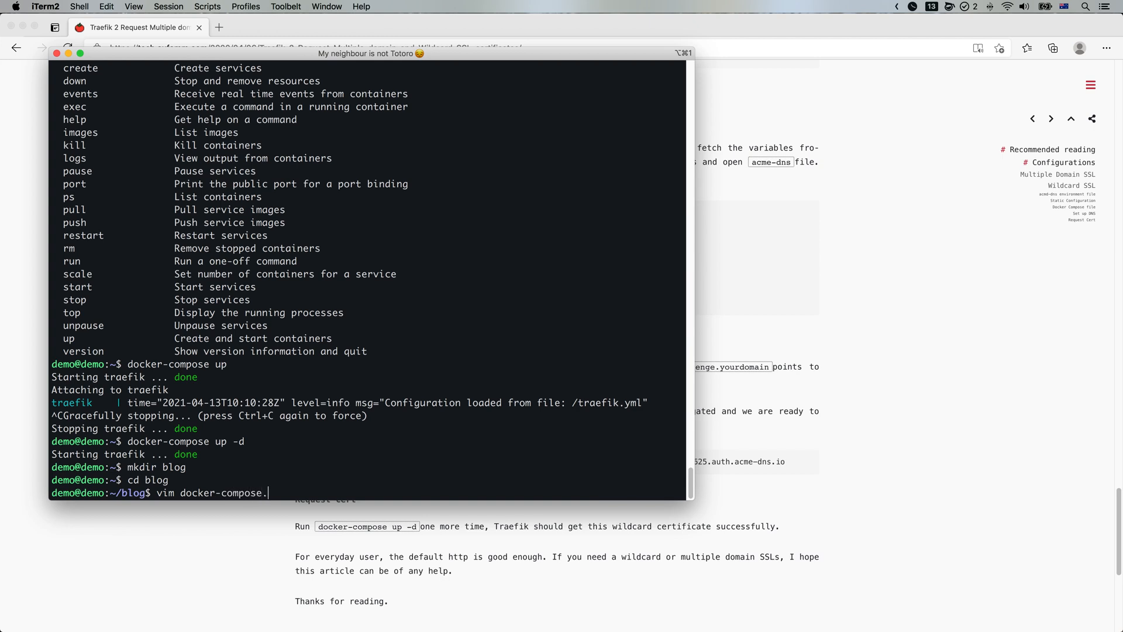
pyautogui.press('Return')
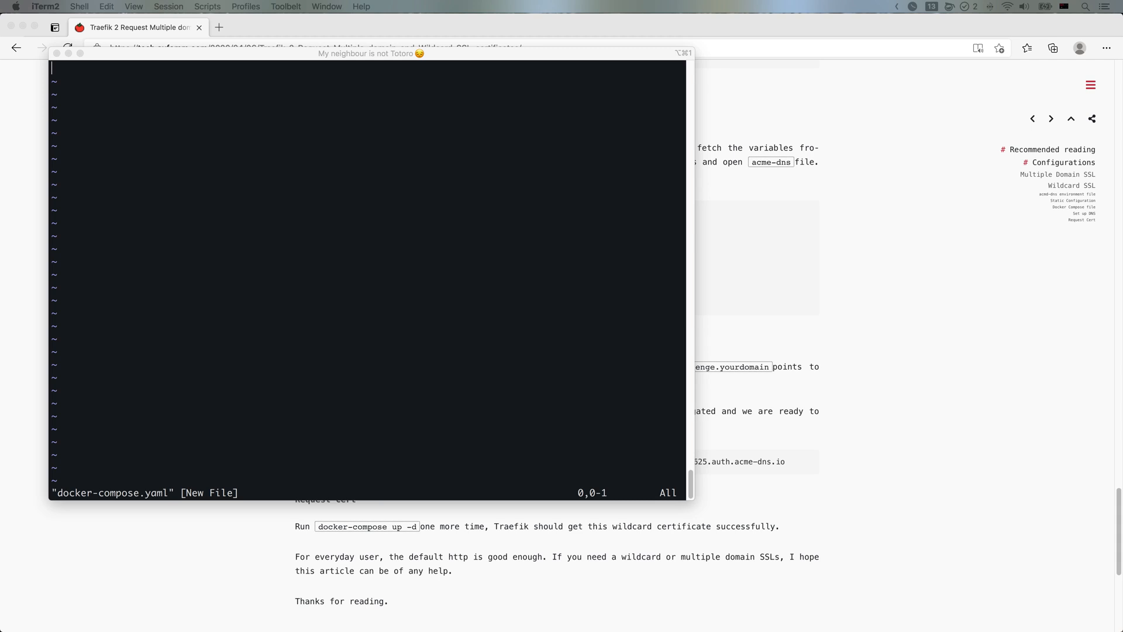
# Write an nginx:alpine service with Traefik labels for blog.liy.id.au on the external proxy network
pyautogui.write("version: '3.7'")
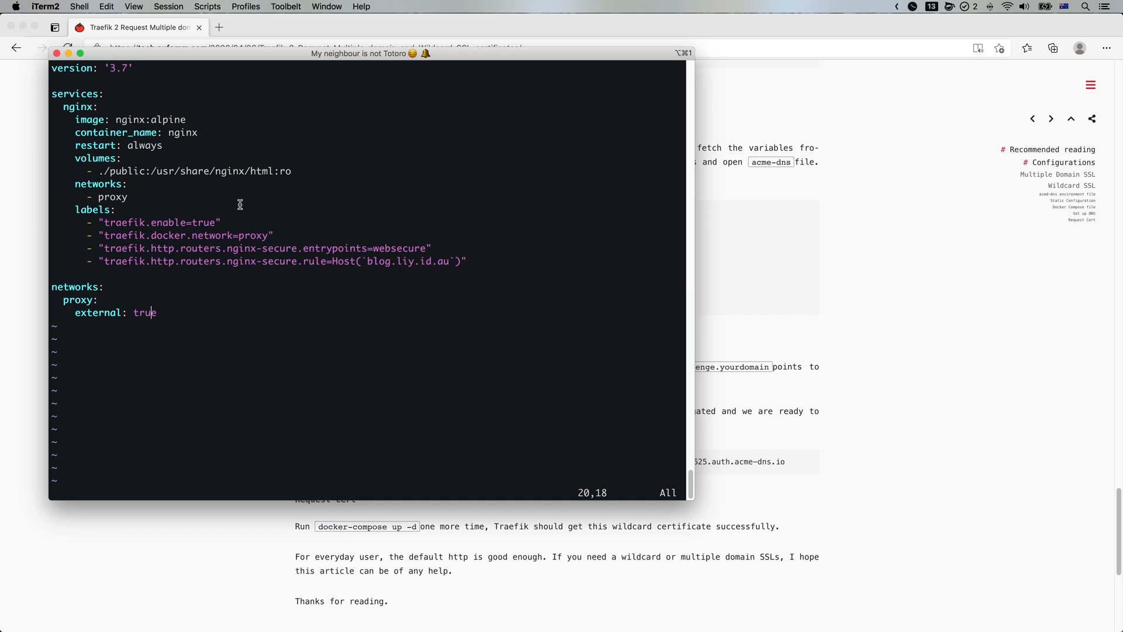
pyautogui.moveTo(358, 280)
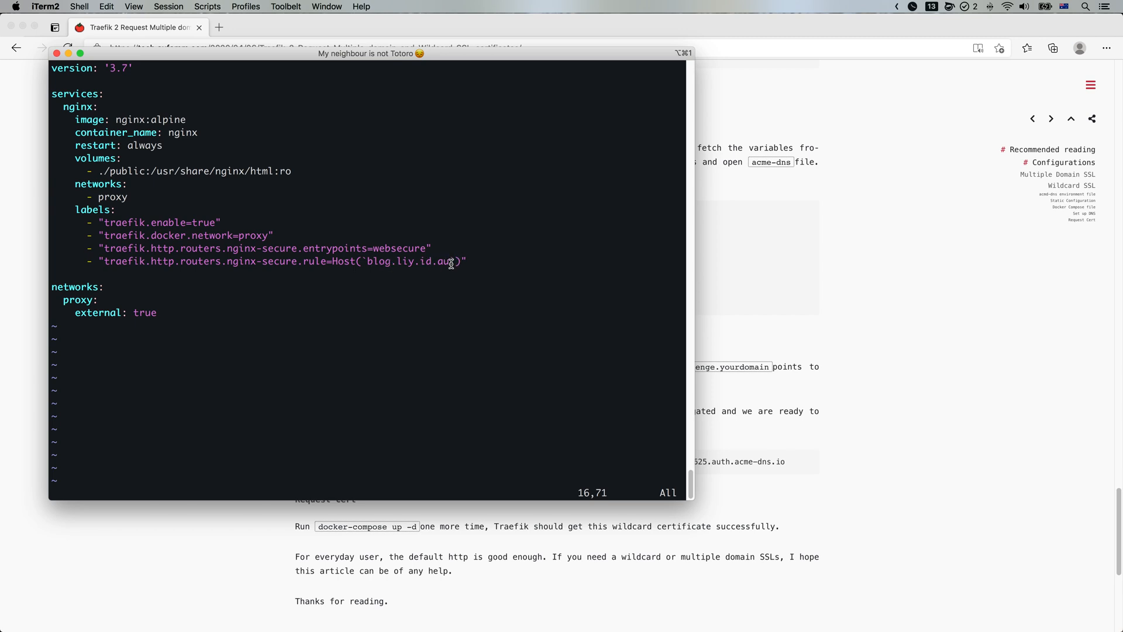
pyautogui.moveTo(394, 265)
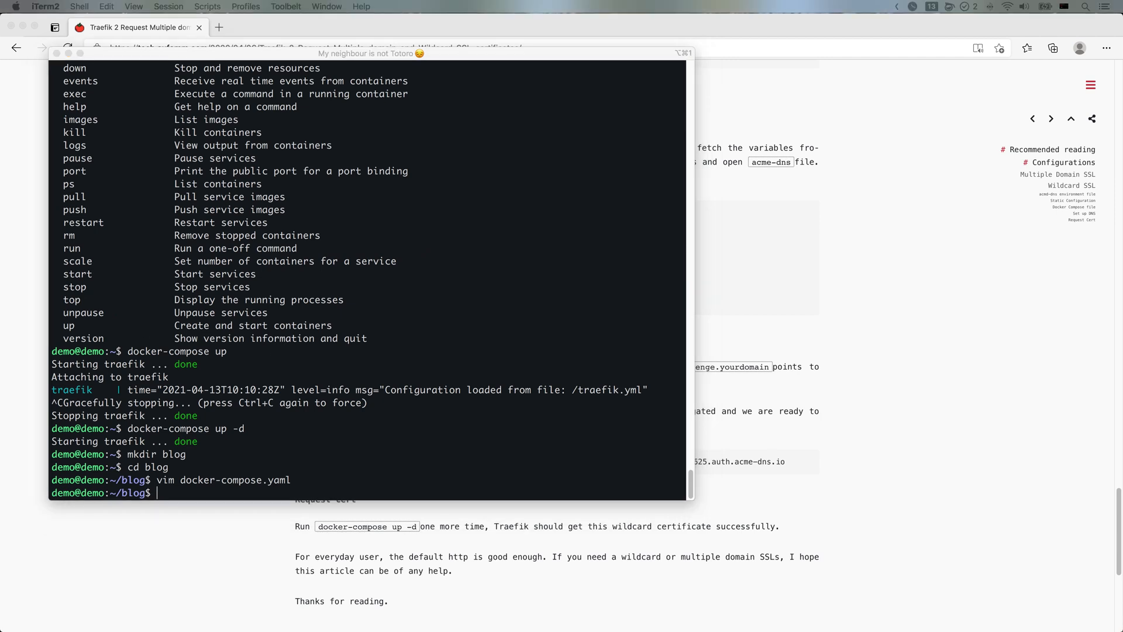
# Run docker-compose up in the blog folder to pull and start the nginx container
pyautogui.write('d')
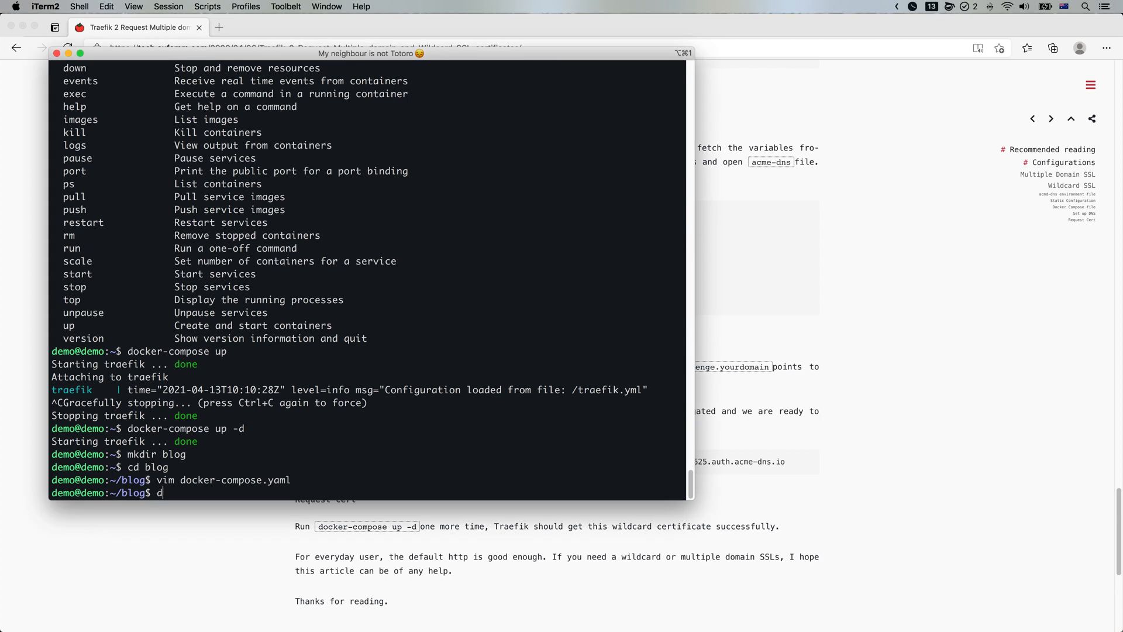
pyautogui.write('ocker-compose up')
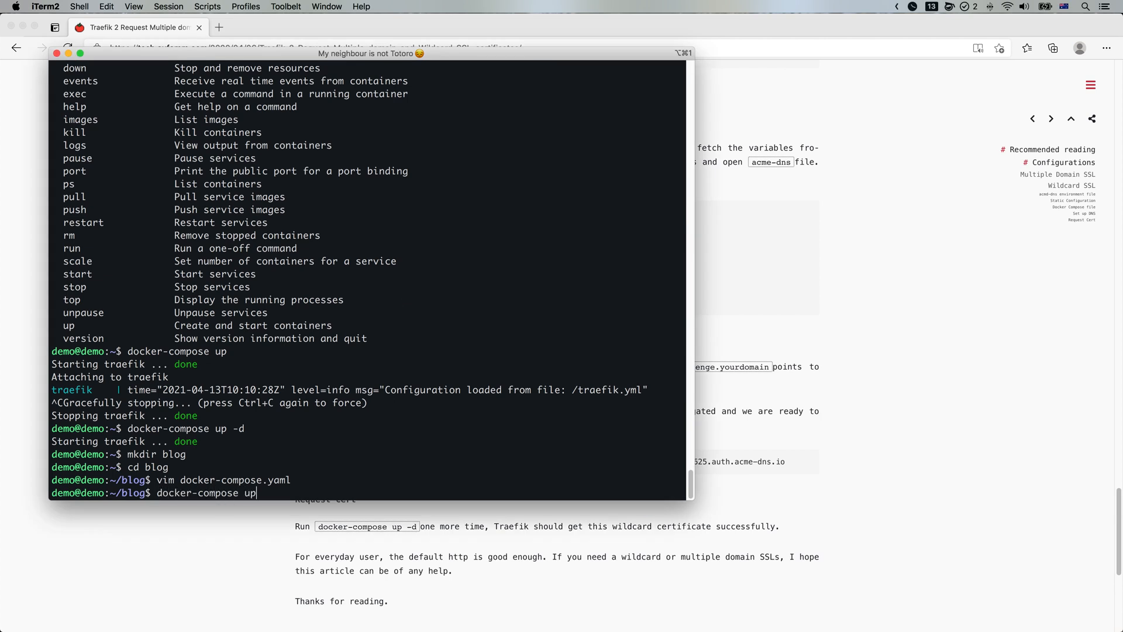
pyautogui.press('Return')
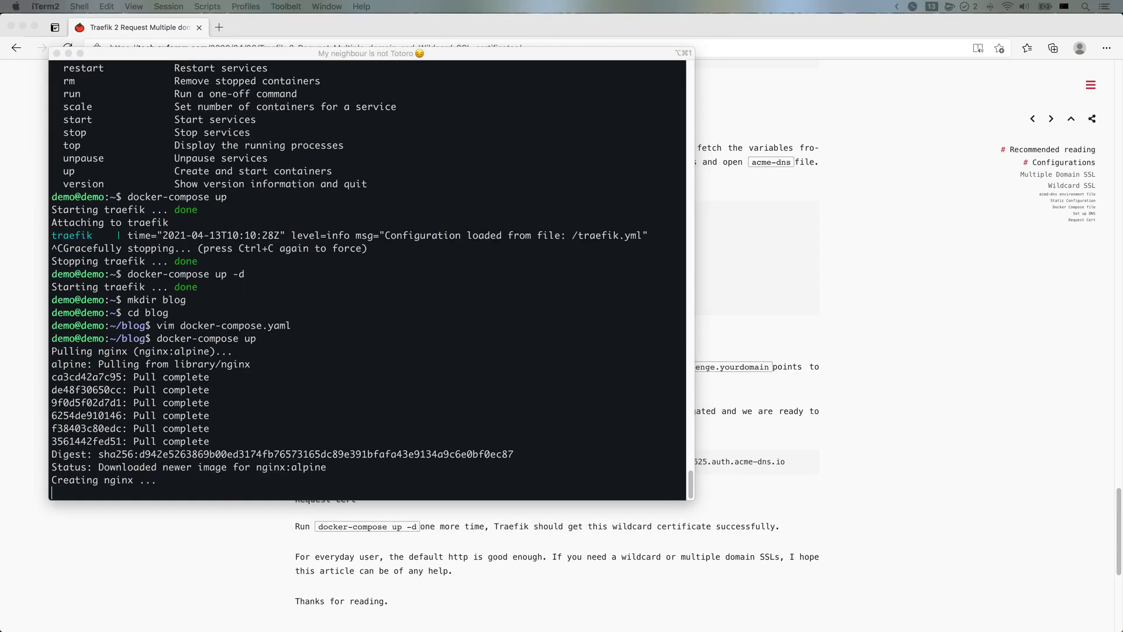
pyautogui.scroll(-3)
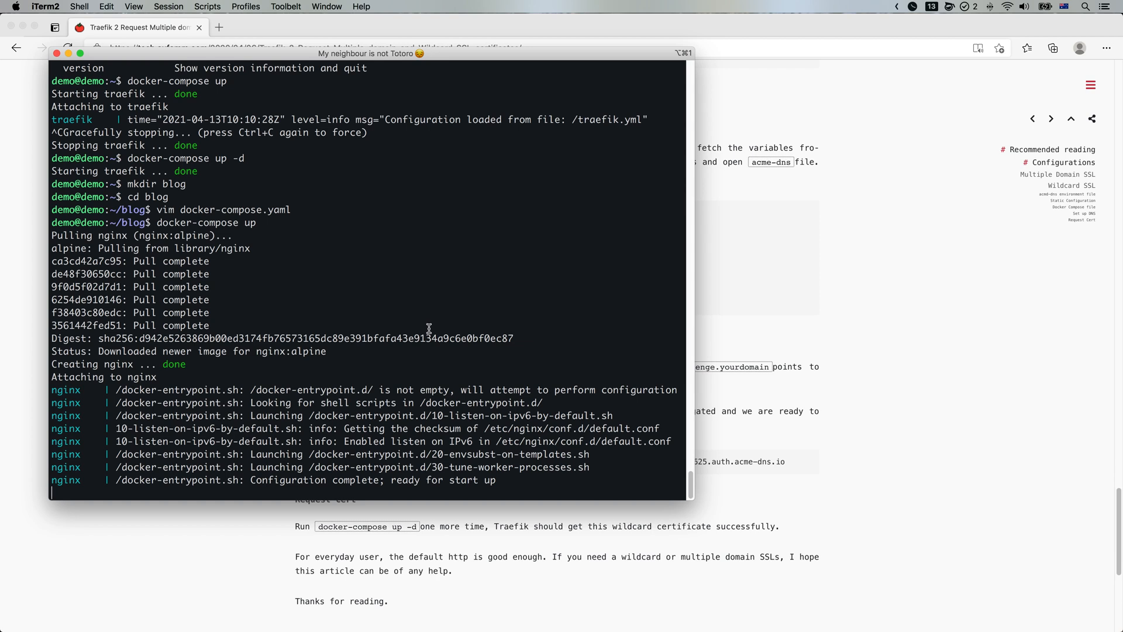
pyautogui.moveTo(481, 351)
pyautogui.write('cd ..')
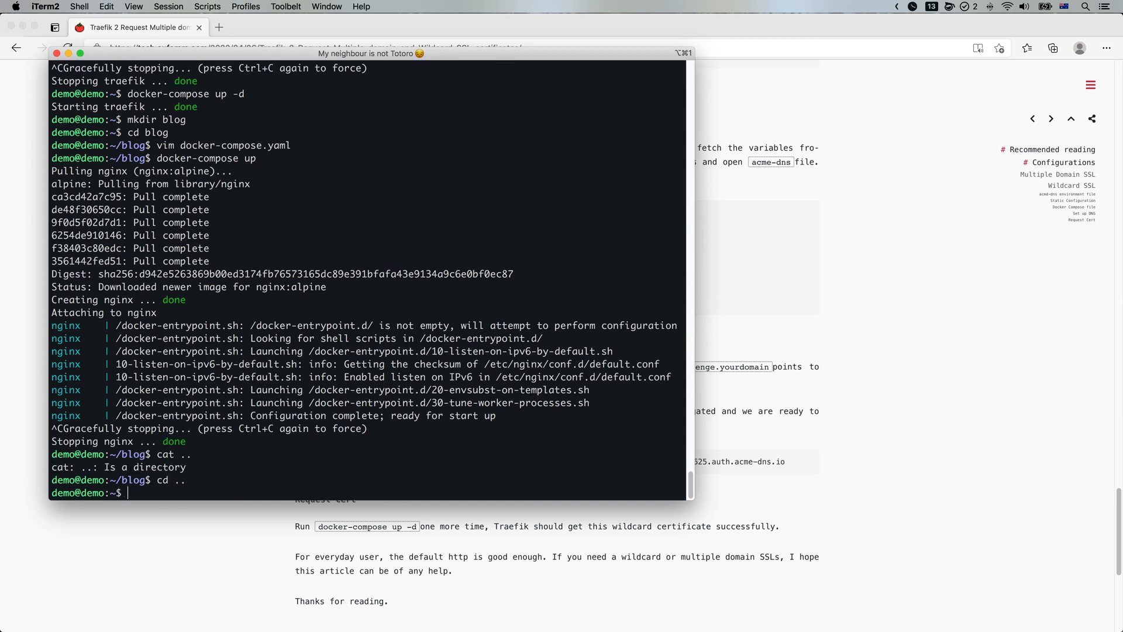
# Print data/acme-dns through jq to show the blog.liy.id.au and fomm.top registrations
pyautogui.write('cat')
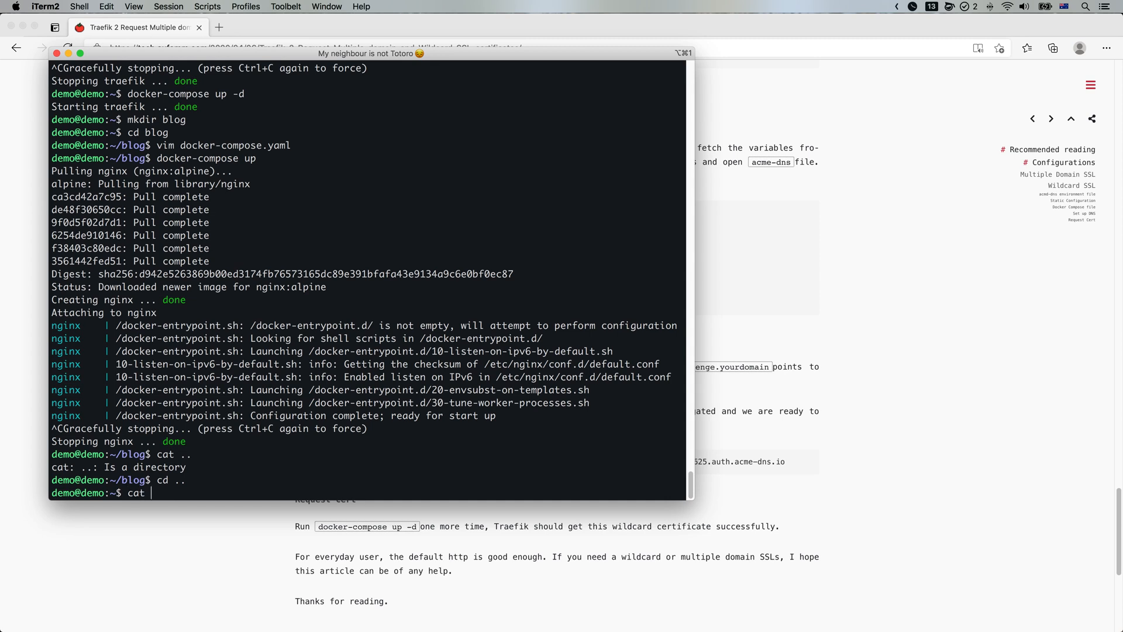
pyautogui.write('data/acm')
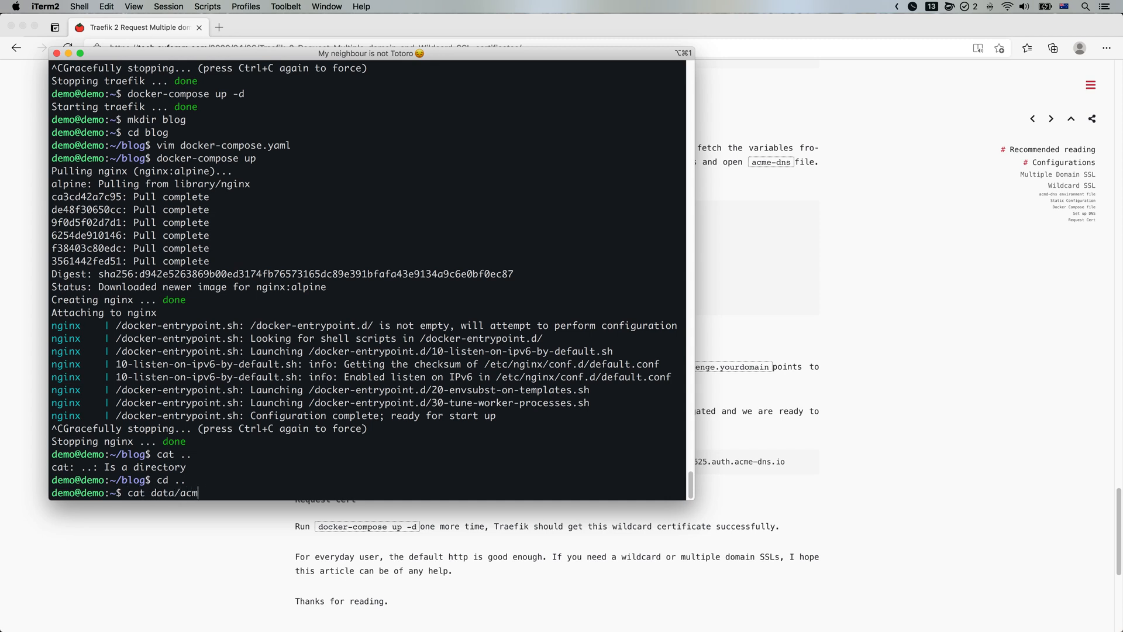
pyautogui.write('e-dns | jq')
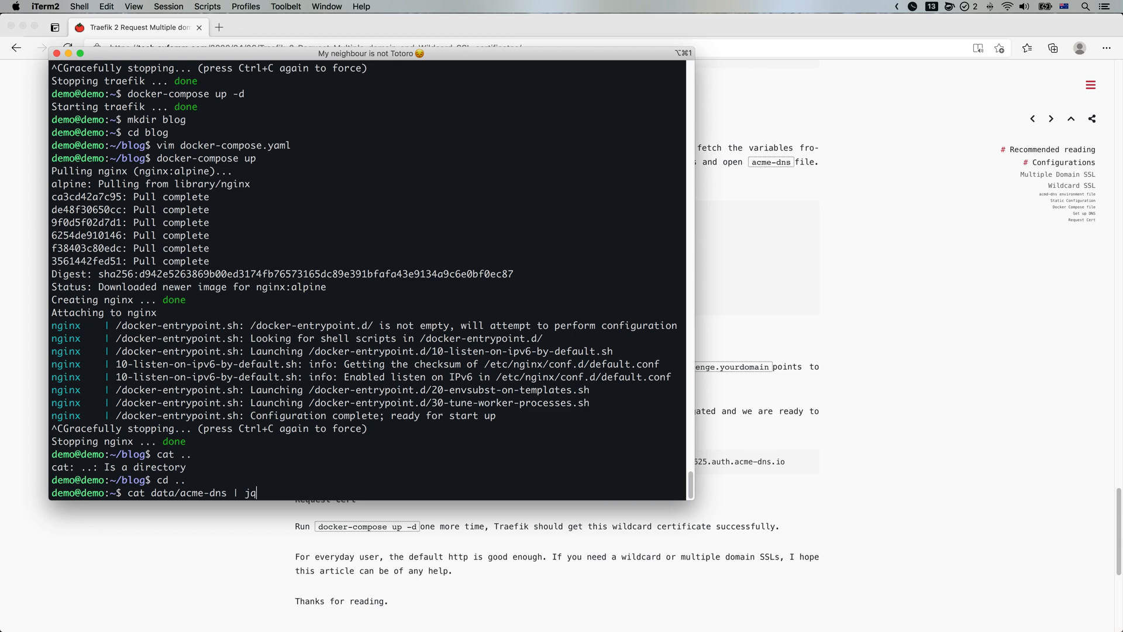
pyautogui.press('Return')
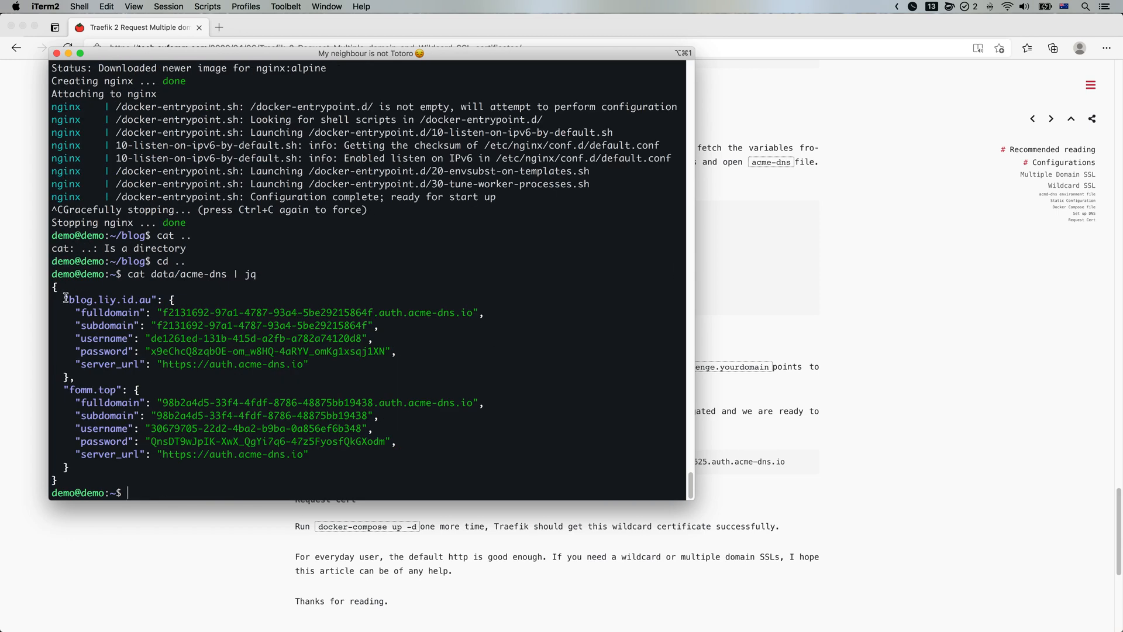
# In a new local tab, dig the _acme-challenge.blog.liy.id.au CNAME record
pyautogui.doubleClick(111, 300)
pyautogui.write('dig')
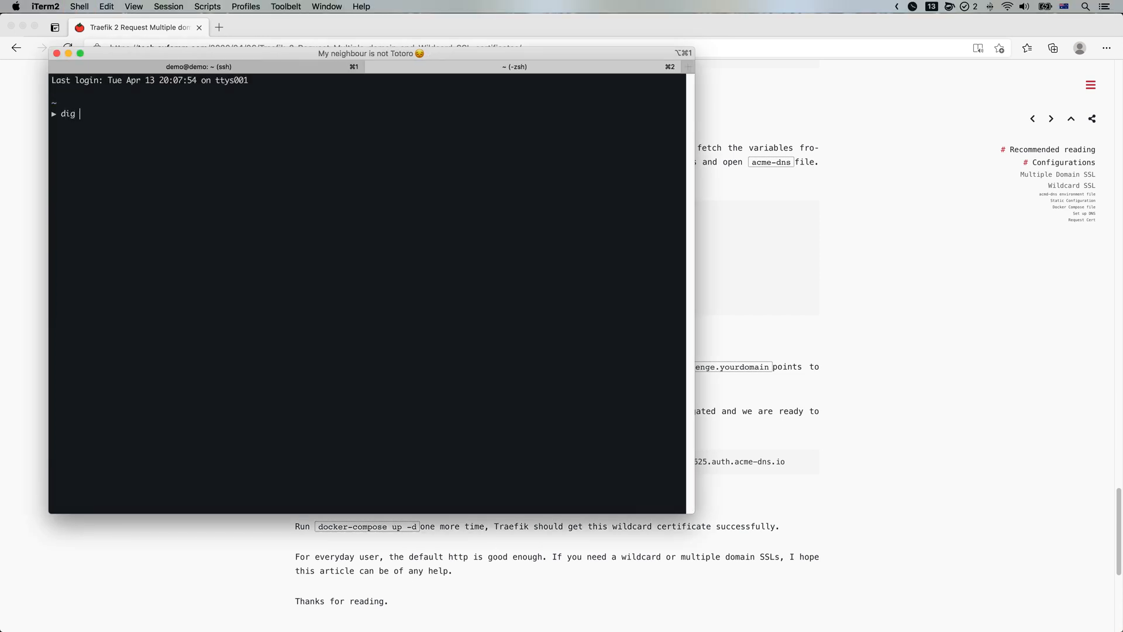
pyautogui.write('_acme-challenge.blog.f')
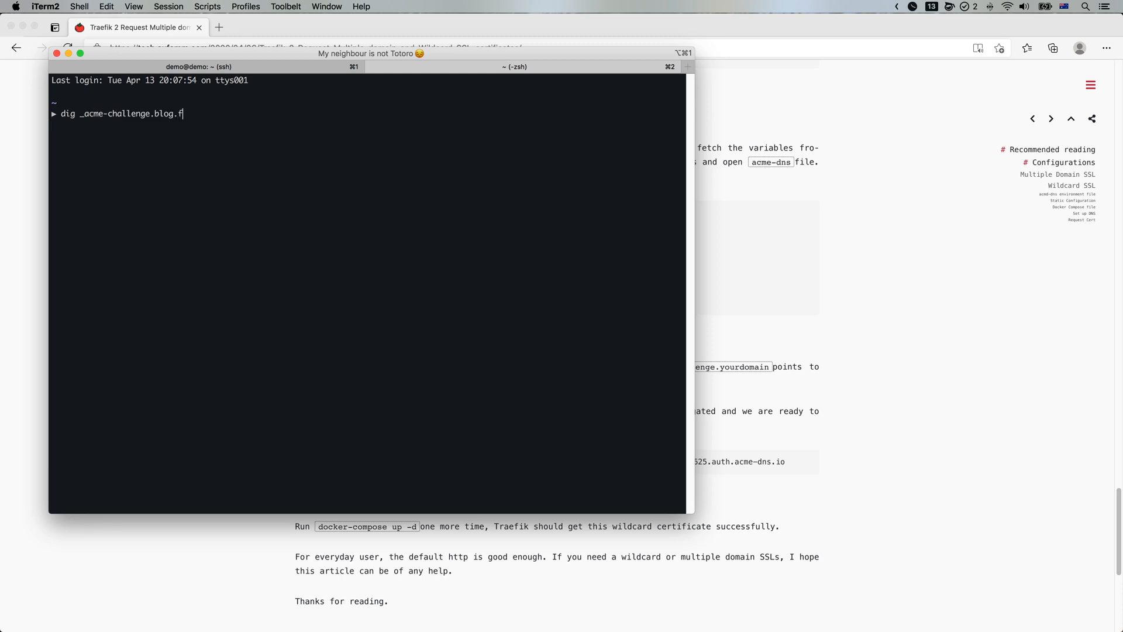
pyautogui.write('liy.id')
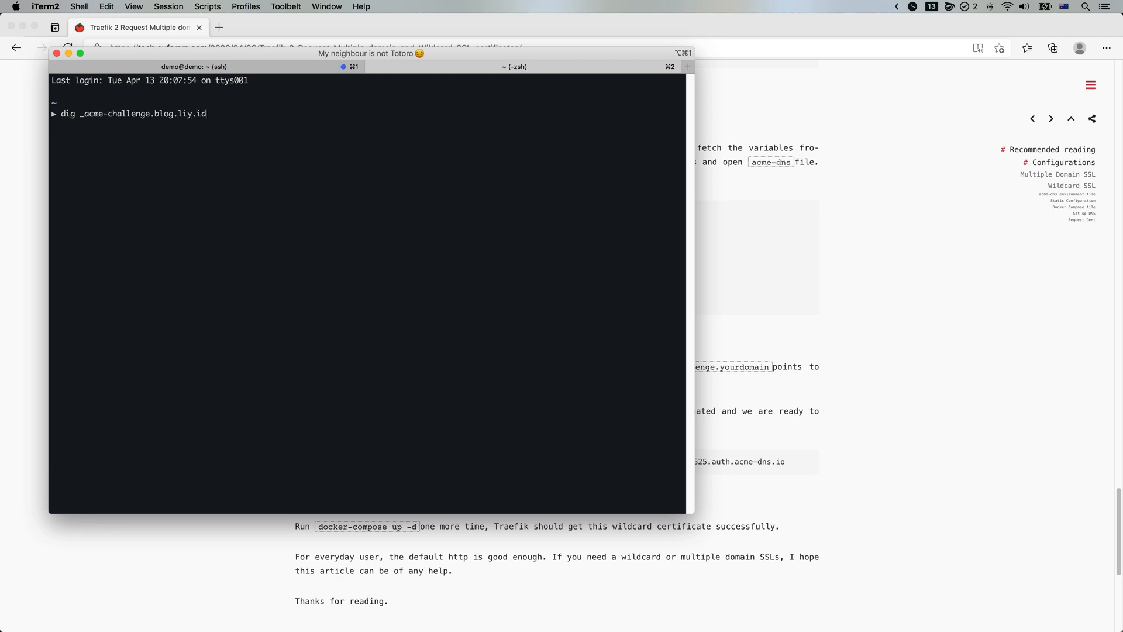
pyautogui.write('.au cname')
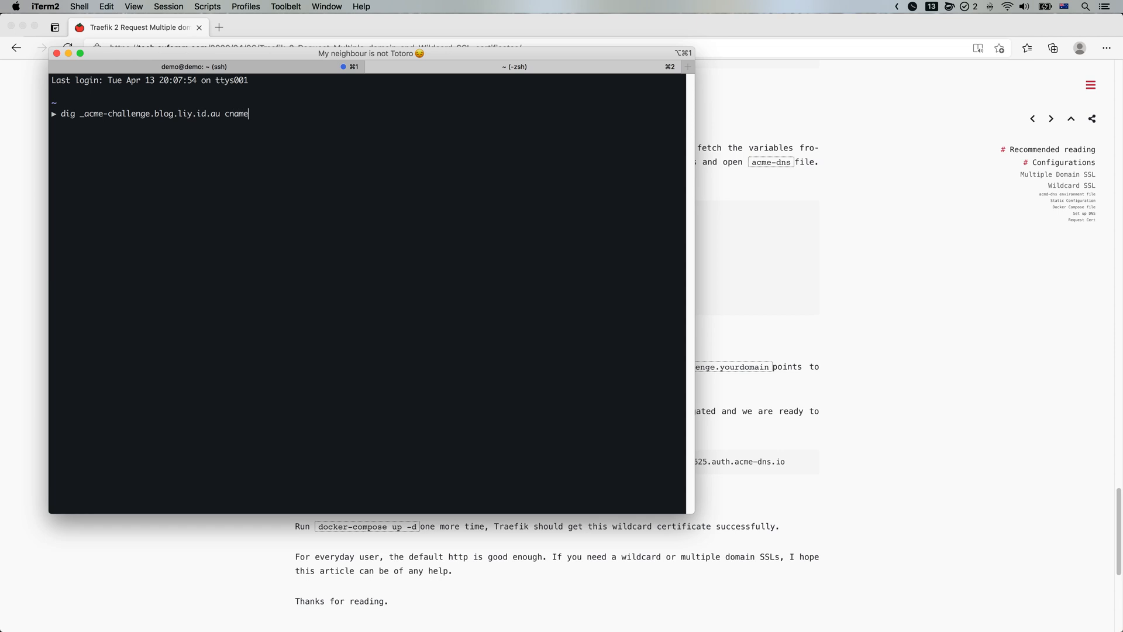
pyautogui.press('Return')
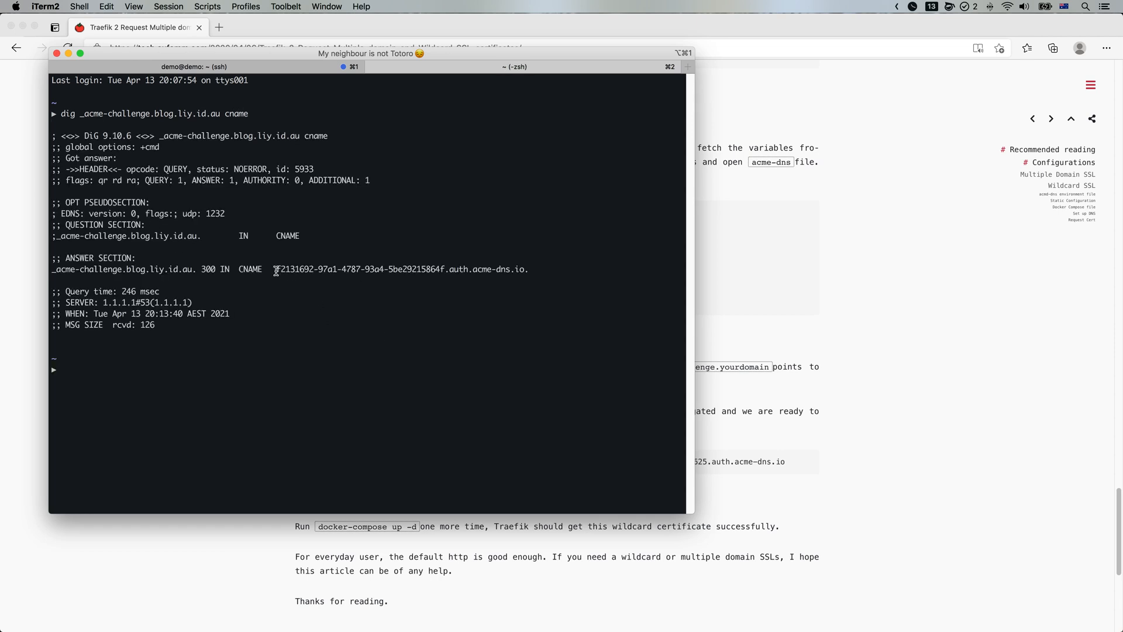
pyautogui.moveTo(313, 82)
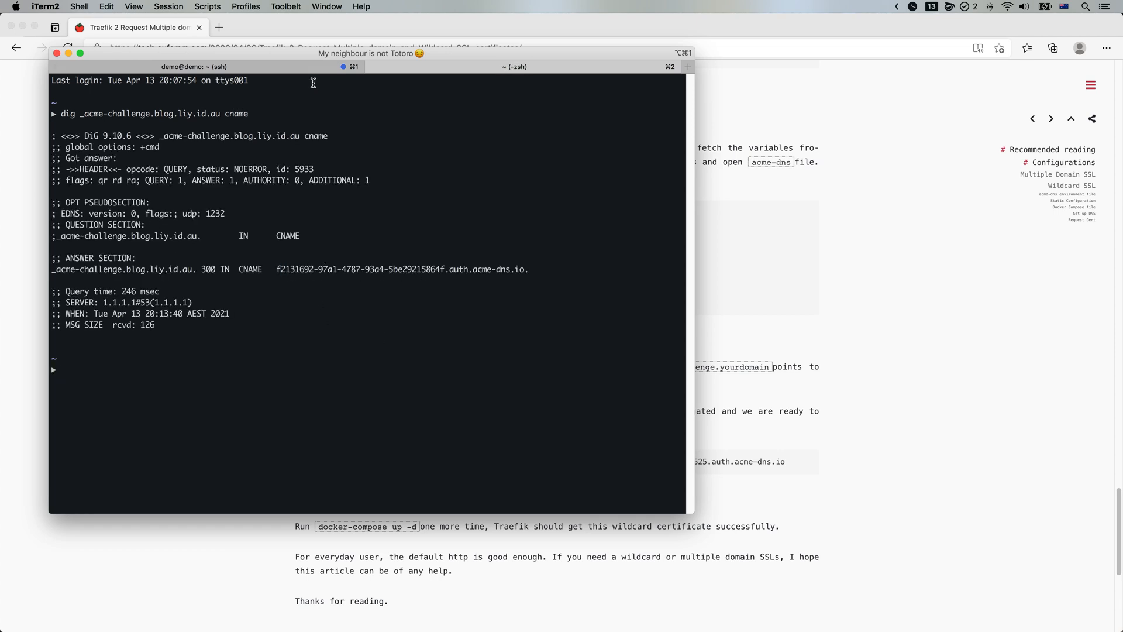
# Back on the server tab, start the blog container with docker-compose up -d
pyautogui.click(218, 27)
pyautogui.write('docke')
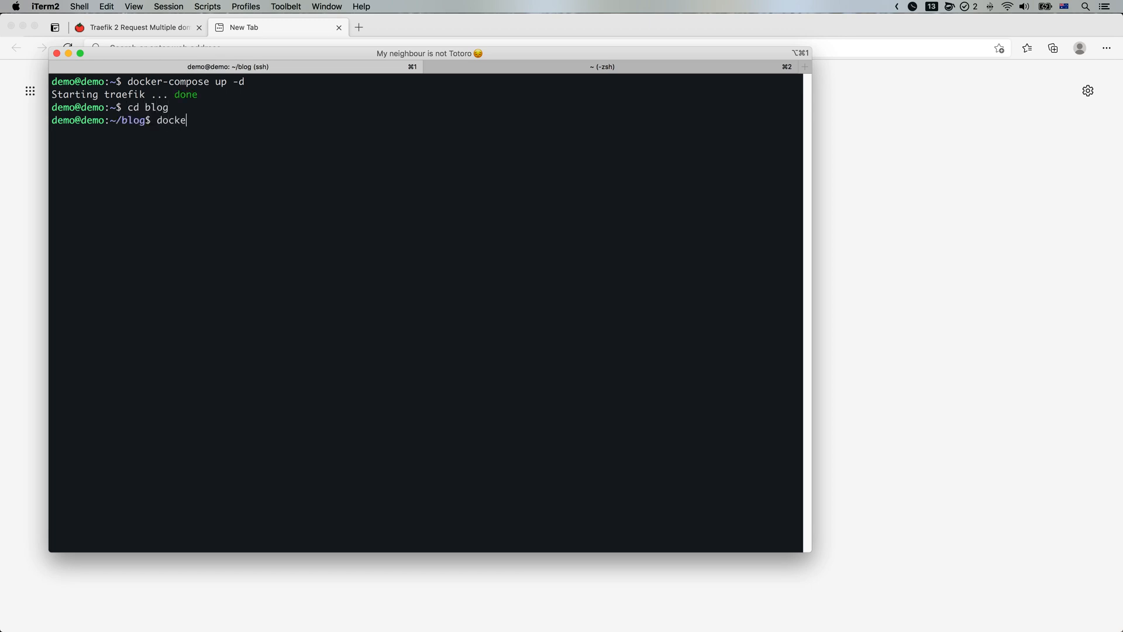
pyautogui.press('Return')
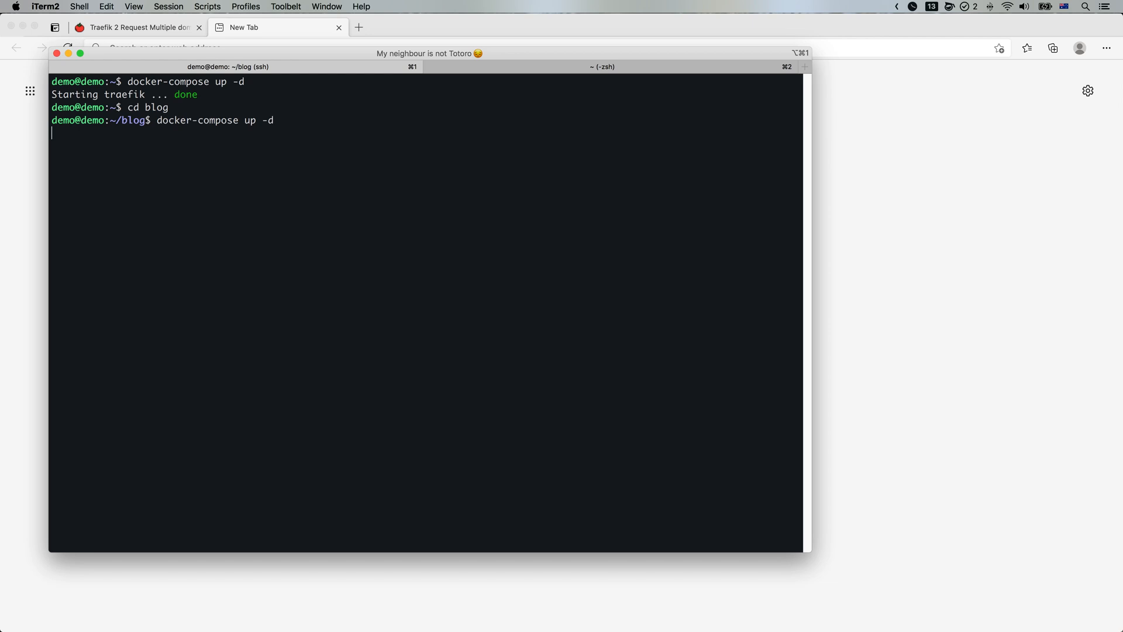
pyautogui.press('Return')
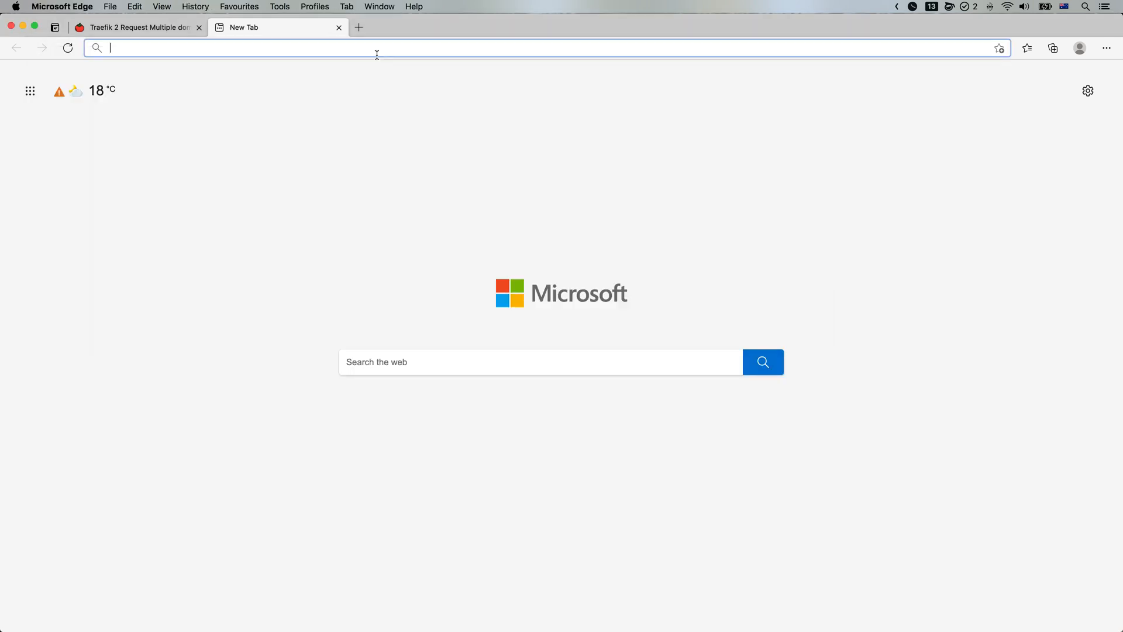
# In an InPrivate window, load the blog.liy.id.au site and the traefik.fomm.top dashboard
pyautogui.write('blog')
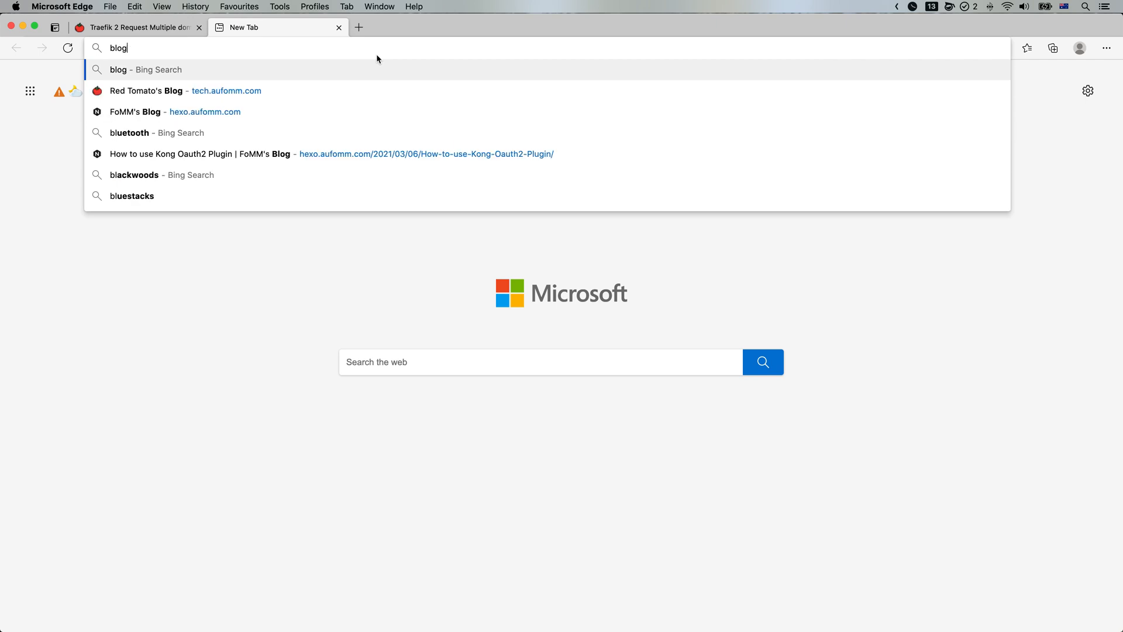
pyautogui.write('.liy.au')
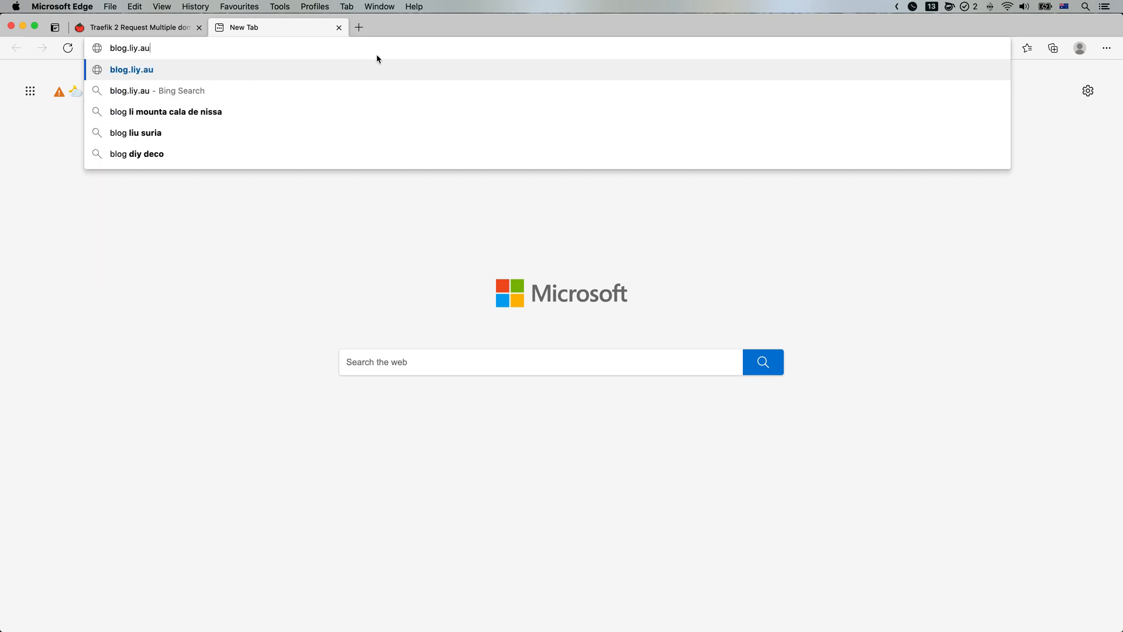
pyautogui.press('Return')
pyautogui.write('blog.')
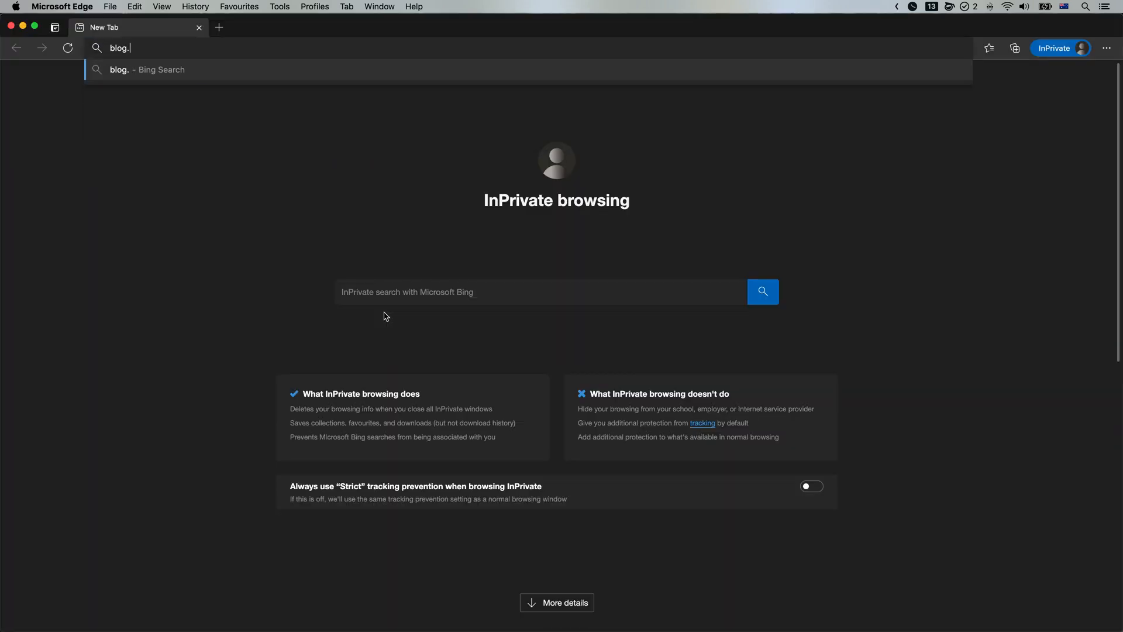
pyautogui.write('liy.')
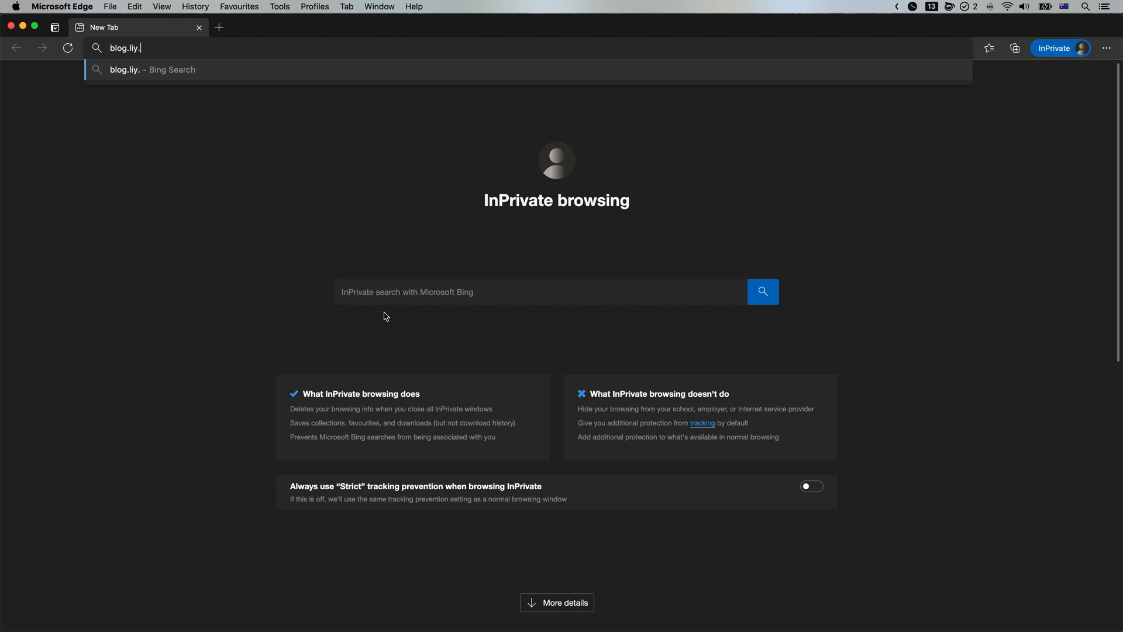
pyautogui.press('Return')
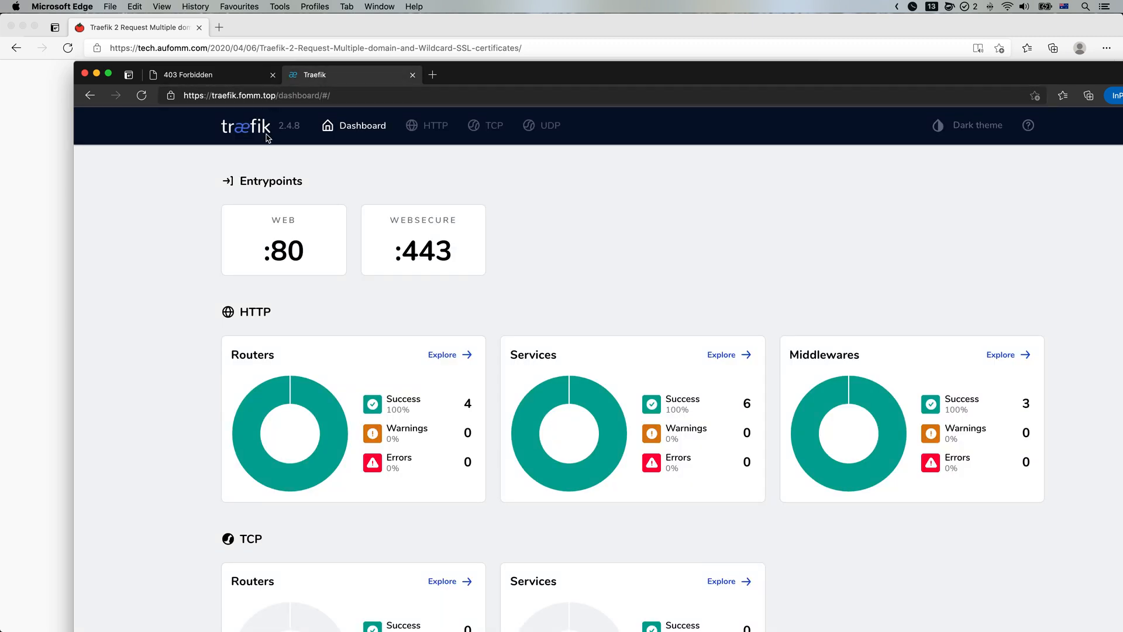
pyautogui.moveTo(225, 156)
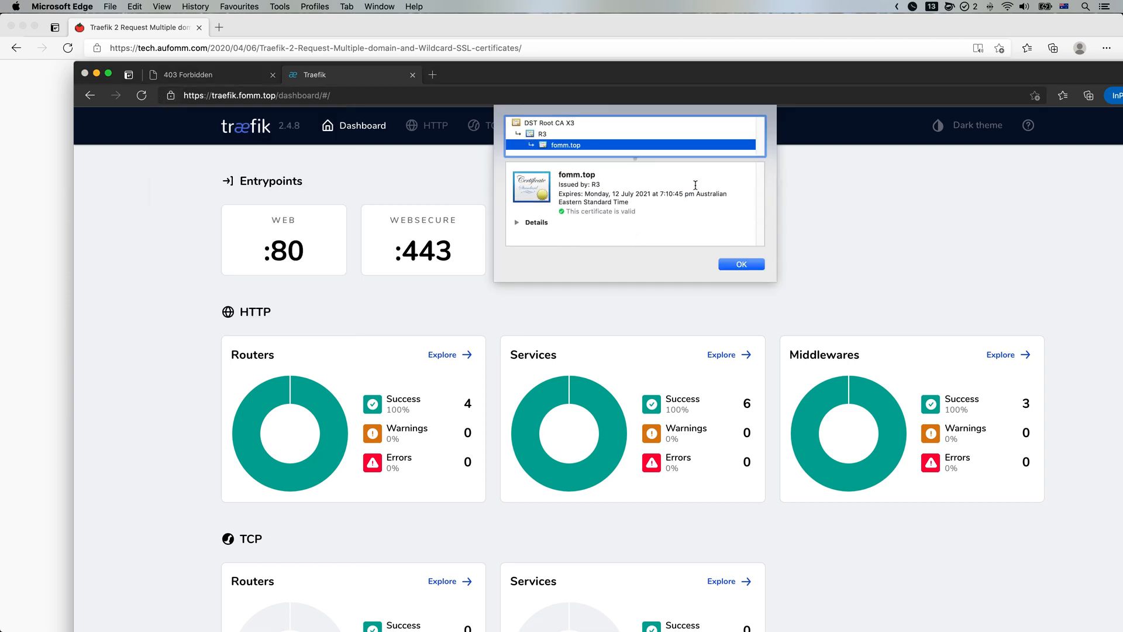
# Inspect the Let's Encrypt fomm.top certificate details, then return to the blog's 403 tab
pyautogui.click(519, 222)
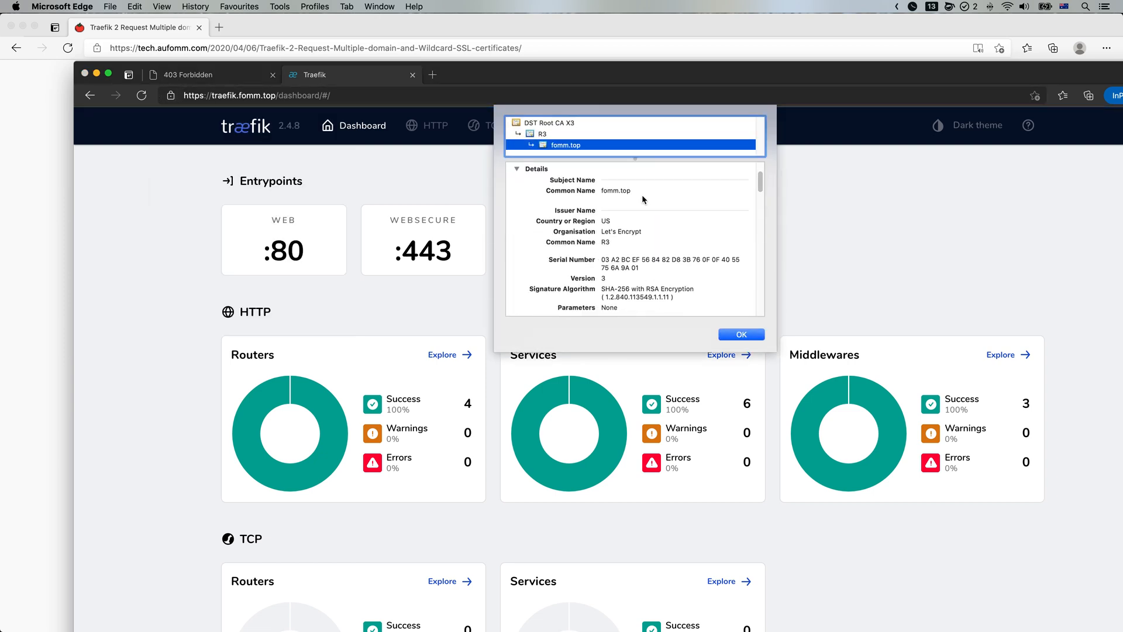
pyautogui.scroll(-3)
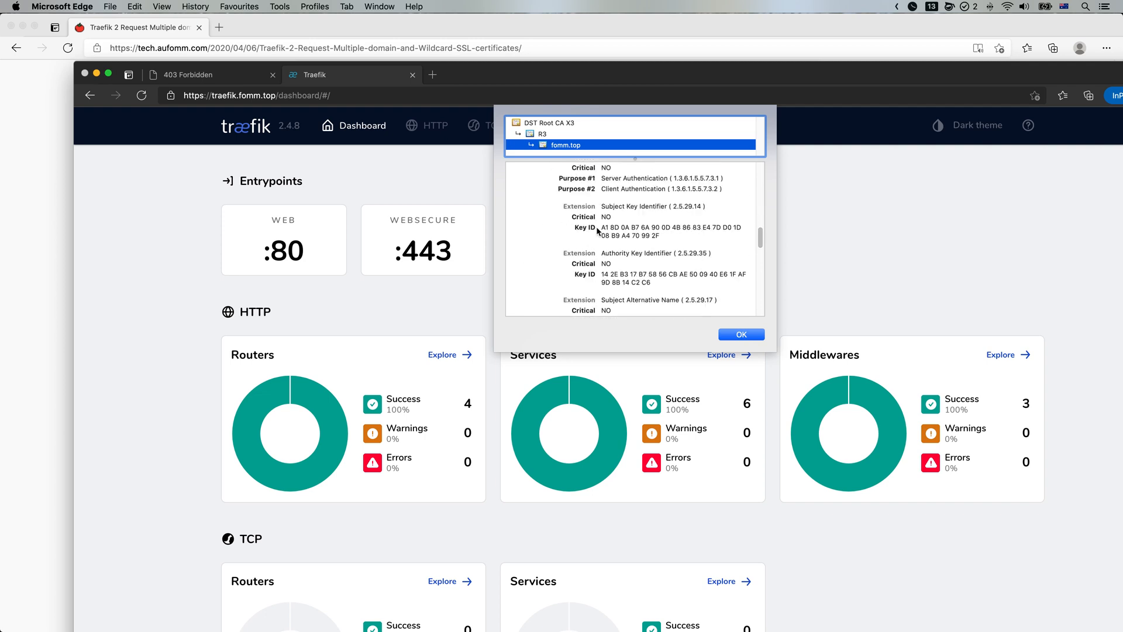
pyautogui.click(740, 334)
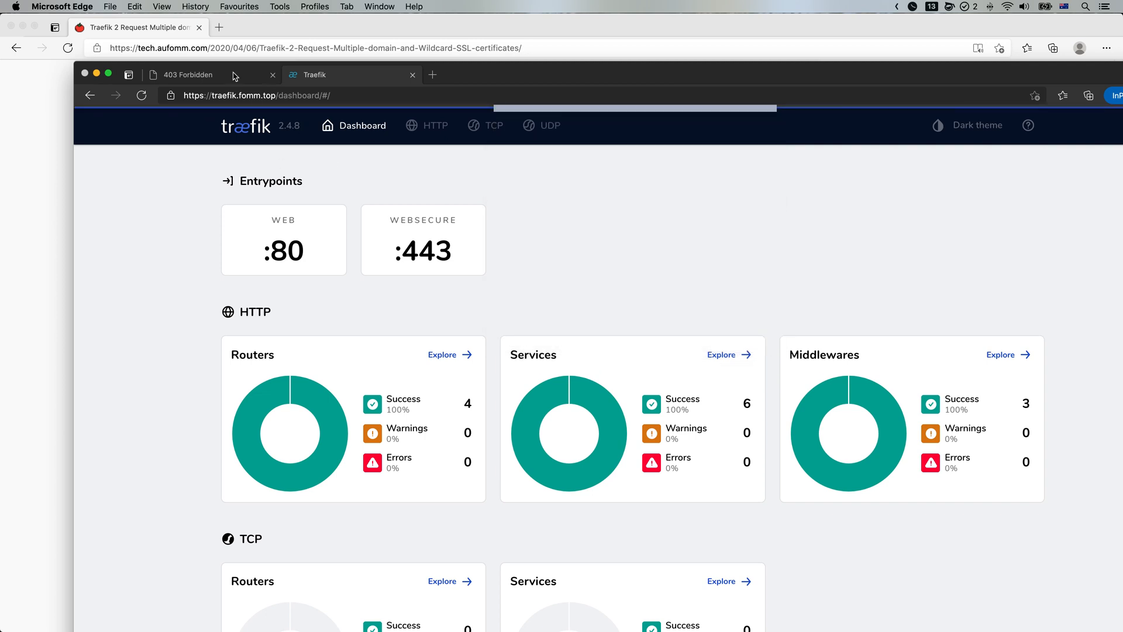
pyautogui.click(189, 75)
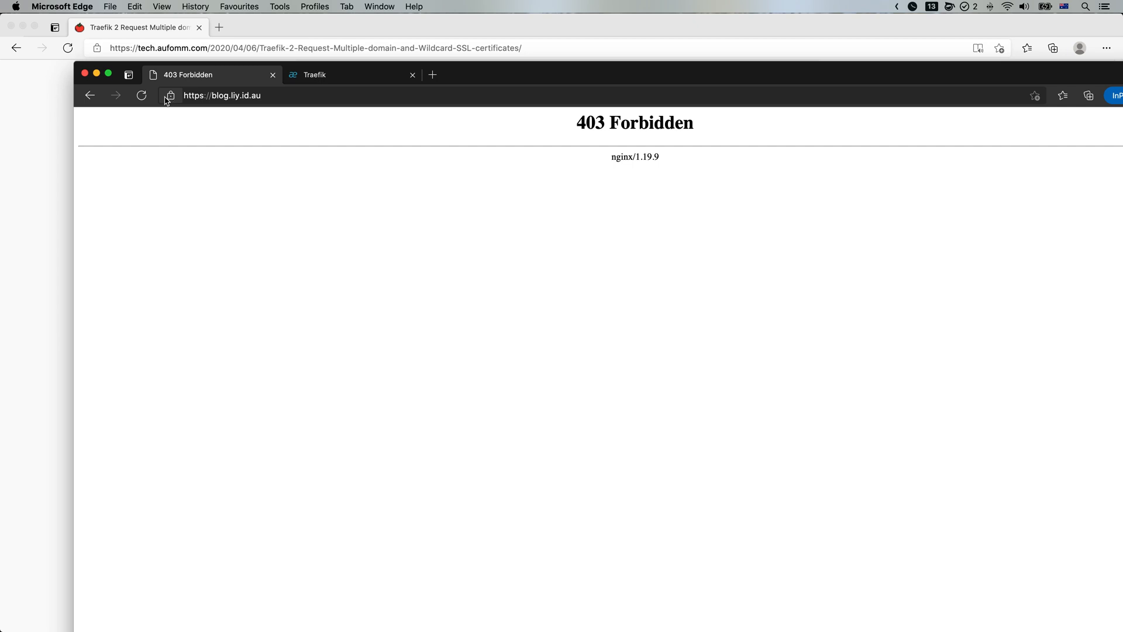
pyautogui.moveTo(411, 232)
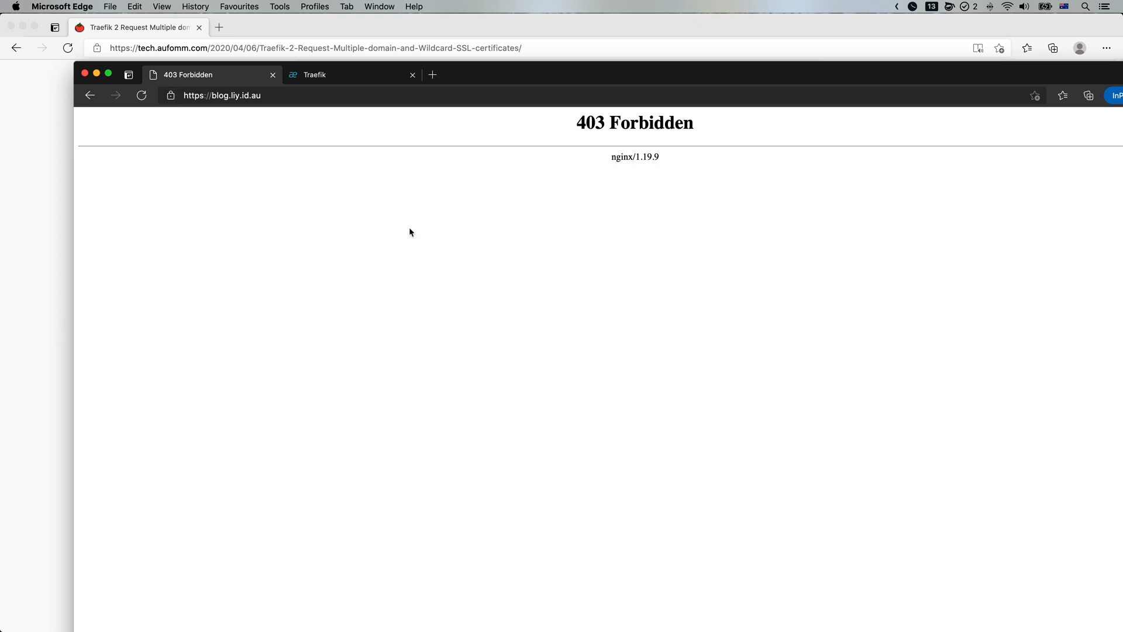